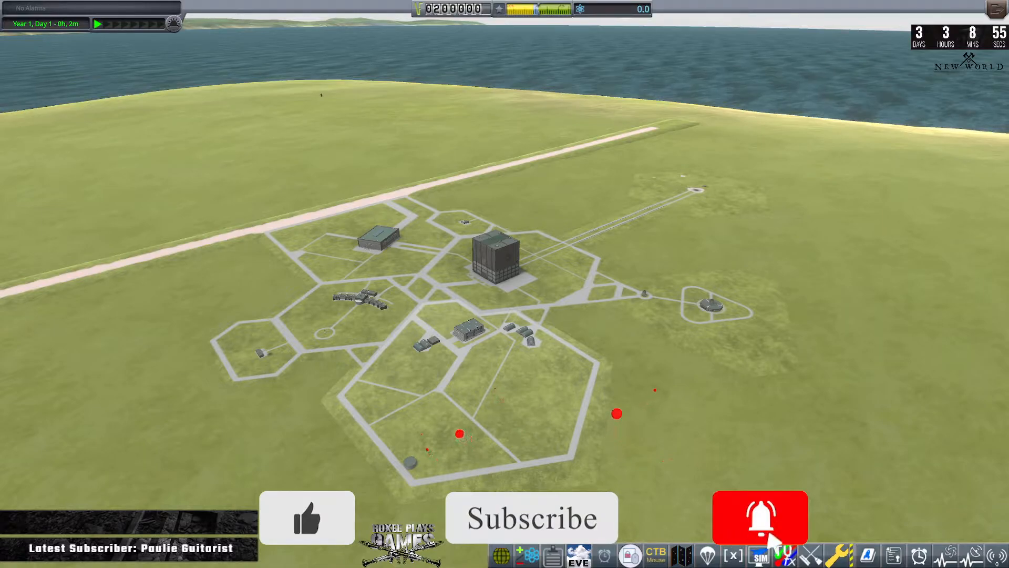
Scroll the New World homepage past News and Screenshot Gallery to Pre-order Bonus Content
click(760, 517)
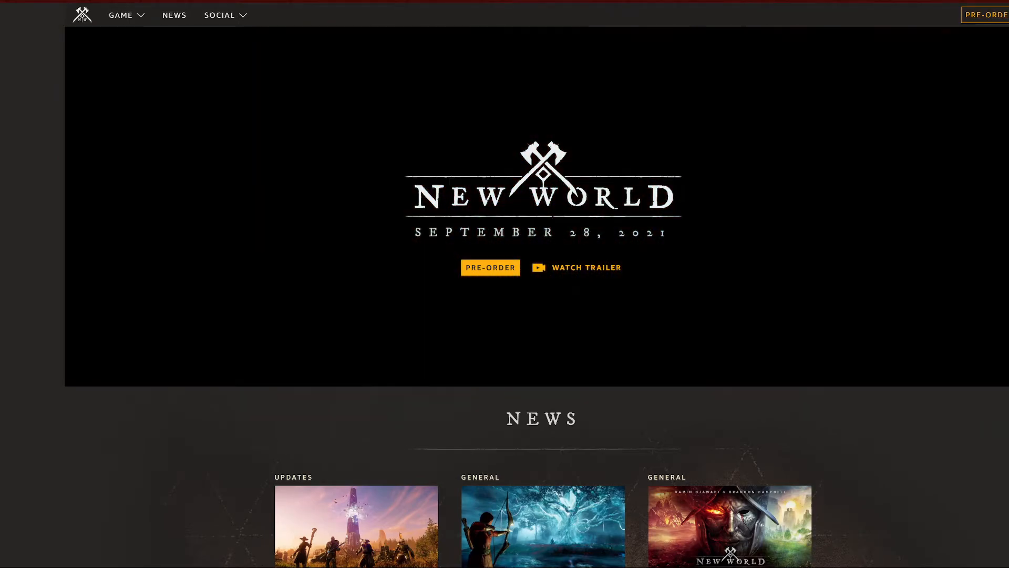
scroll(down, 3)
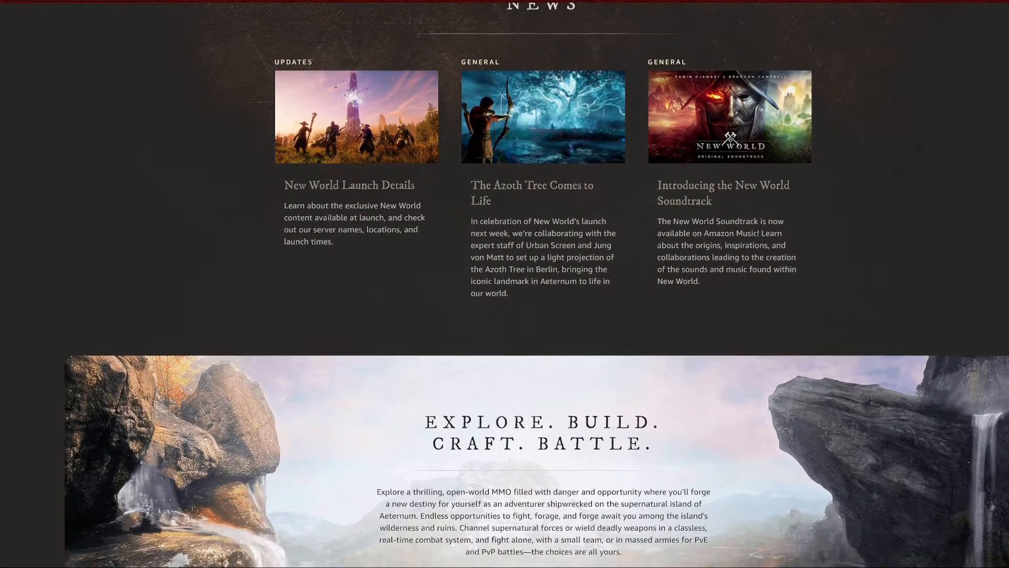
scroll(down, 3)
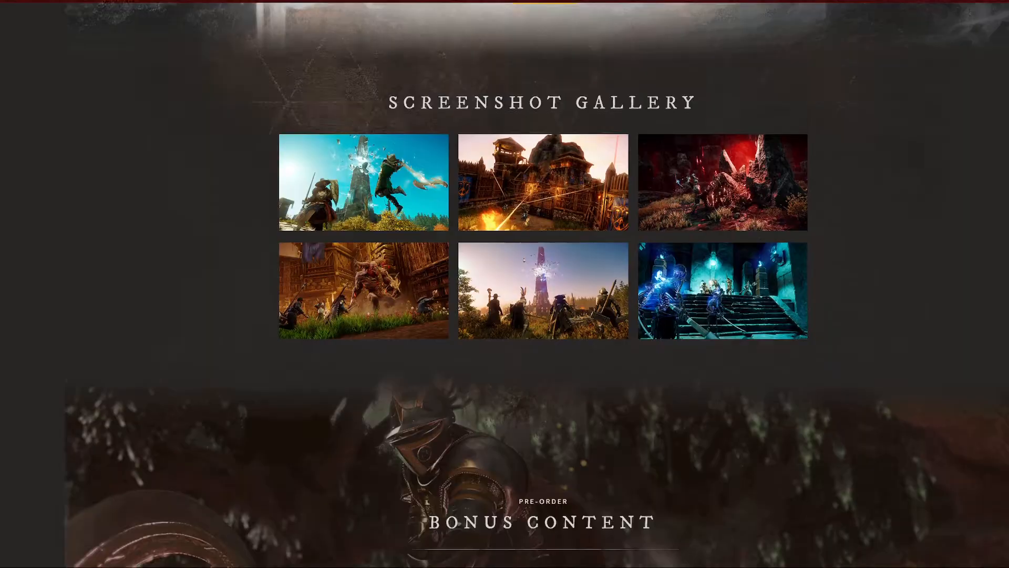
scroll(down, 3)
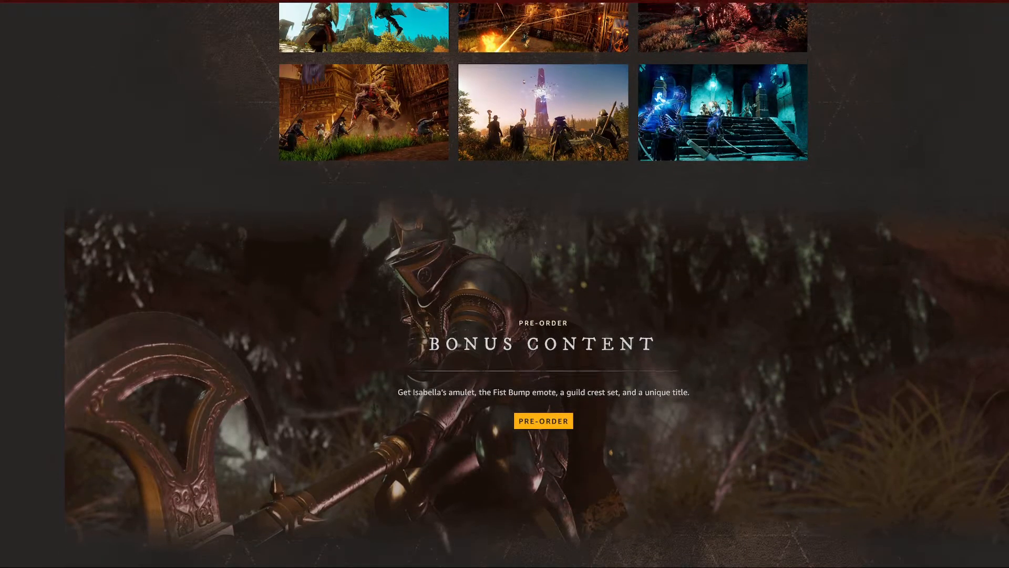
scroll(up, 3)
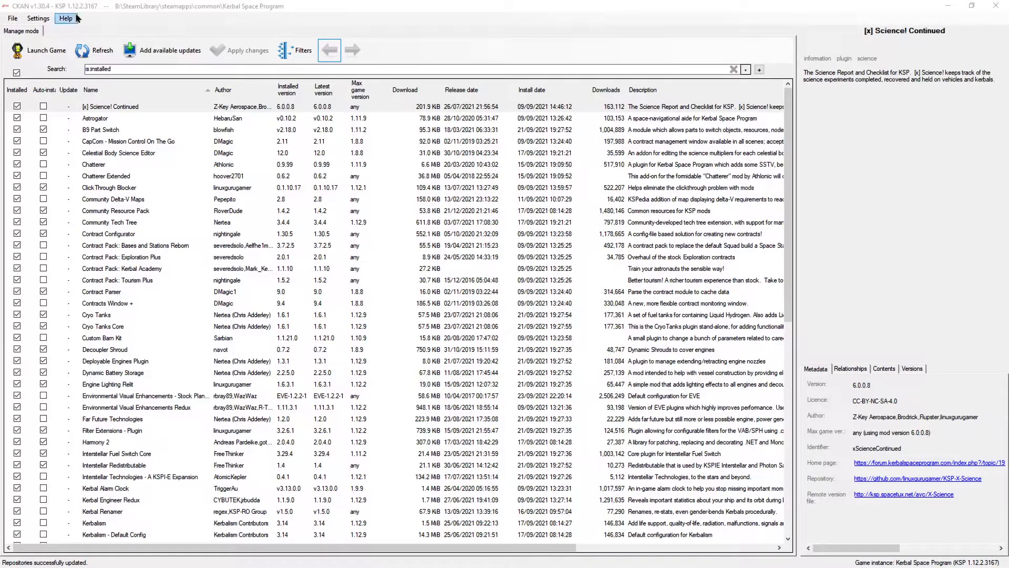
mouse_move(80, 12)
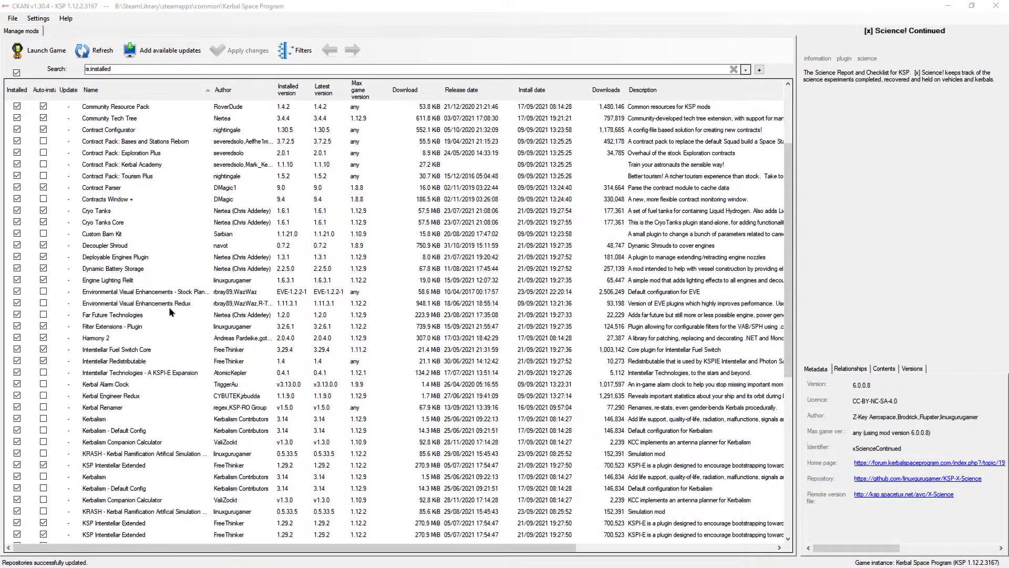
Scroll the installed mods list and select Kerbalism to show its version 3.14 details
scroll(down, 3)
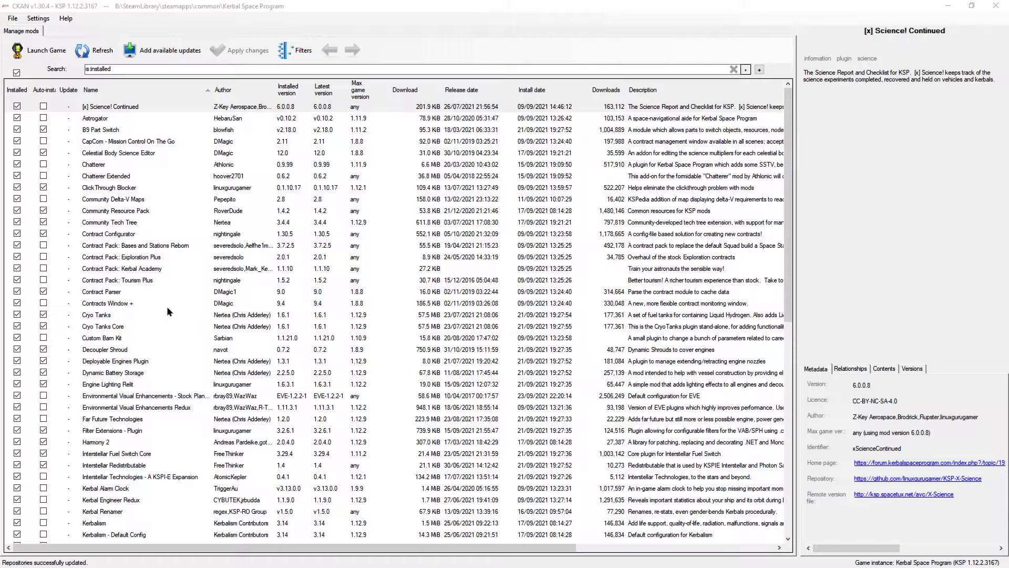
mouse_move(163, 358)
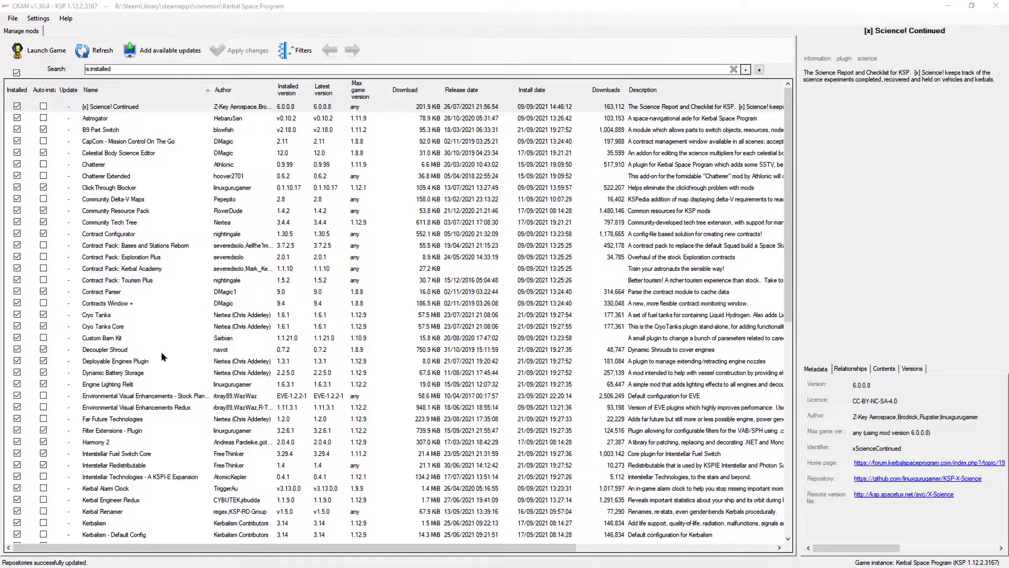
scroll(down, 3)
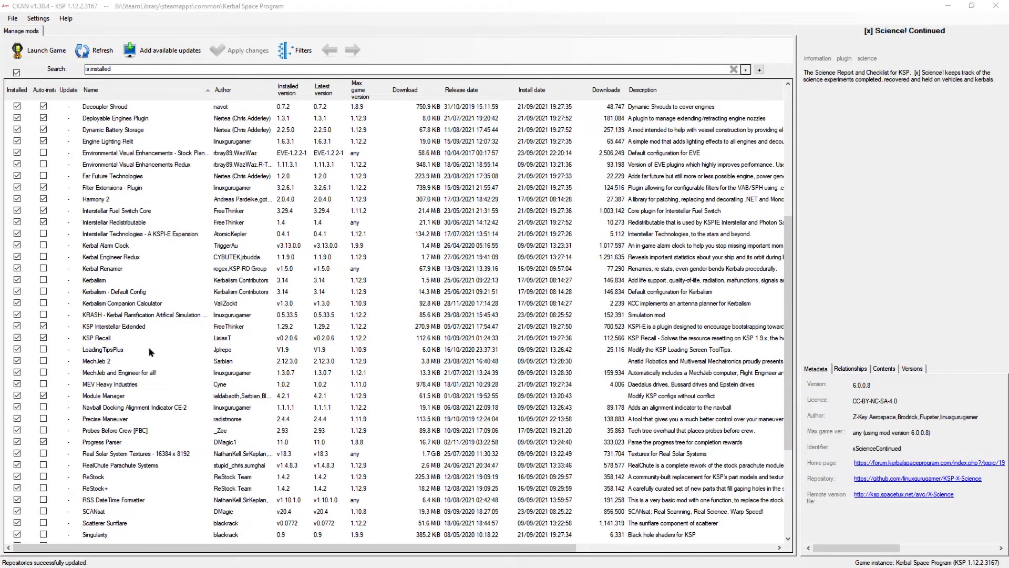
click(95, 280)
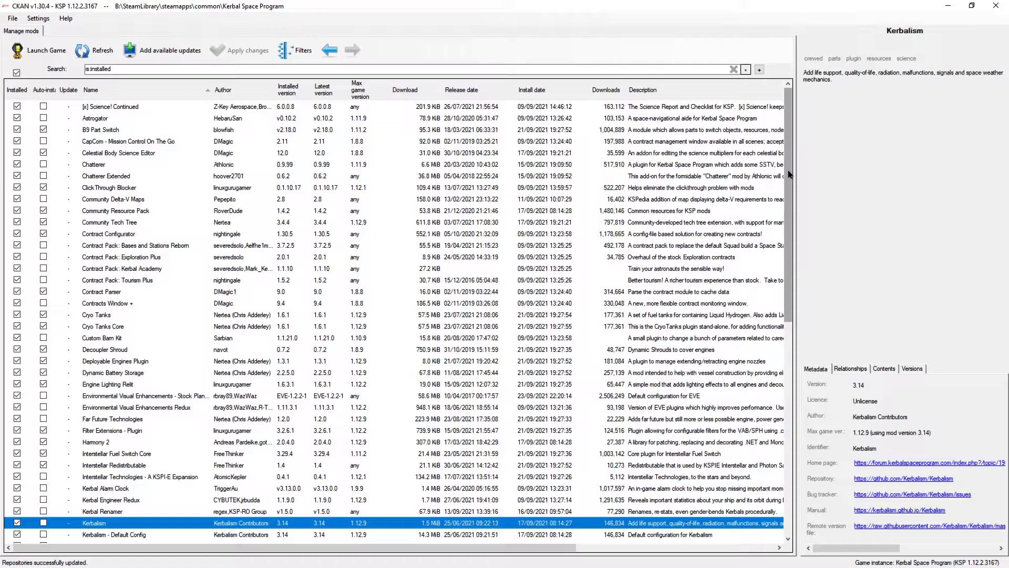
mouse_move(763, 171)
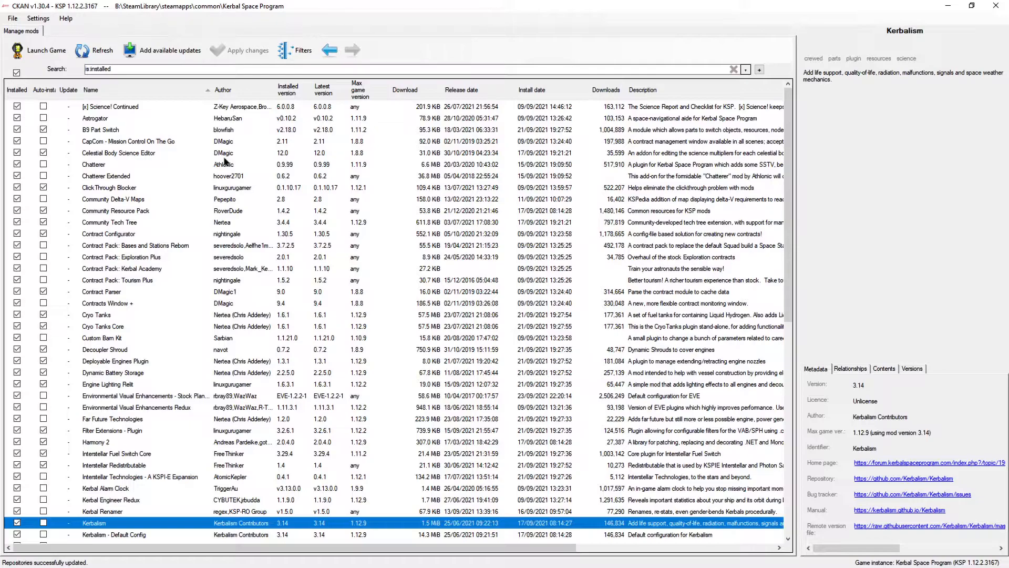
mouse_move(416, 187)
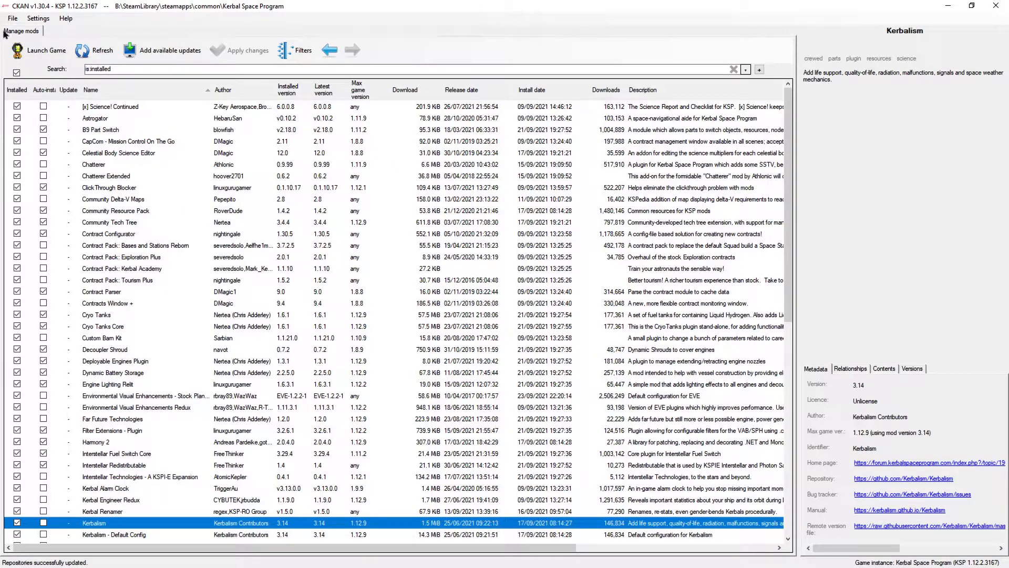
click(12, 17)
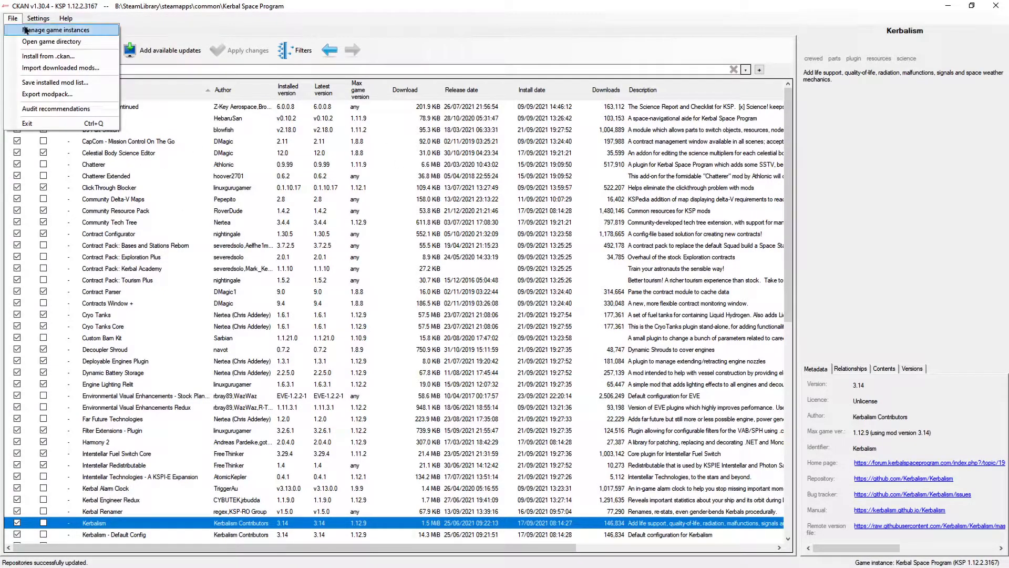
click(57, 29)
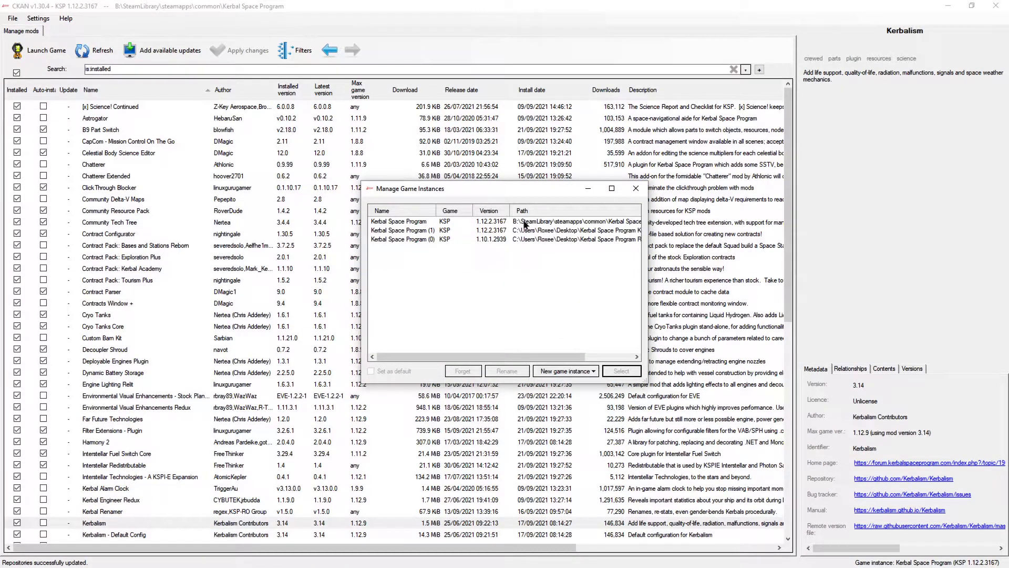
click(399, 221)
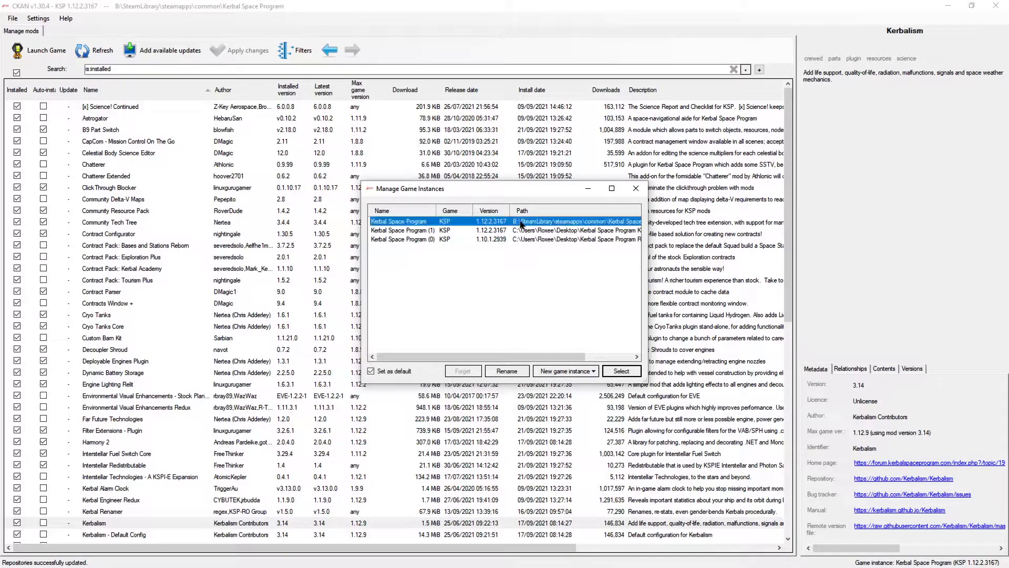
click(402, 239)
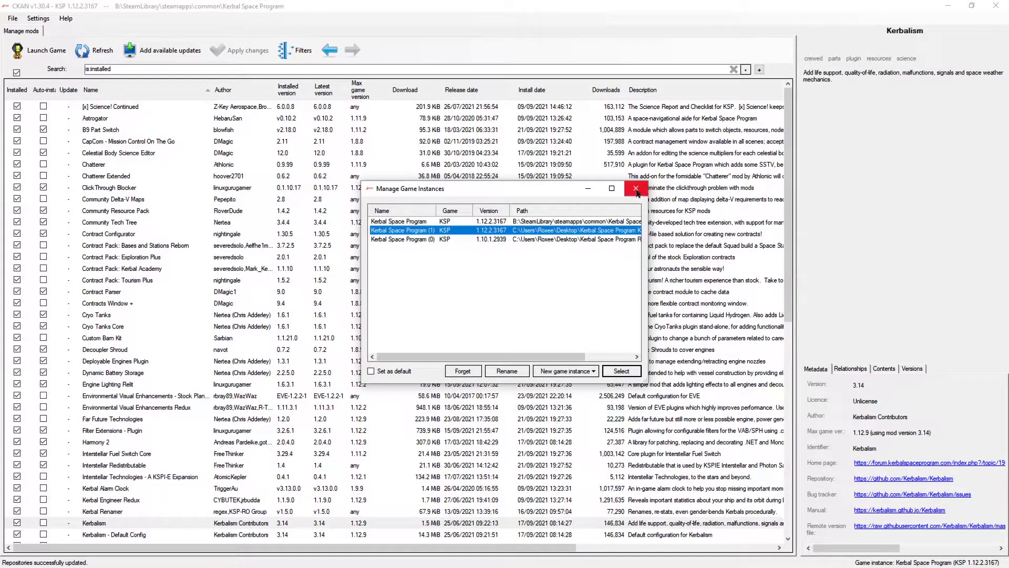
click(635, 188)
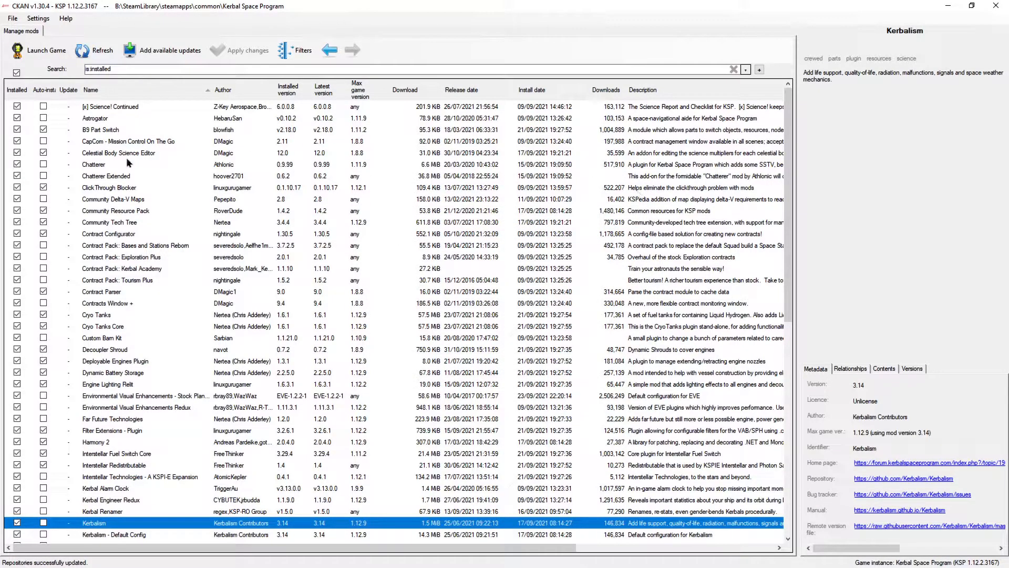
mouse_move(184, 203)
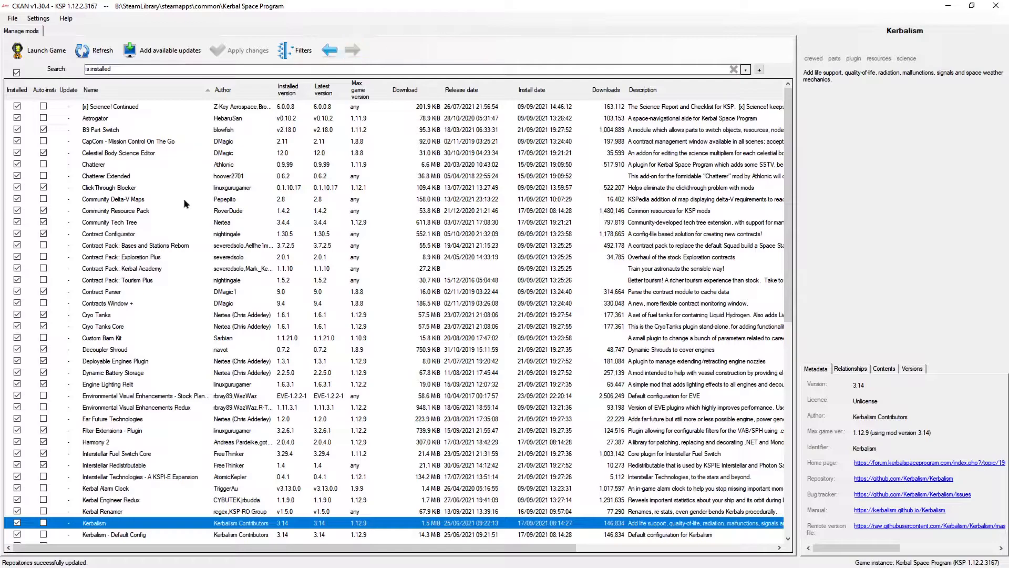
mouse_move(341, 320)
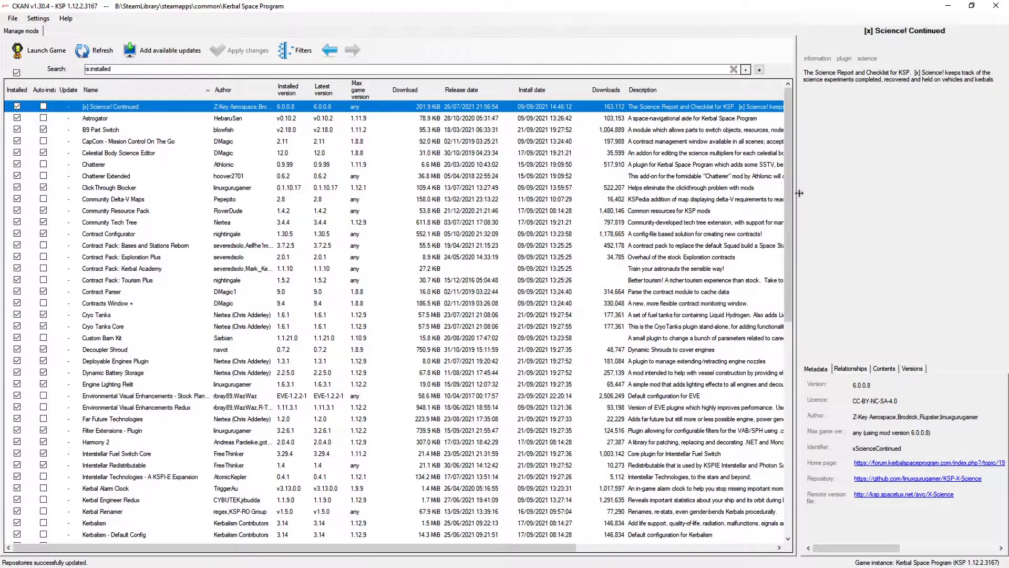
scroll(down, 3)
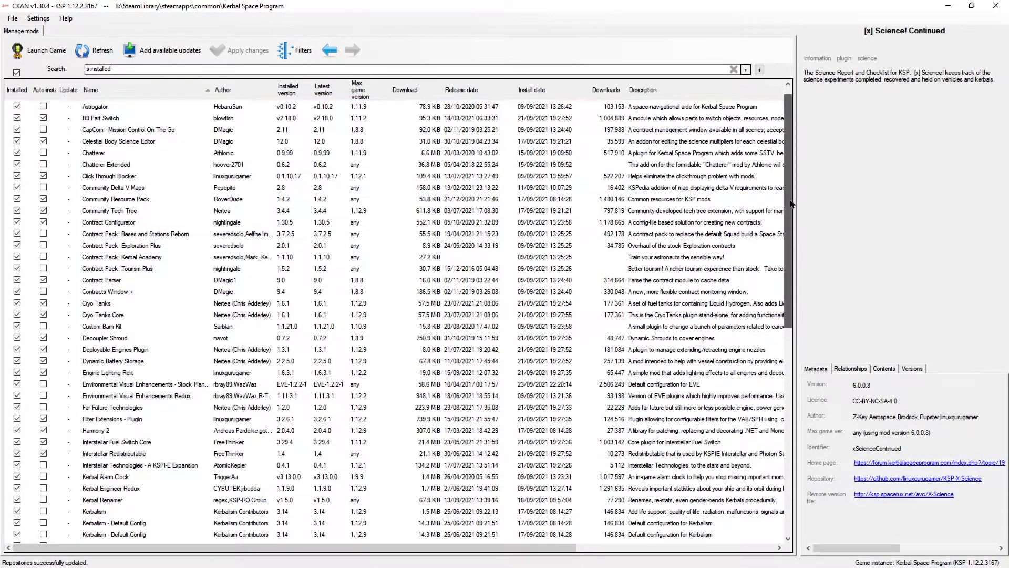
scroll(down, 3)
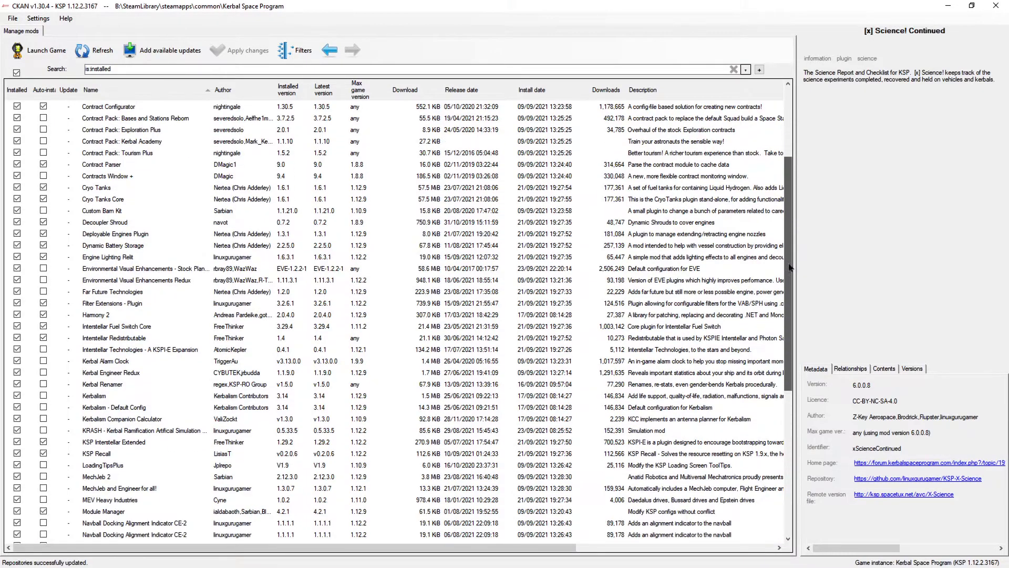
scroll(down, 3)
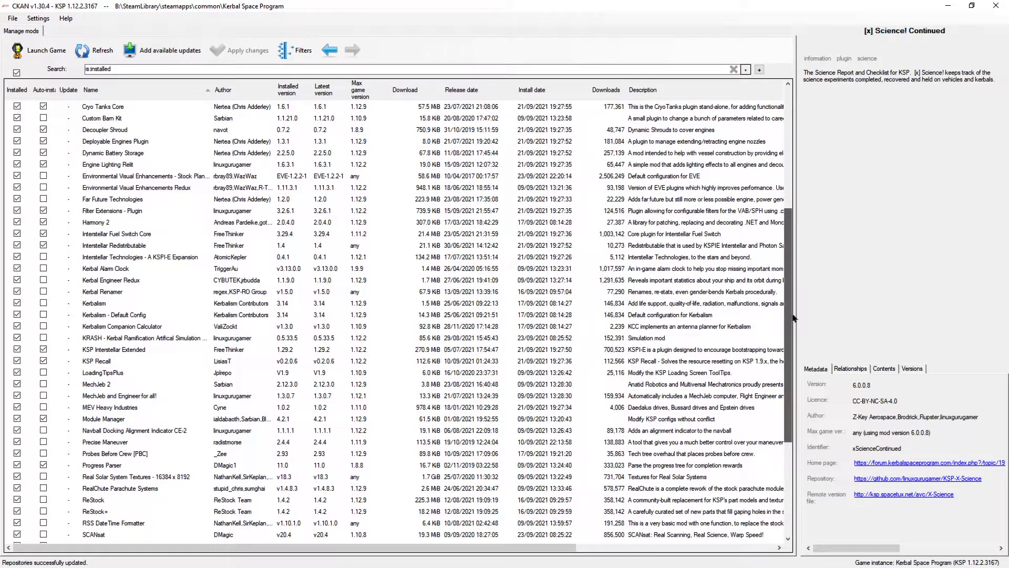
scroll(down, 3)
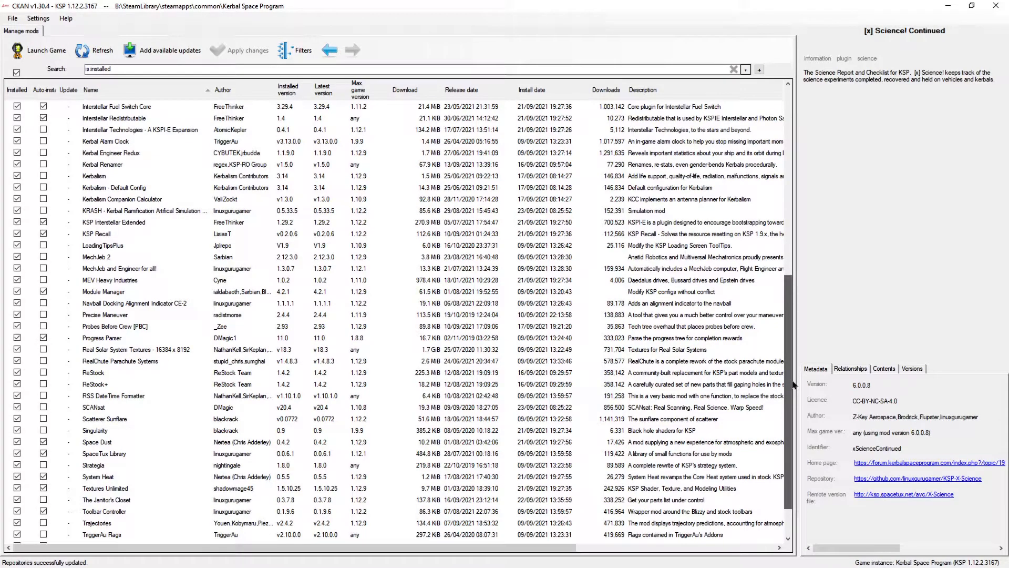
scroll(down, 3)
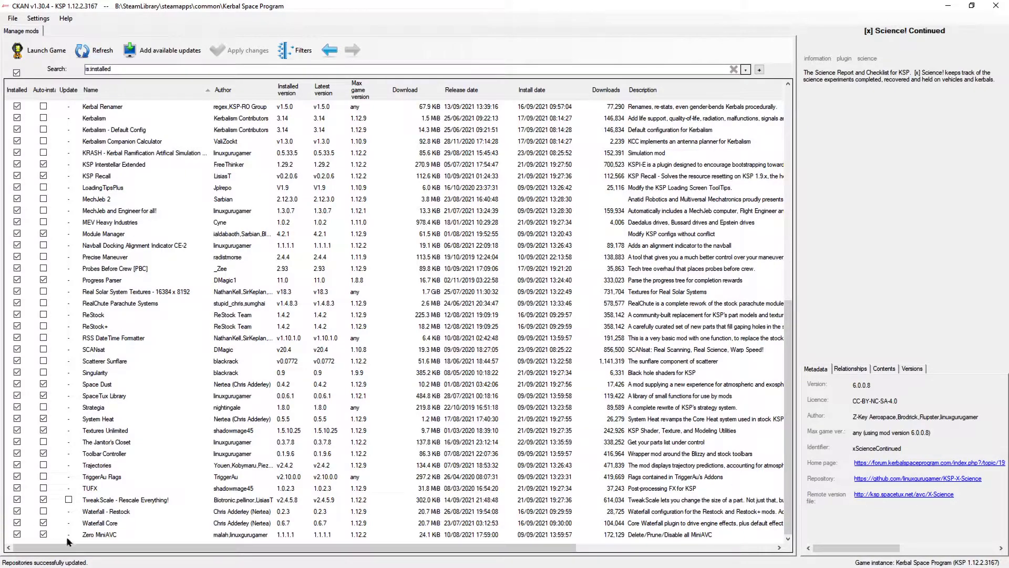
mouse_move(82, 528)
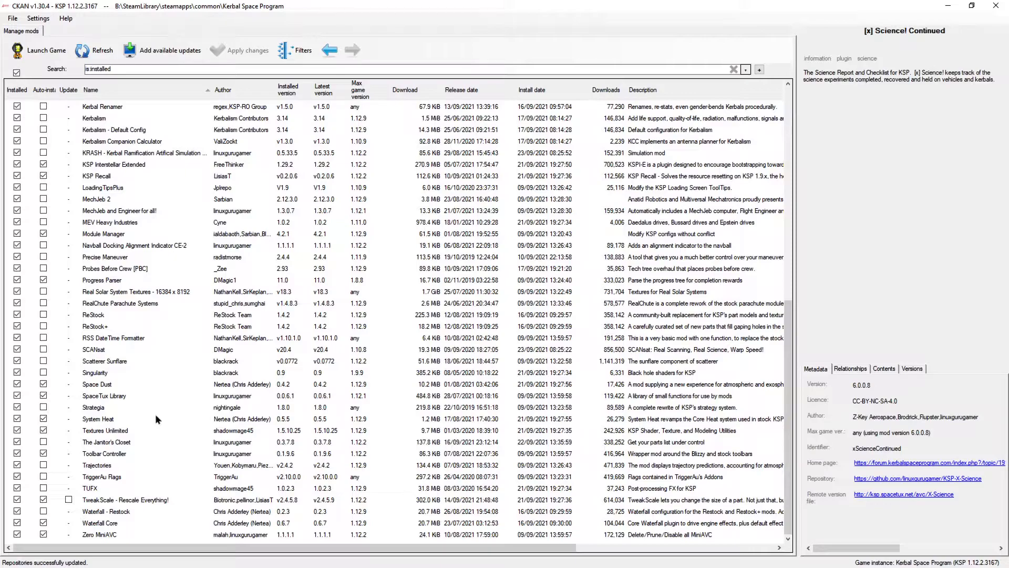
mouse_move(100, 468)
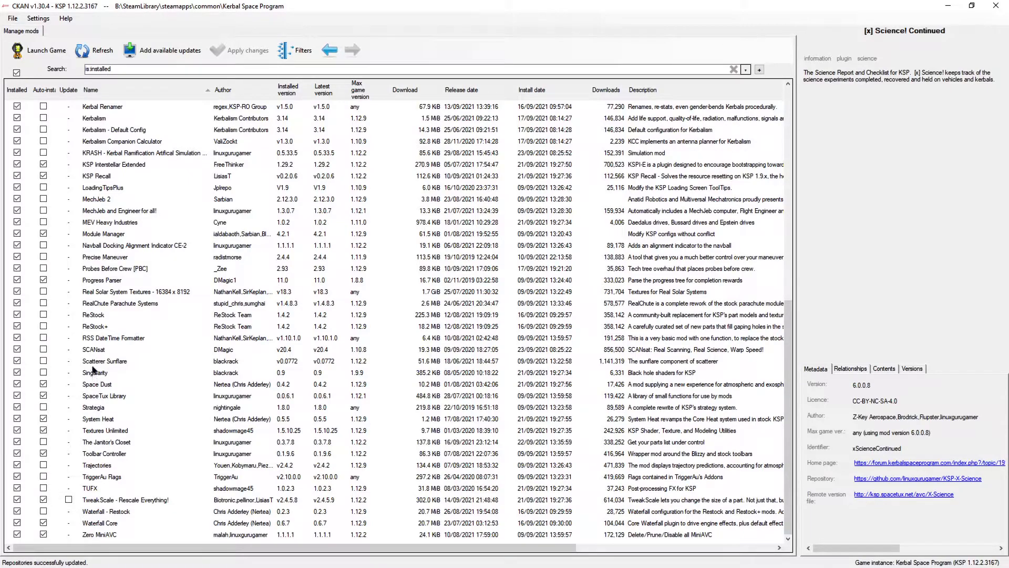
mouse_move(95, 352)
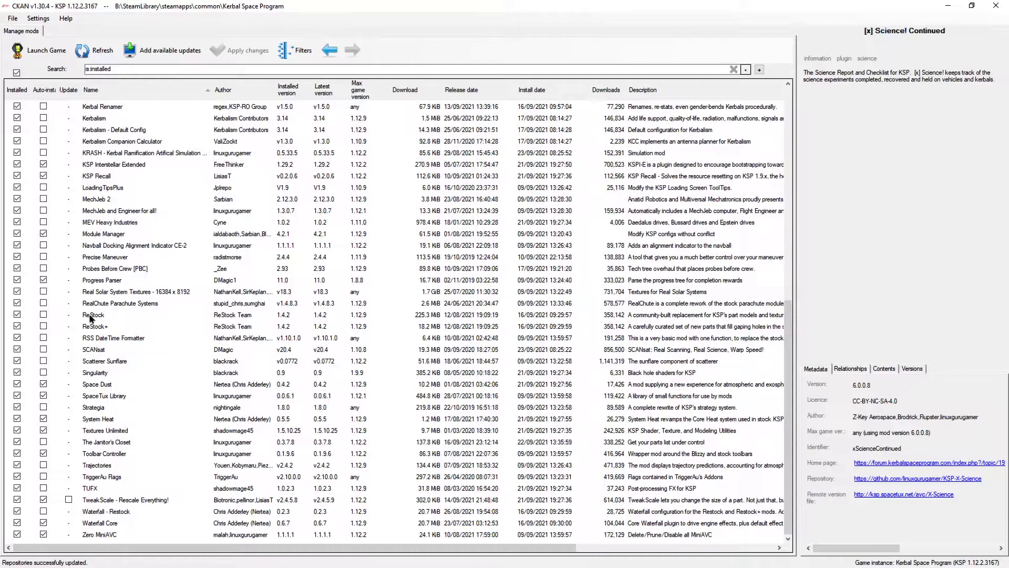
mouse_move(103, 320)
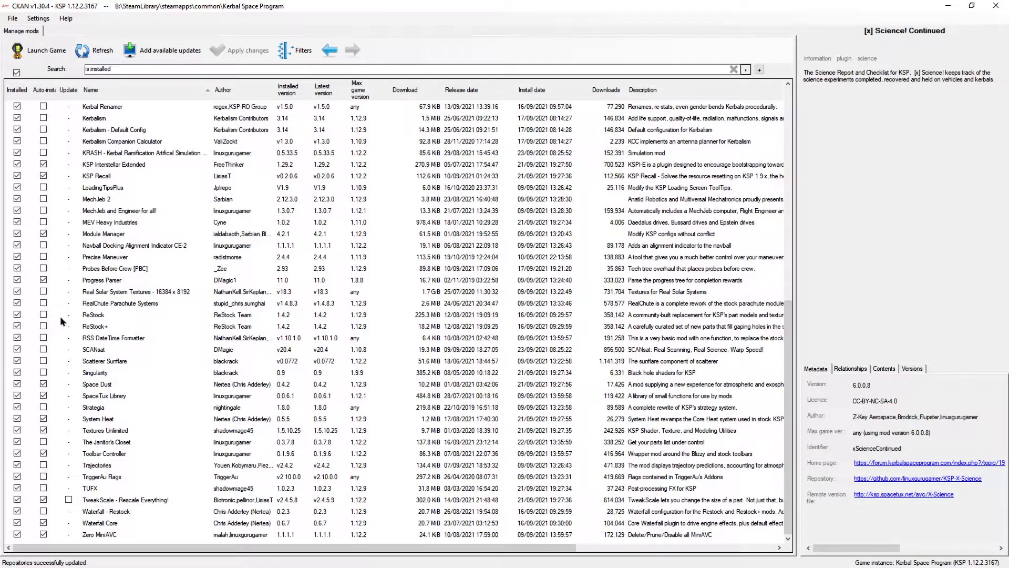
mouse_move(103, 326)
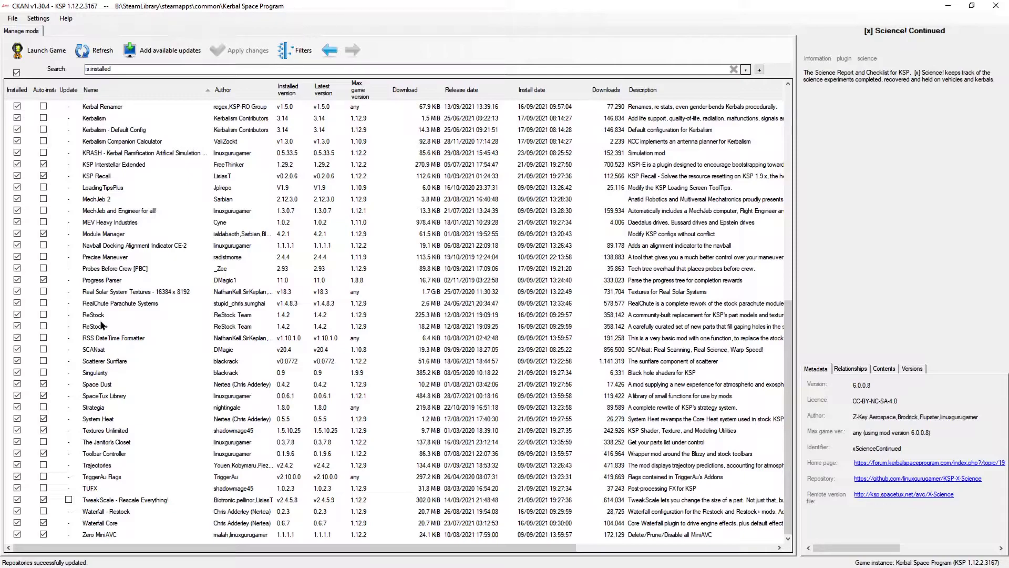
mouse_move(521, 204)
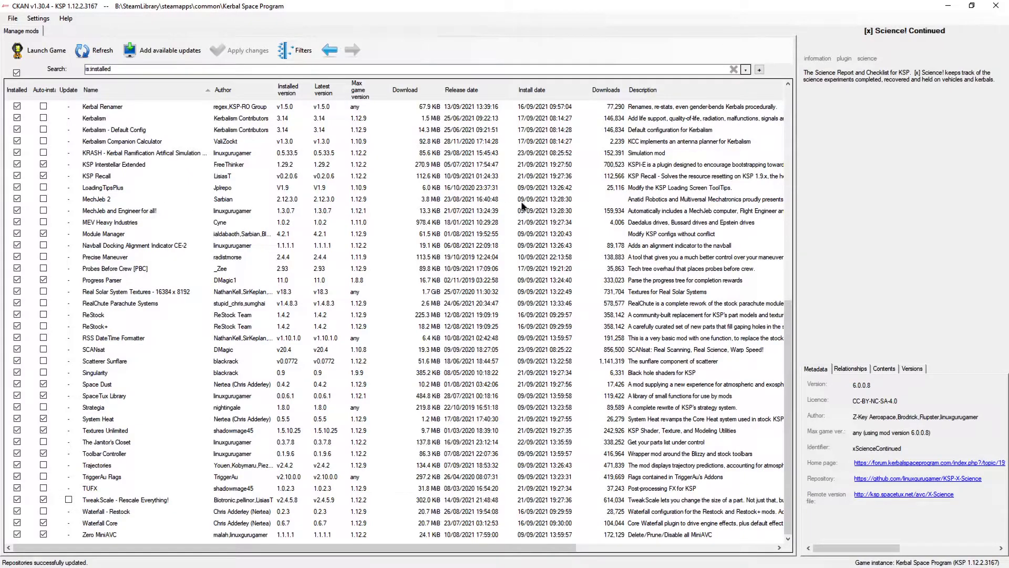
mouse_move(95, 320)
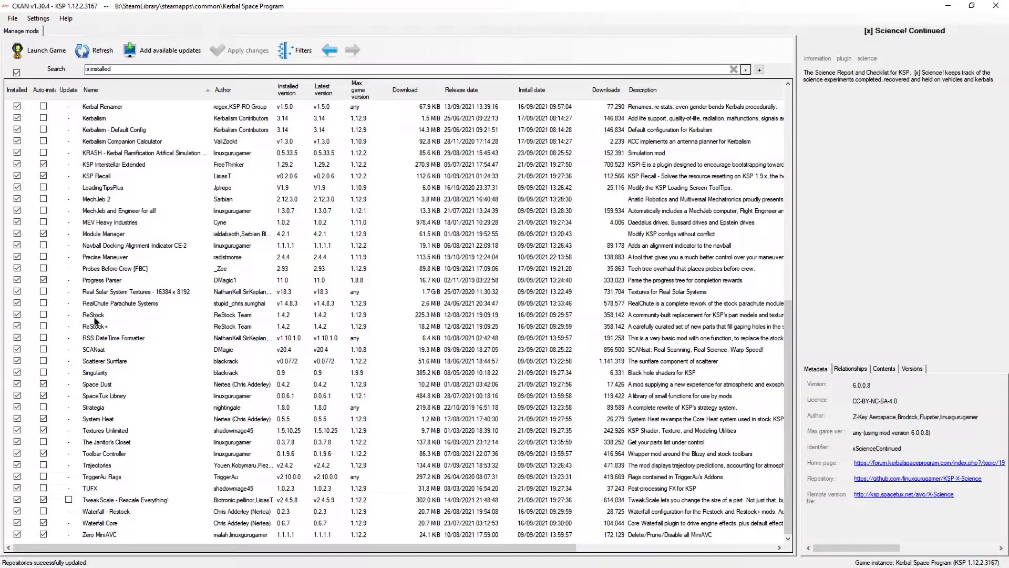
mouse_move(112, 316)
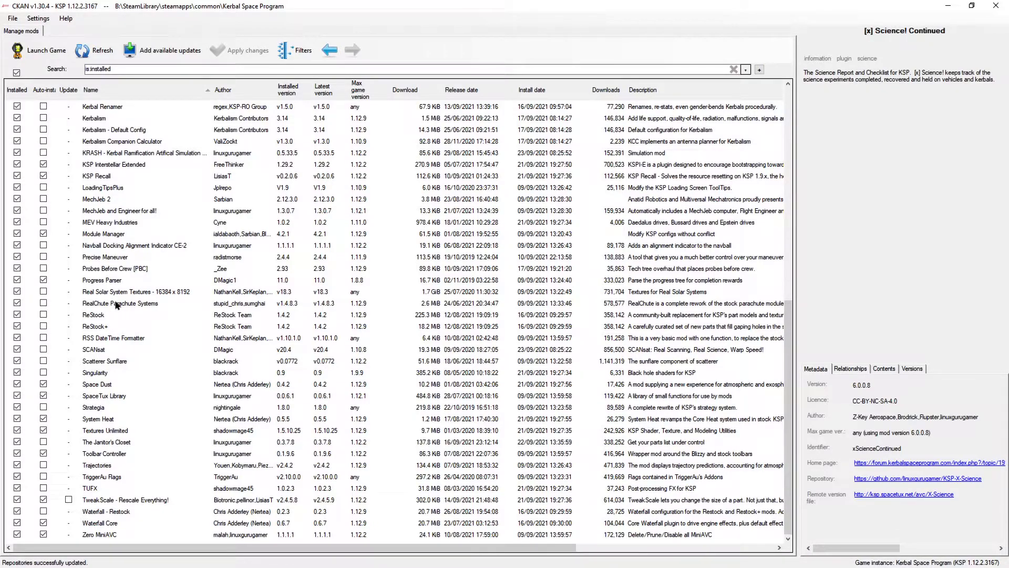
mouse_move(115, 268)
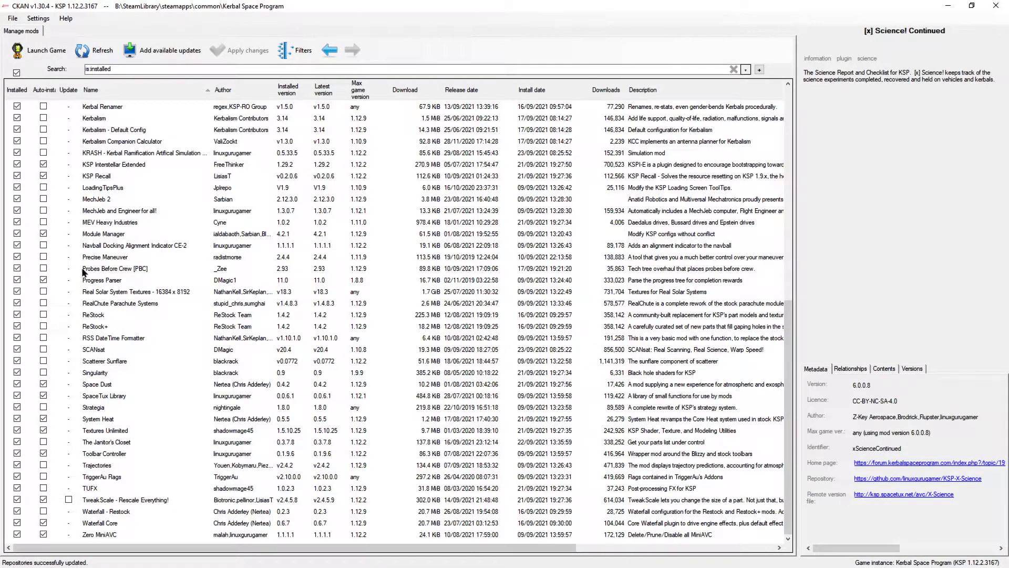
mouse_move(145, 270)
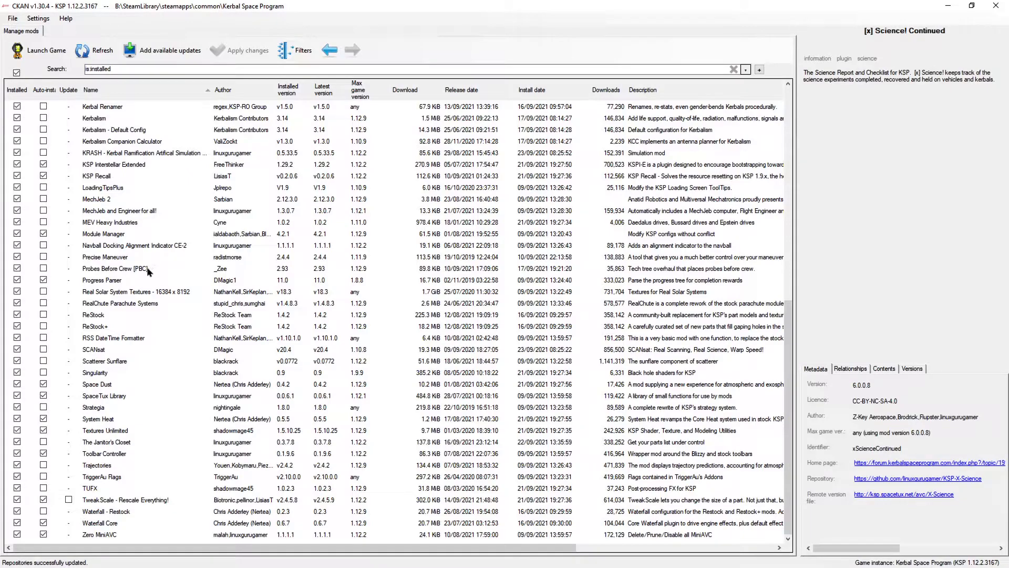
mouse_move(157, 271)
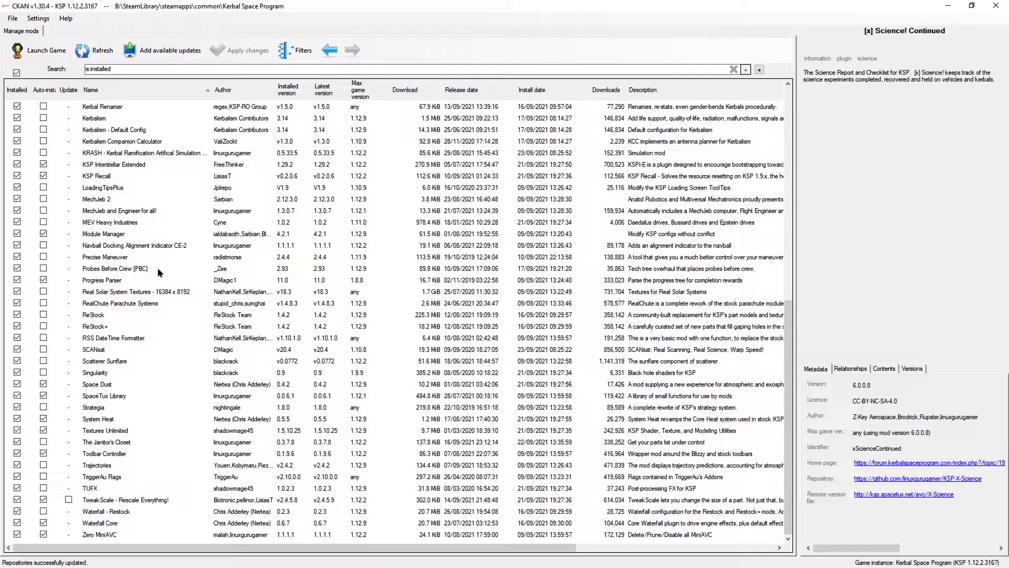
mouse_move(137, 272)
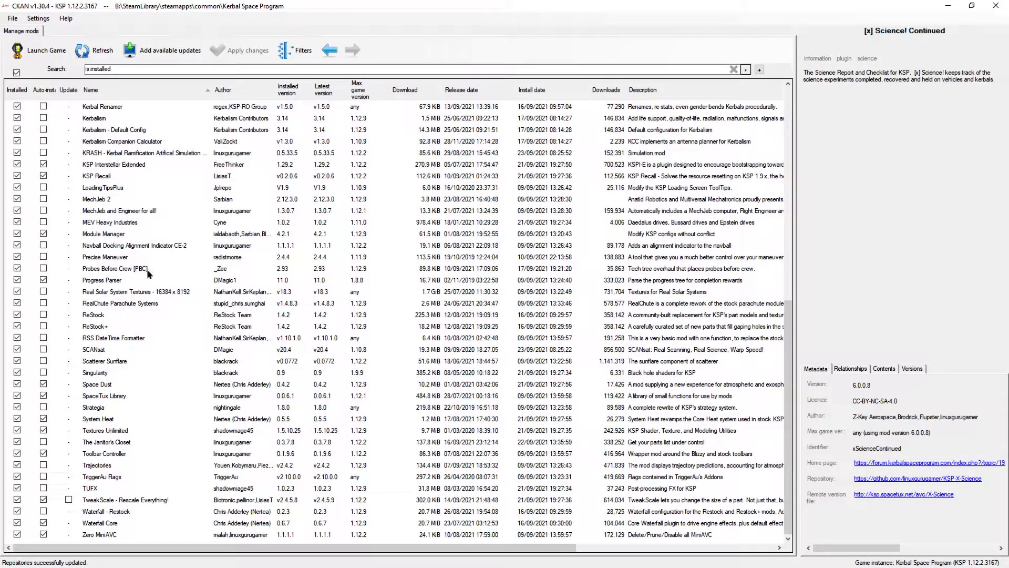
mouse_move(109, 261)
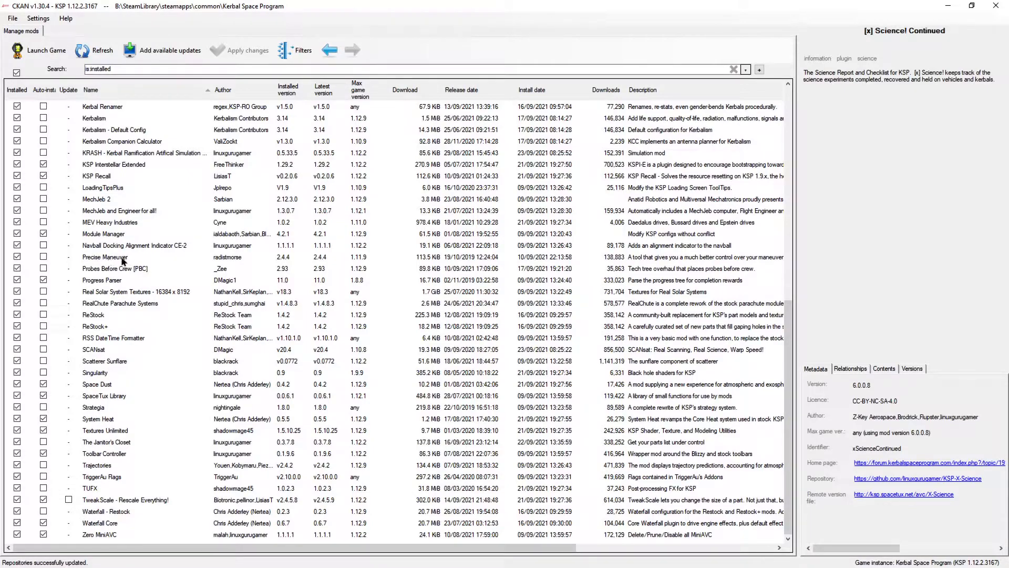
mouse_move(127, 260)
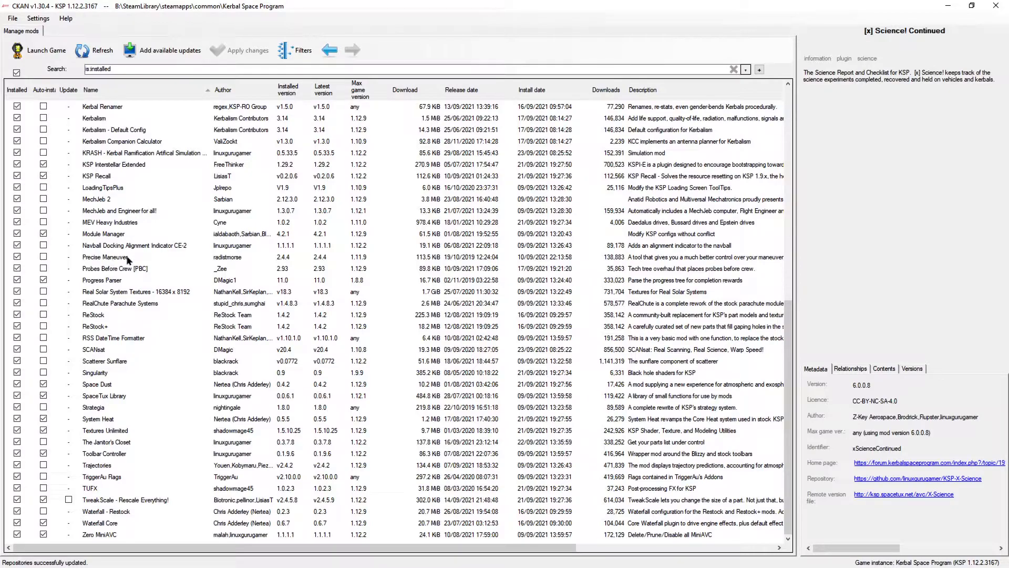
mouse_move(117, 247)
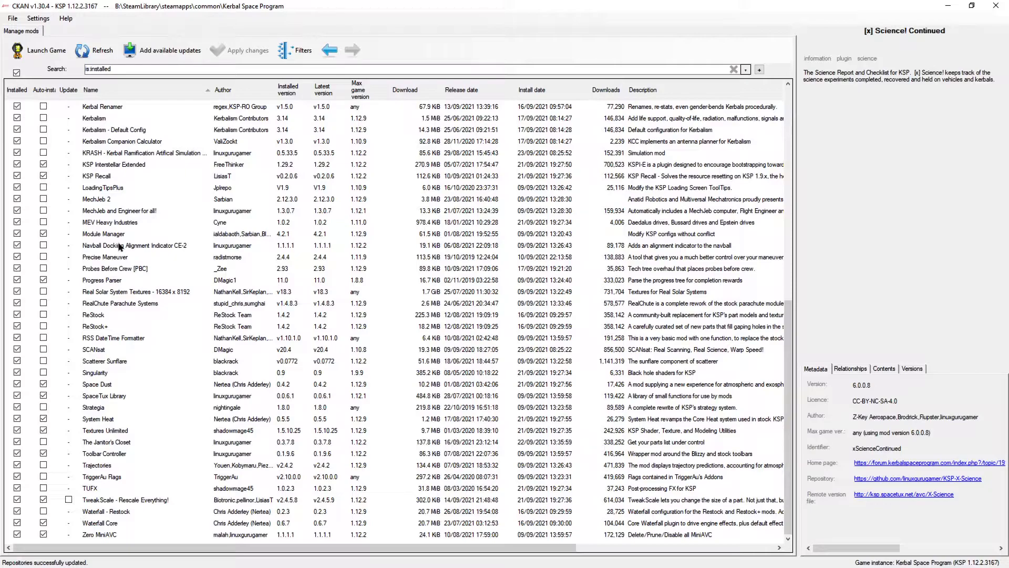
mouse_move(110, 213)
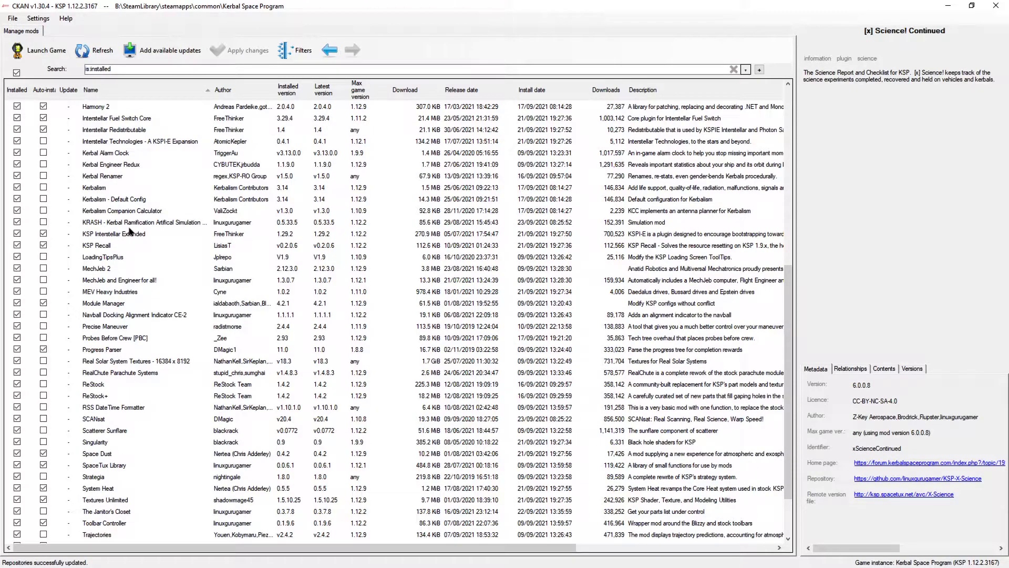
mouse_move(129, 222)
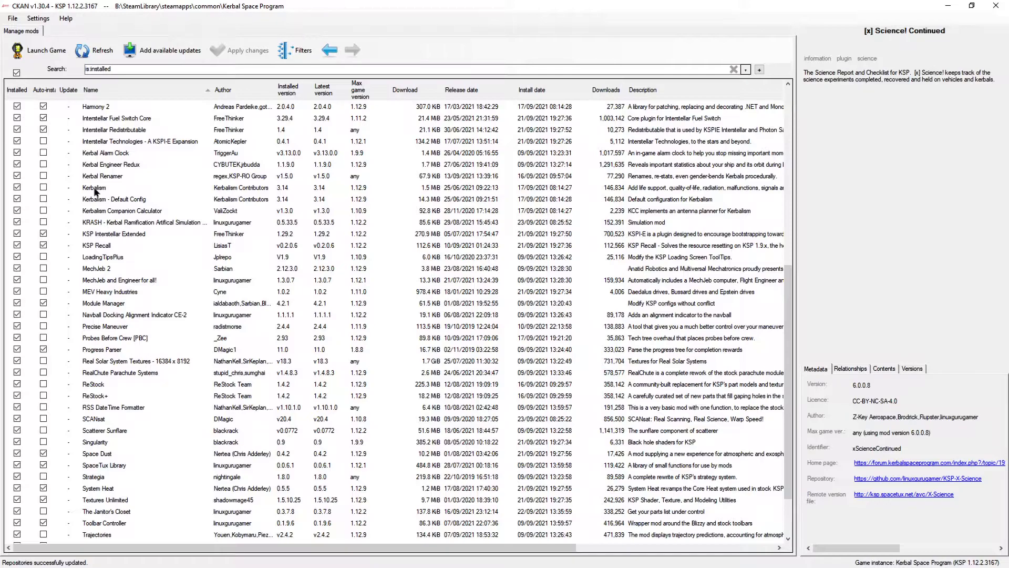
mouse_move(106, 192)
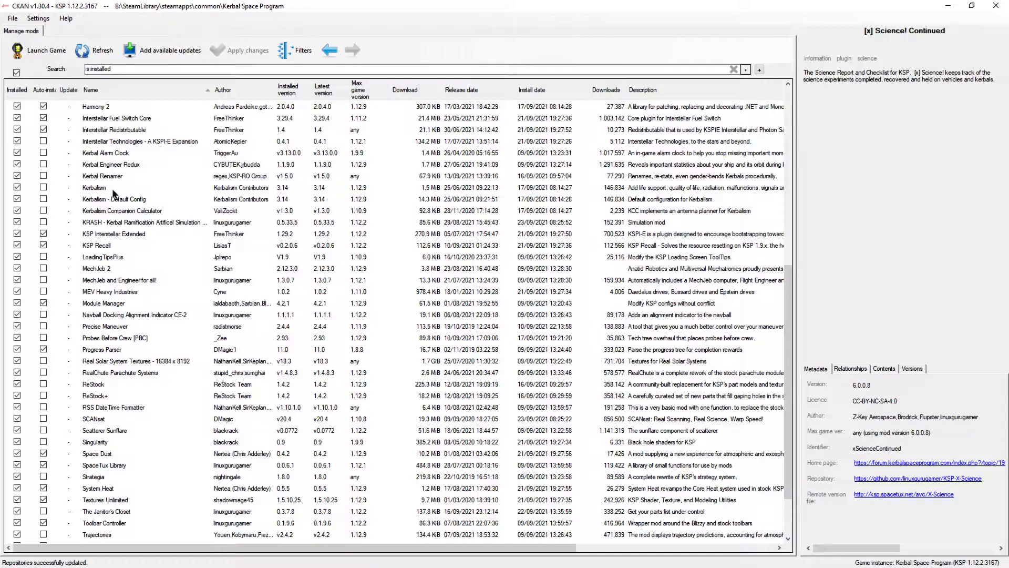
mouse_move(104, 203)
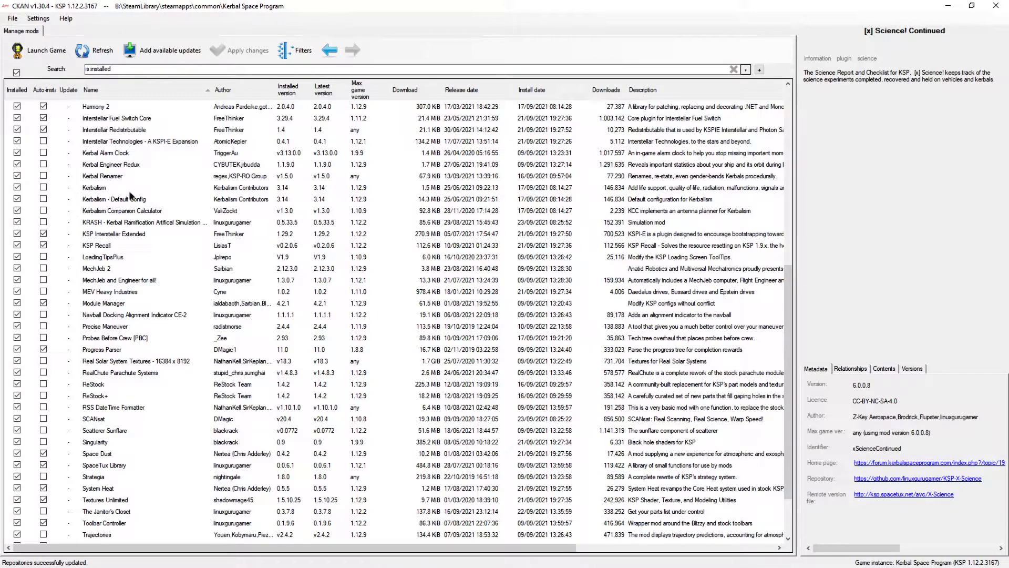
mouse_move(129, 203)
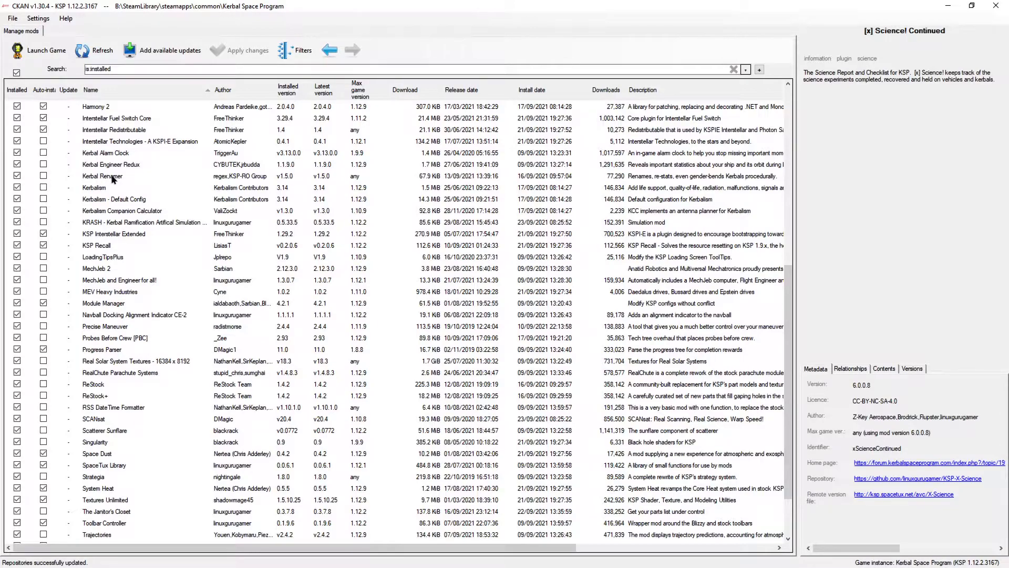
mouse_move(112, 181)
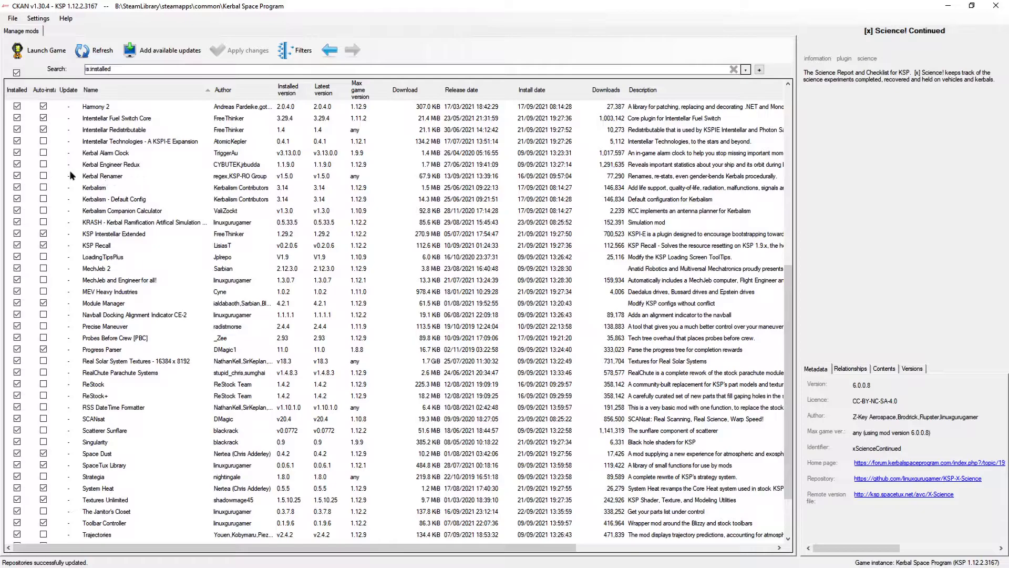
mouse_move(99, 168)
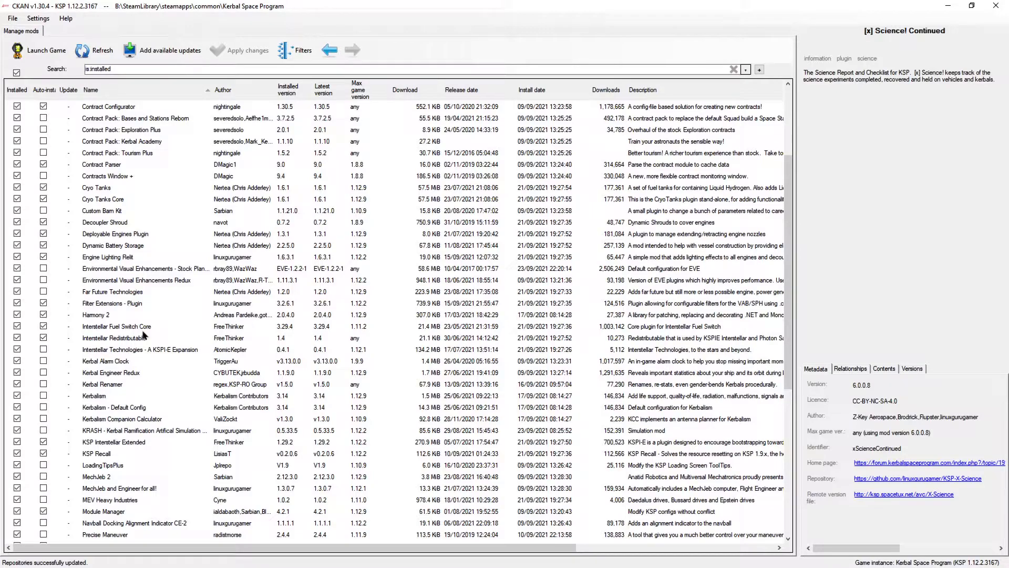
mouse_move(107, 284)
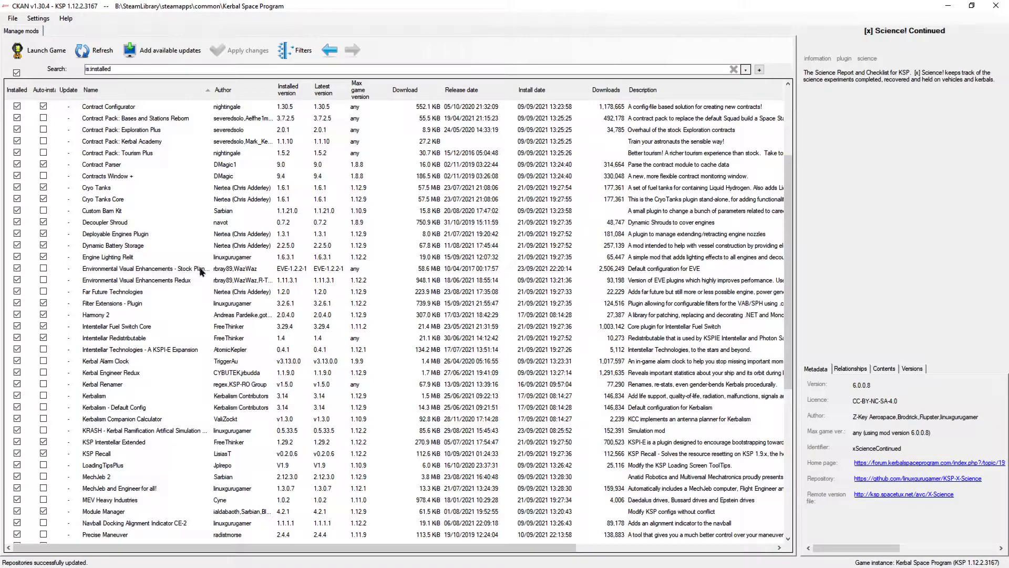
mouse_move(161, 272)
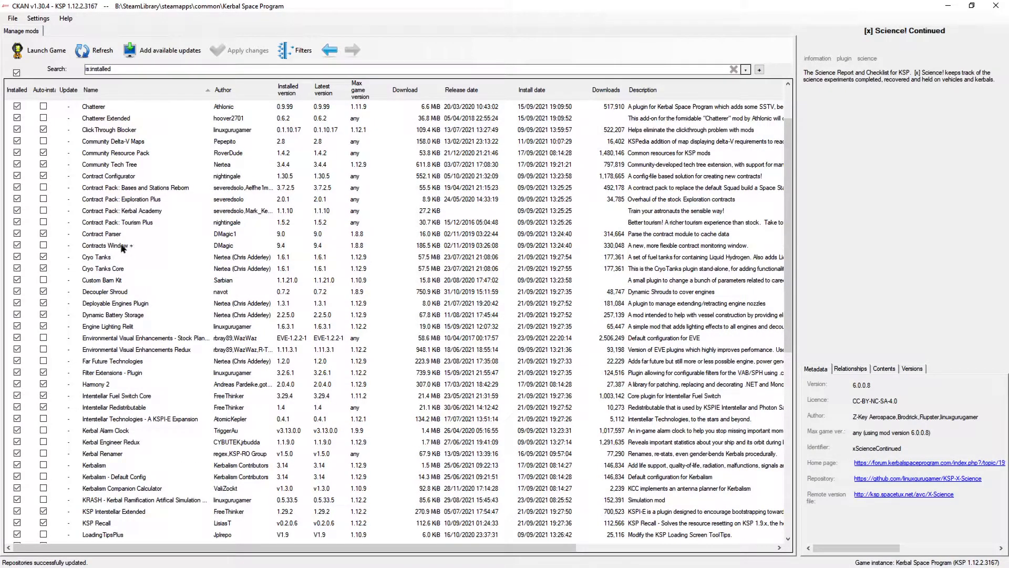
mouse_move(100, 228)
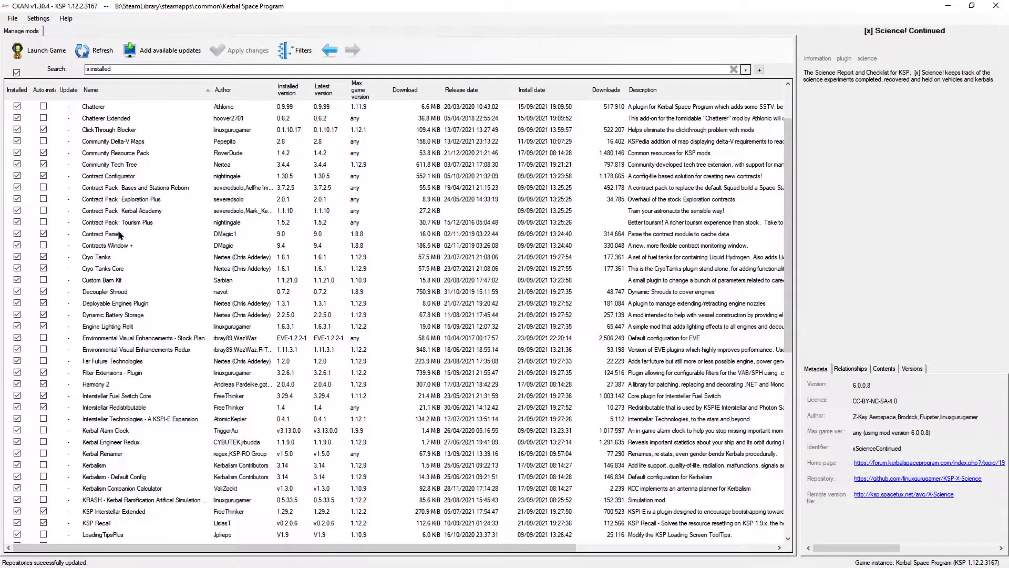
mouse_move(119, 250)
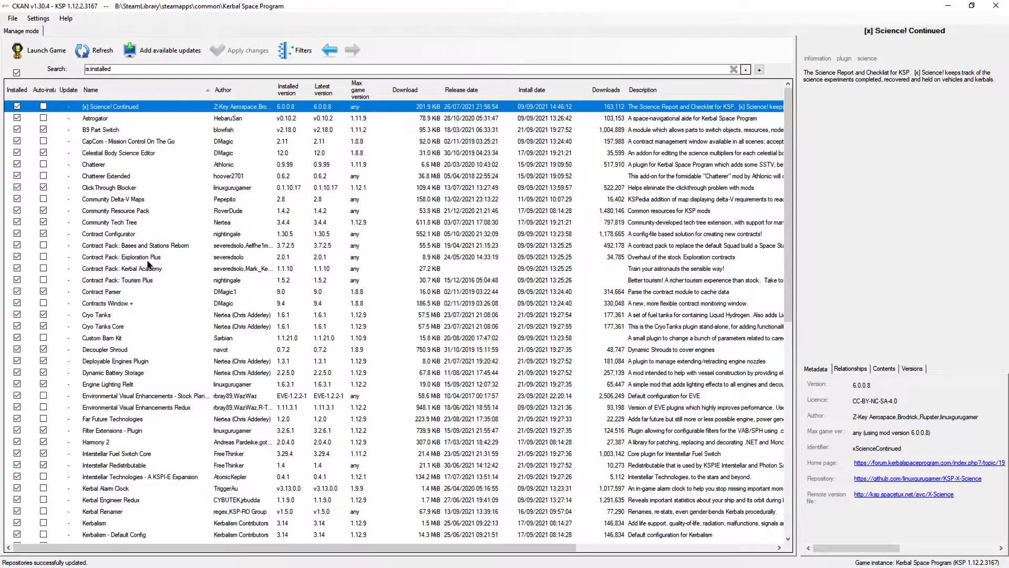
mouse_move(100, 219)
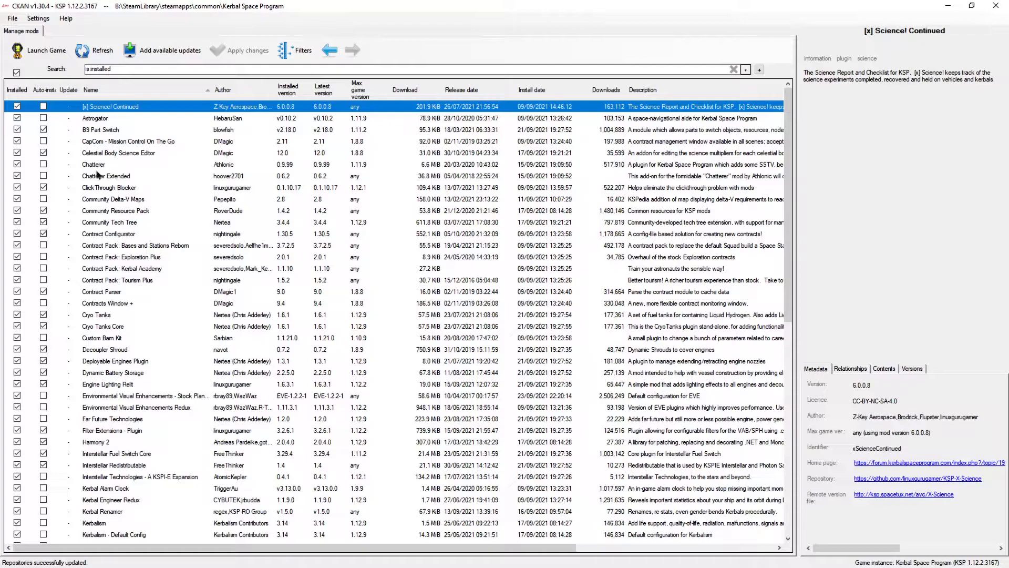
mouse_move(86, 130)
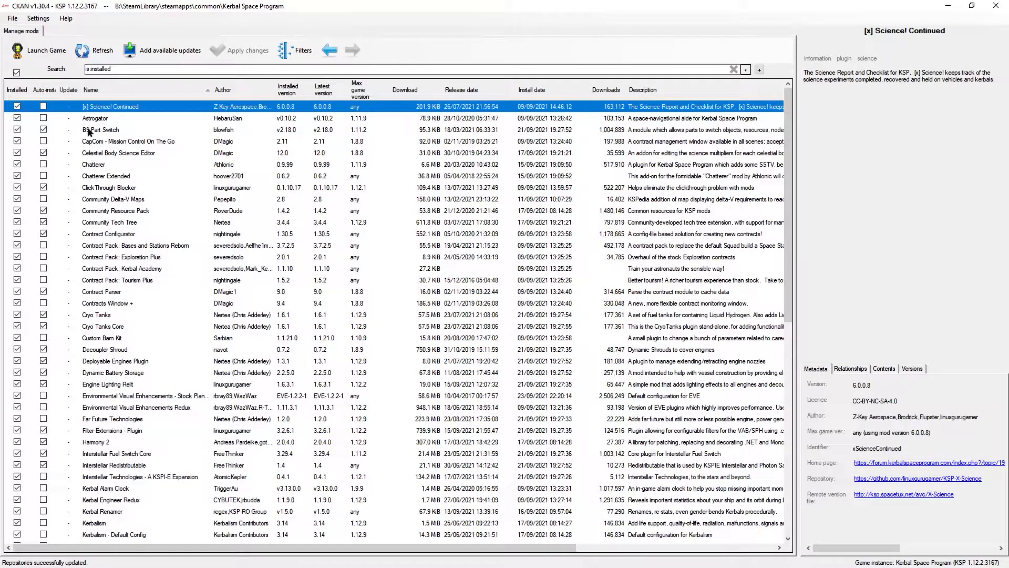
mouse_move(105, 123)
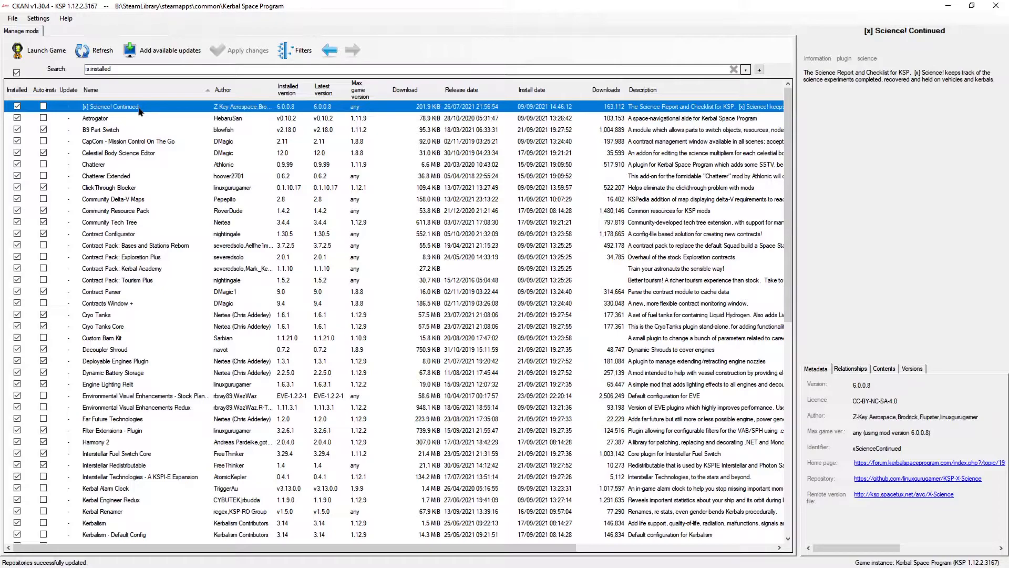
mouse_move(119, 110)
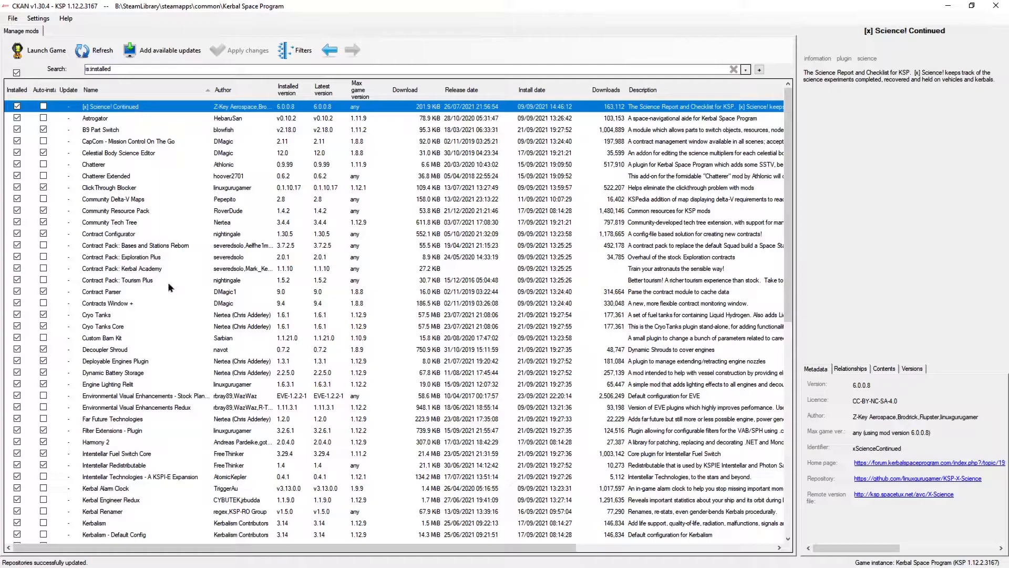
mouse_move(141, 454)
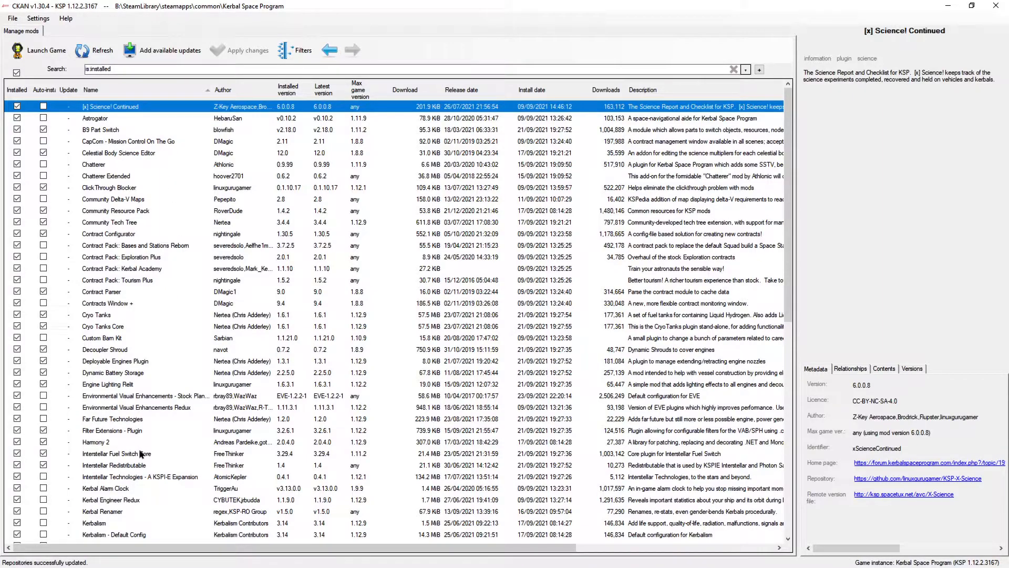
scroll(down, 3)
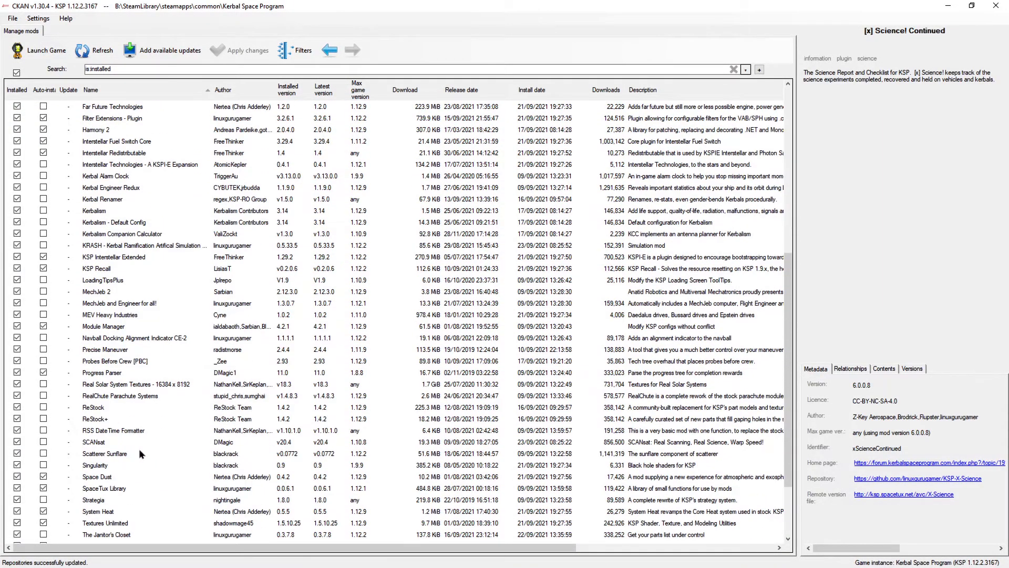
click(300, 50)
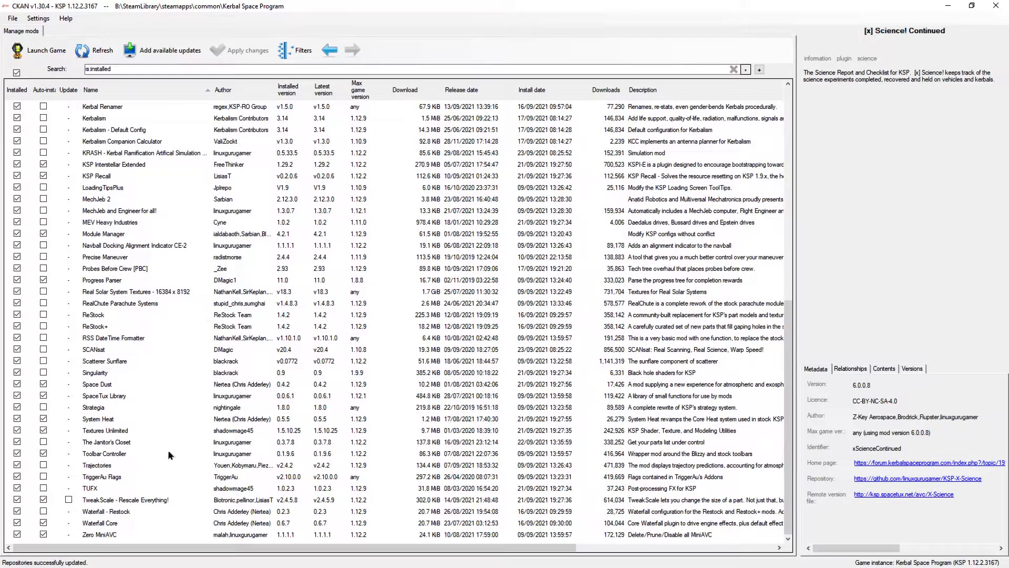
scroll(up, 3)
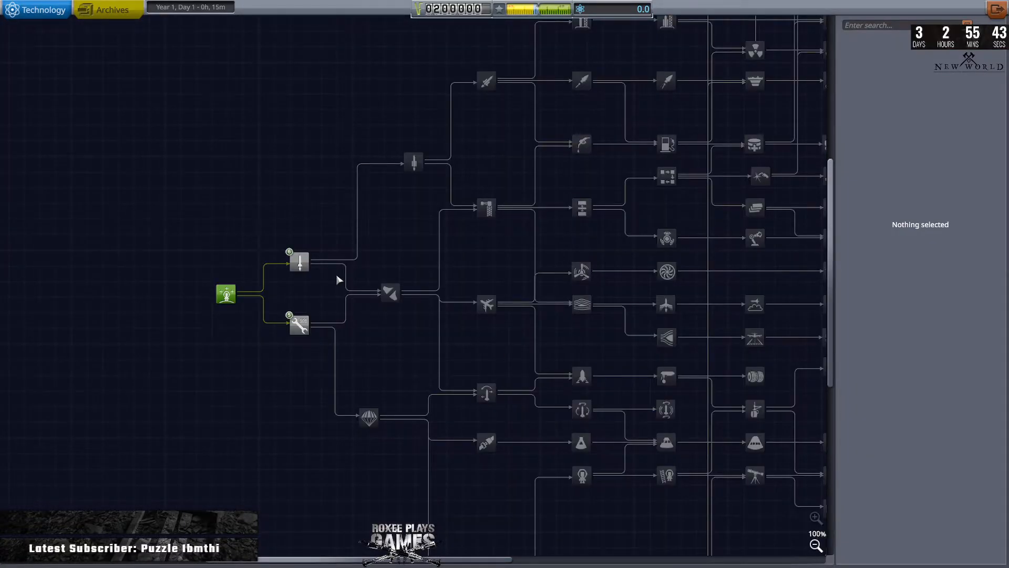
mouse_move(605, 397)
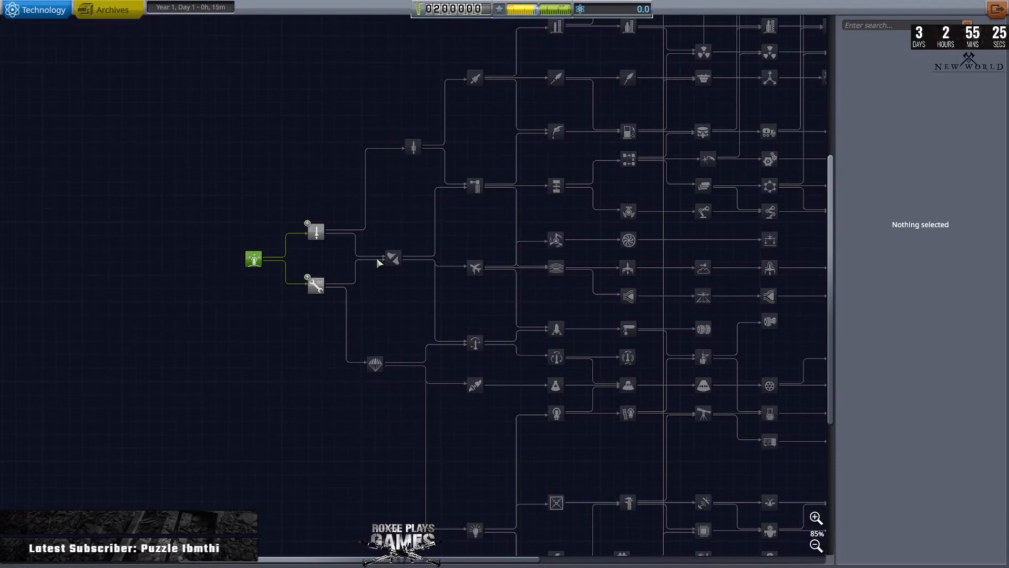
Select the Start node, then the Basic Rocketry node (5 science, requires Start)
click(253, 258)
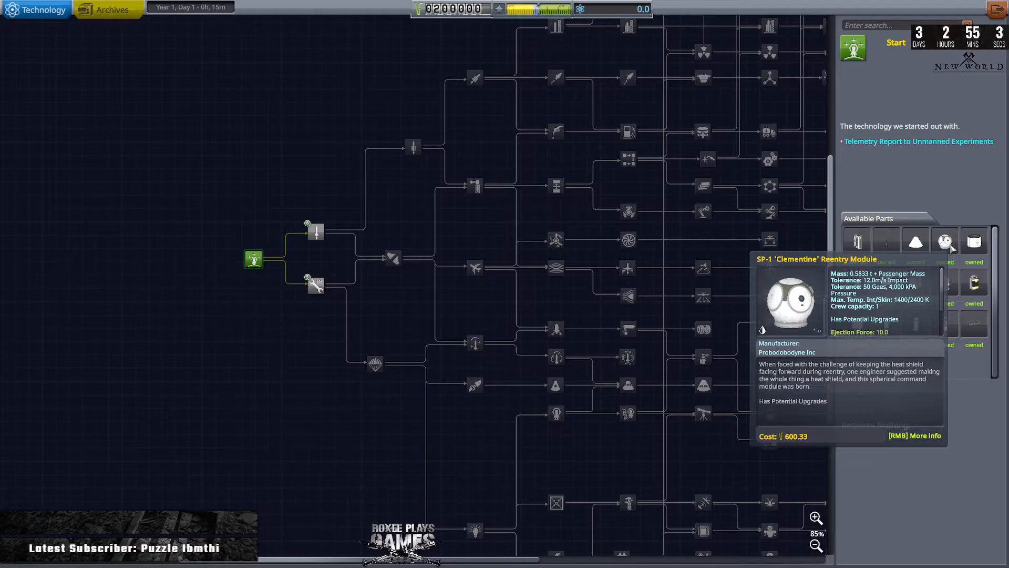
click(315, 285)
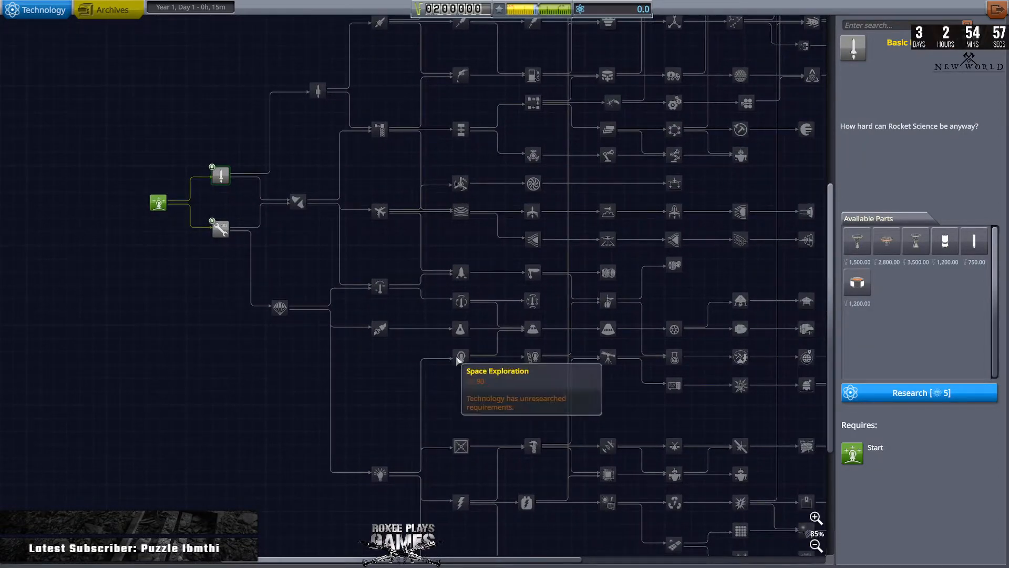
Inspect Space Exploration, Survivability, Stability, Engineering 101, Enhanced Survivability and Basic Science nodes
click(460, 357)
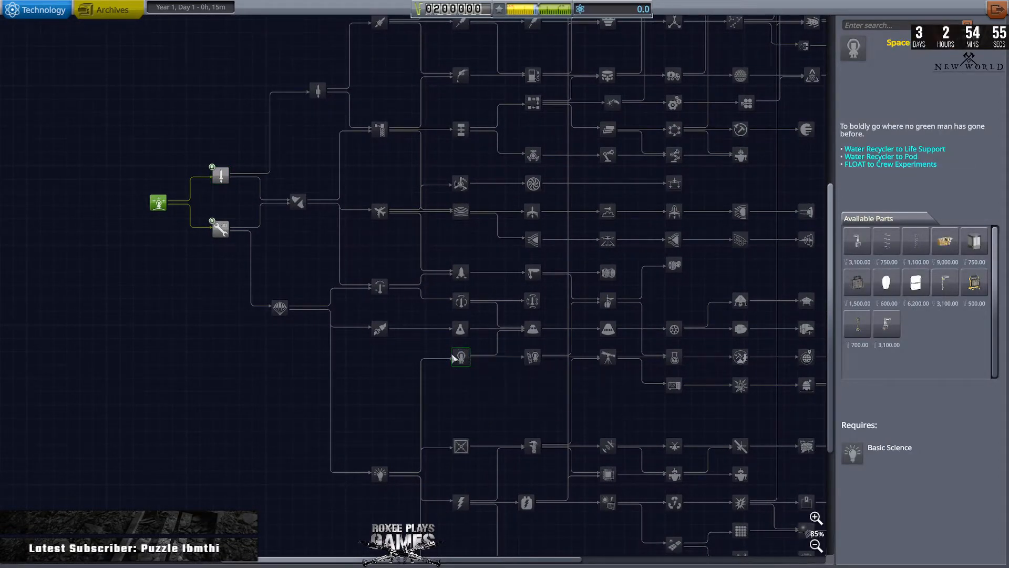
mouse_move(886, 325)
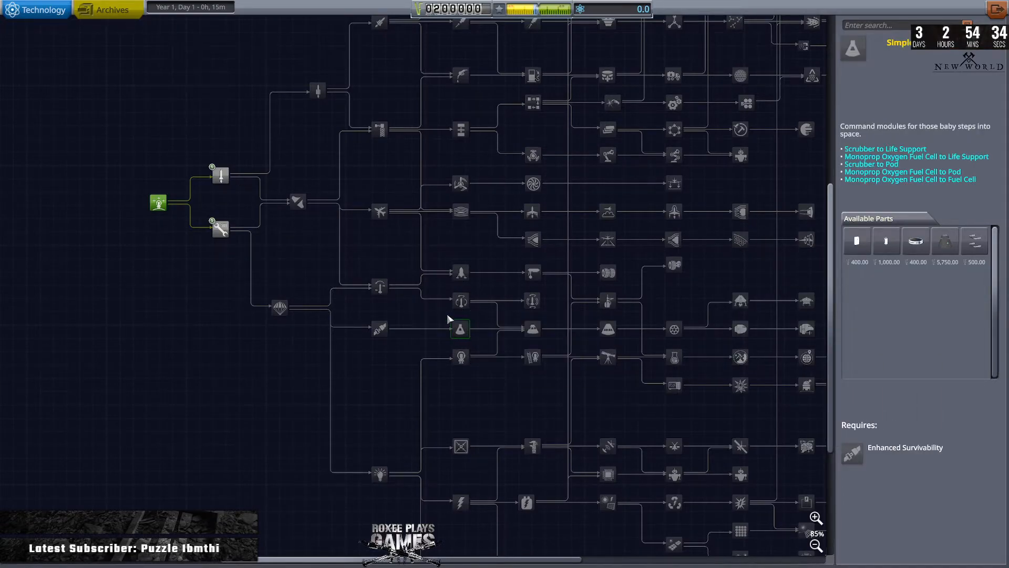
click(220, 175)
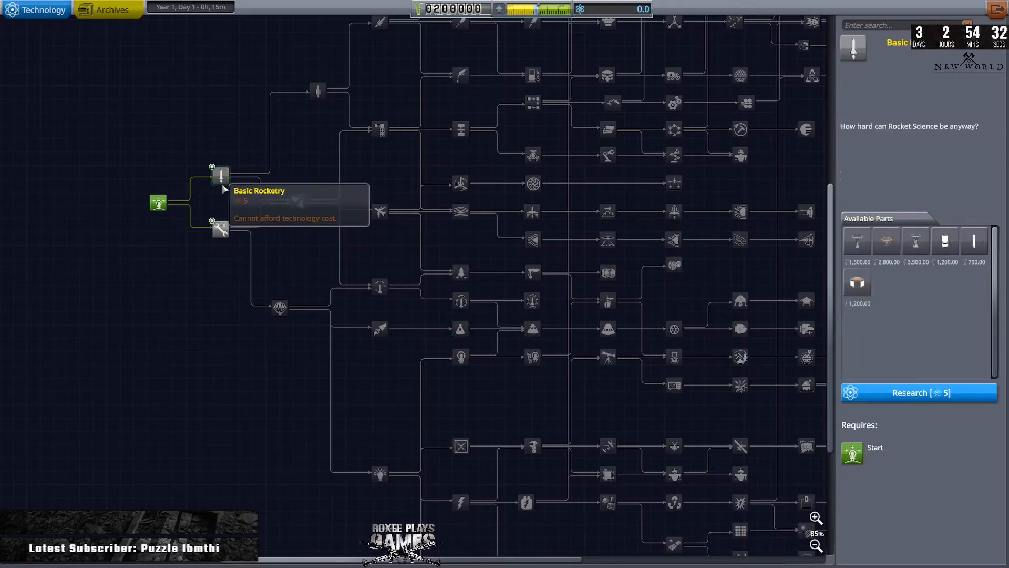
click(279, 307)
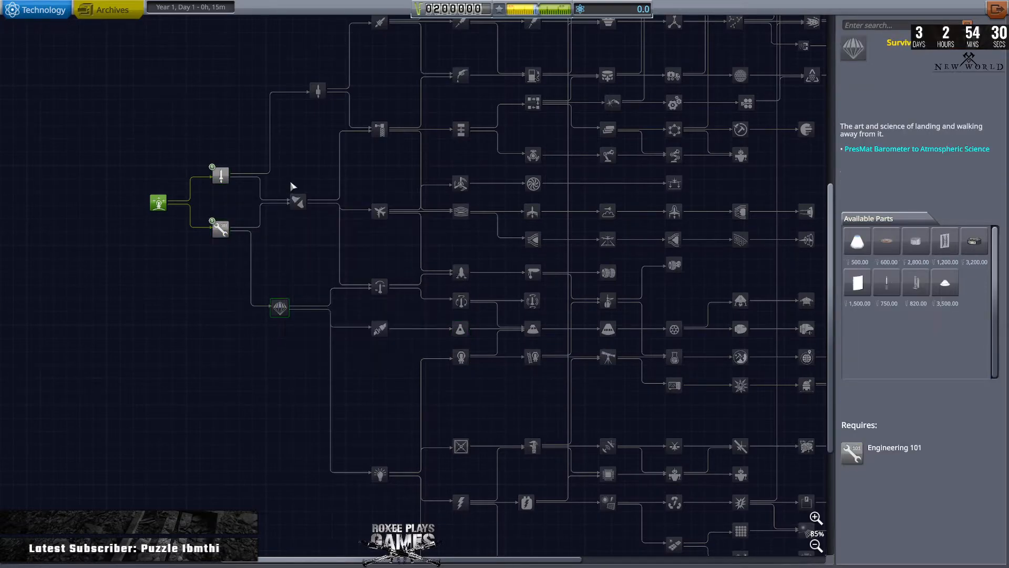
click(296, 201)
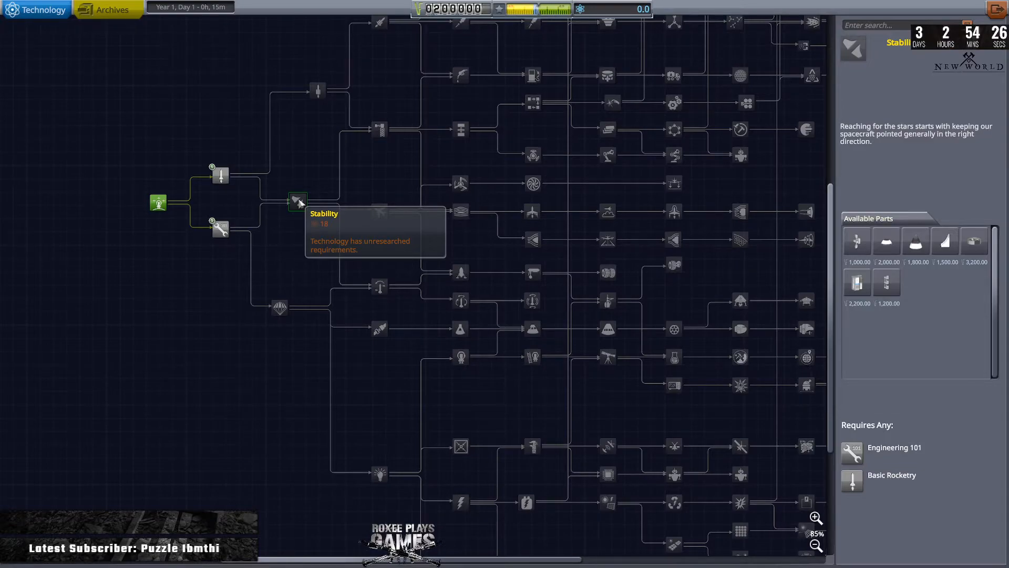
mouse_move(347, 183)
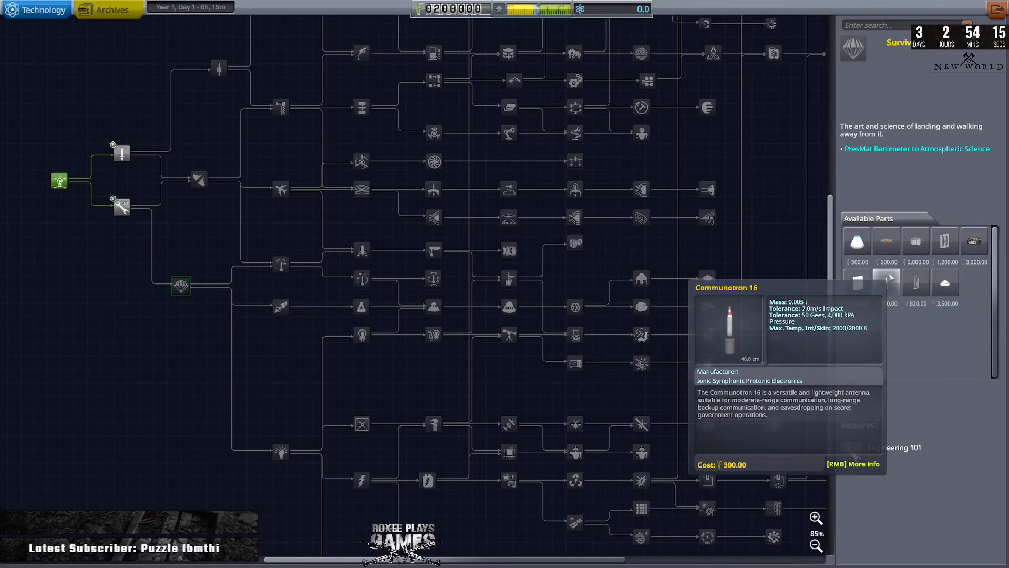
click(121, 153)
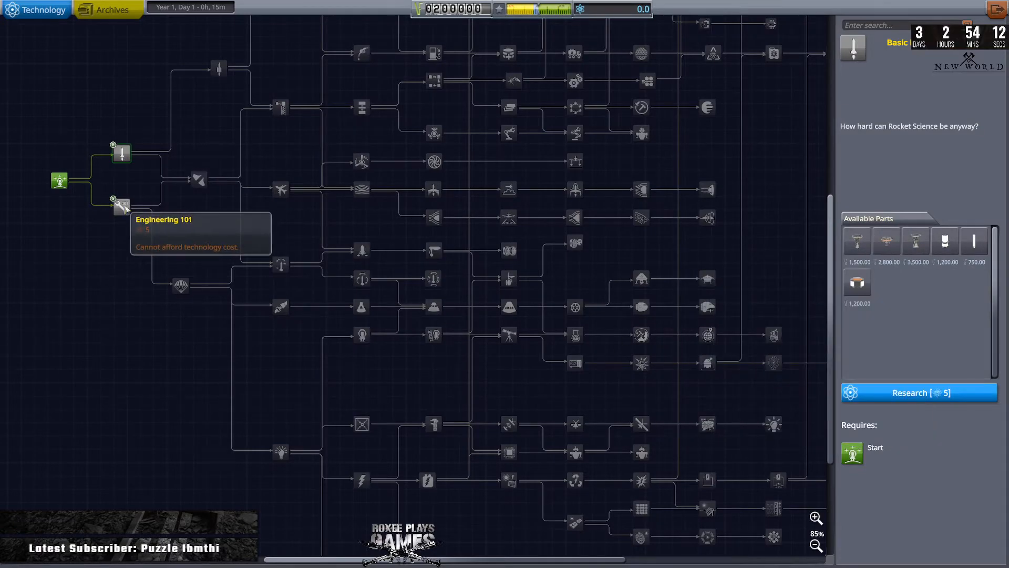
click(121, 207)
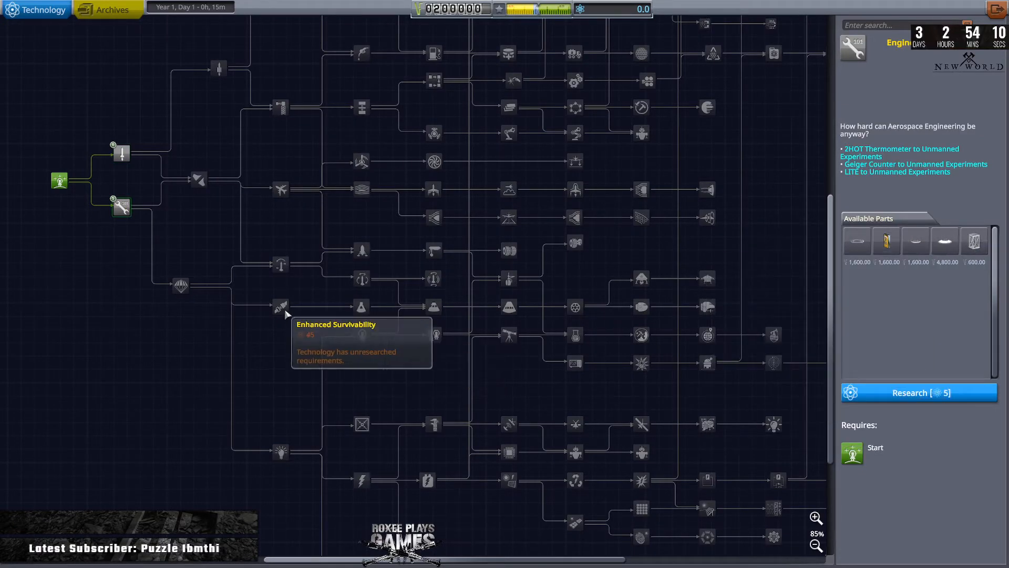
click(280, 305)
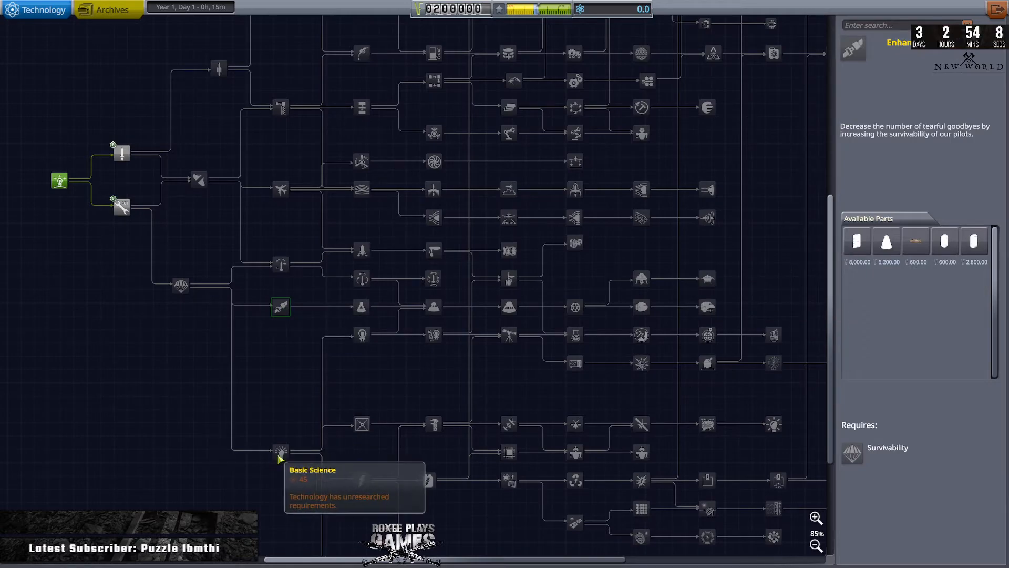
click(279, 451)
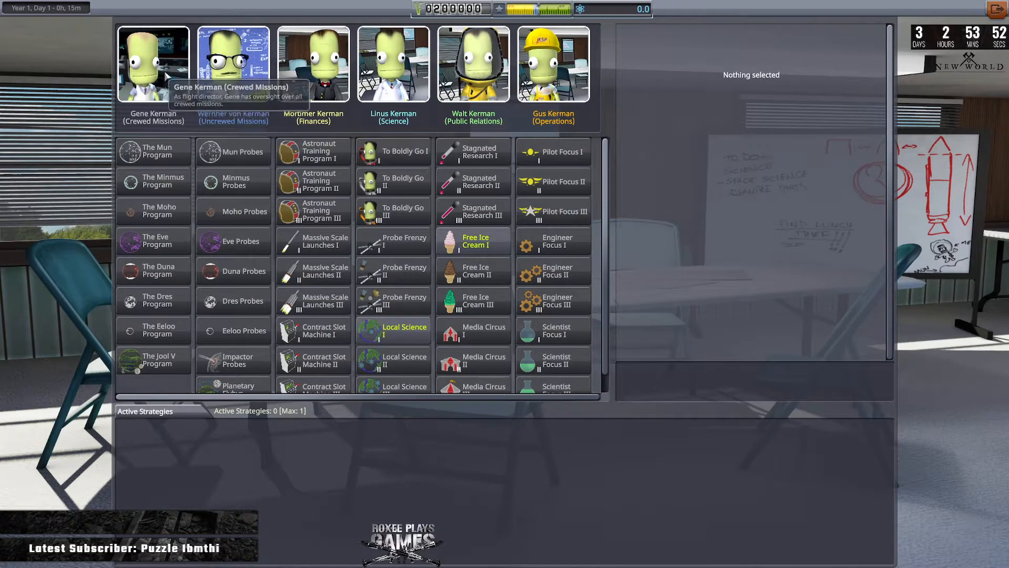
mouse_move(443, 483)
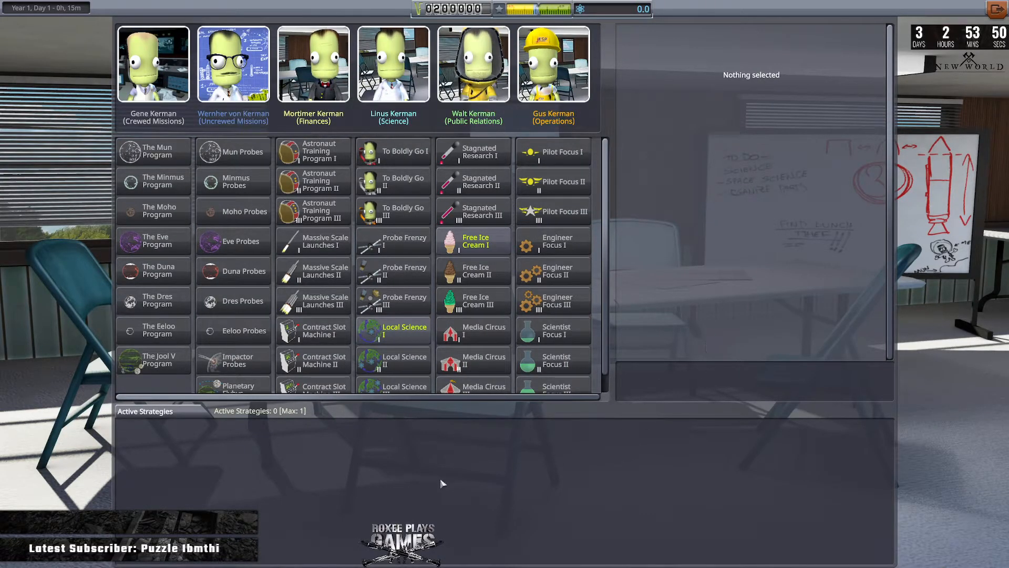
mouse_move(111, 270)
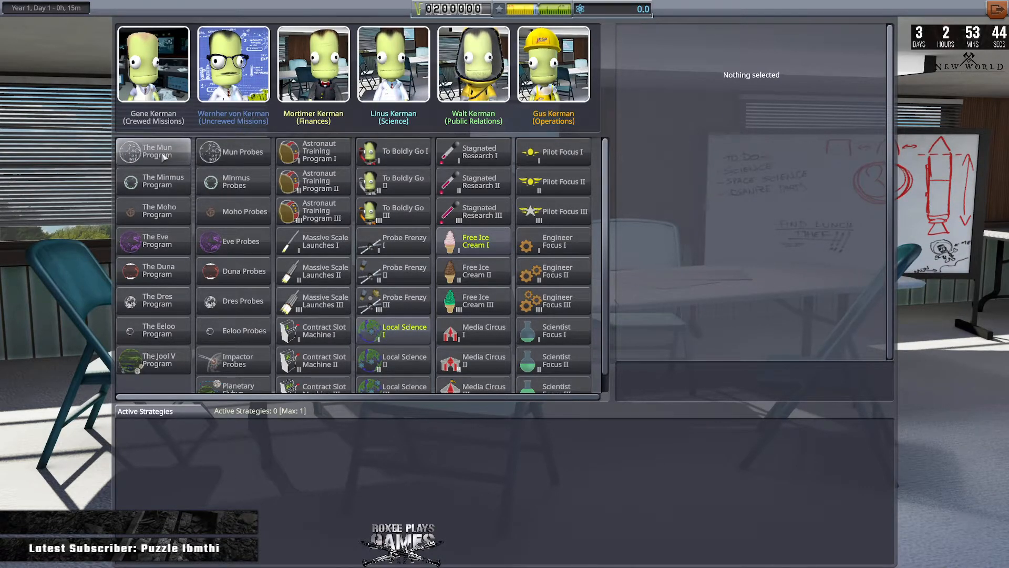
Compare The Mun Program and Mun Probes strategy details, ending on Mun Probes
click(233, 151)
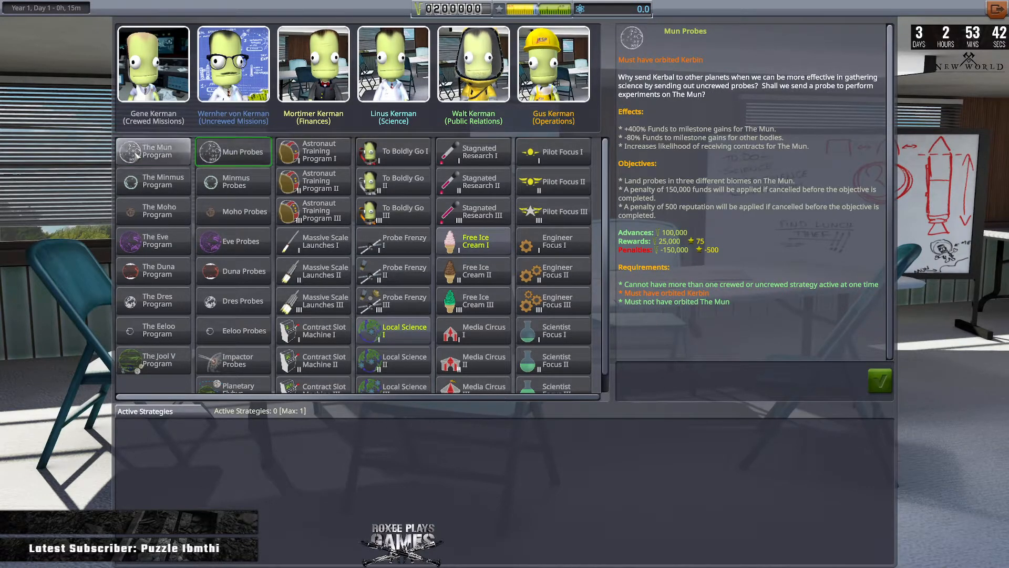
click(153, 151)
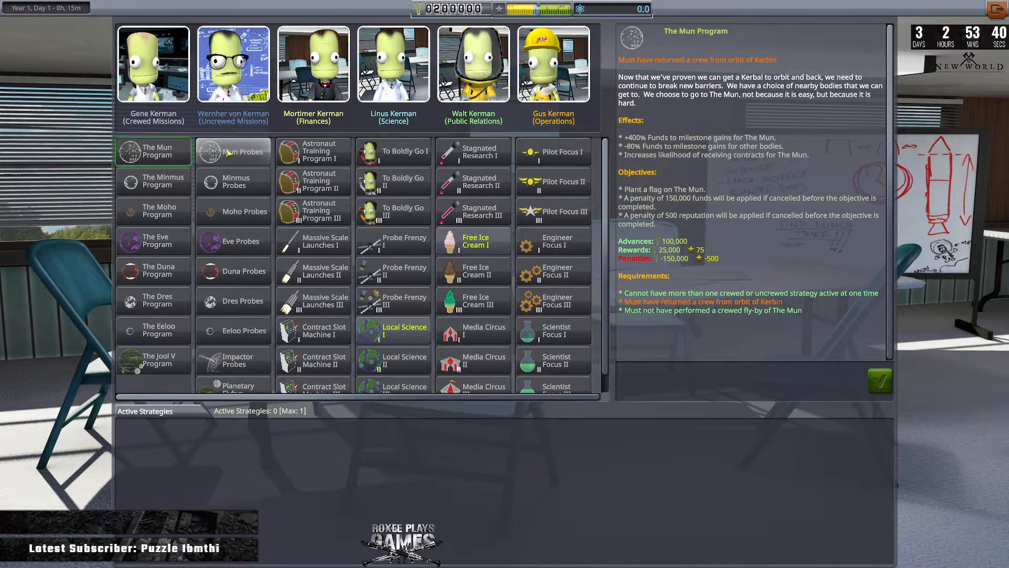
click(233, 152)
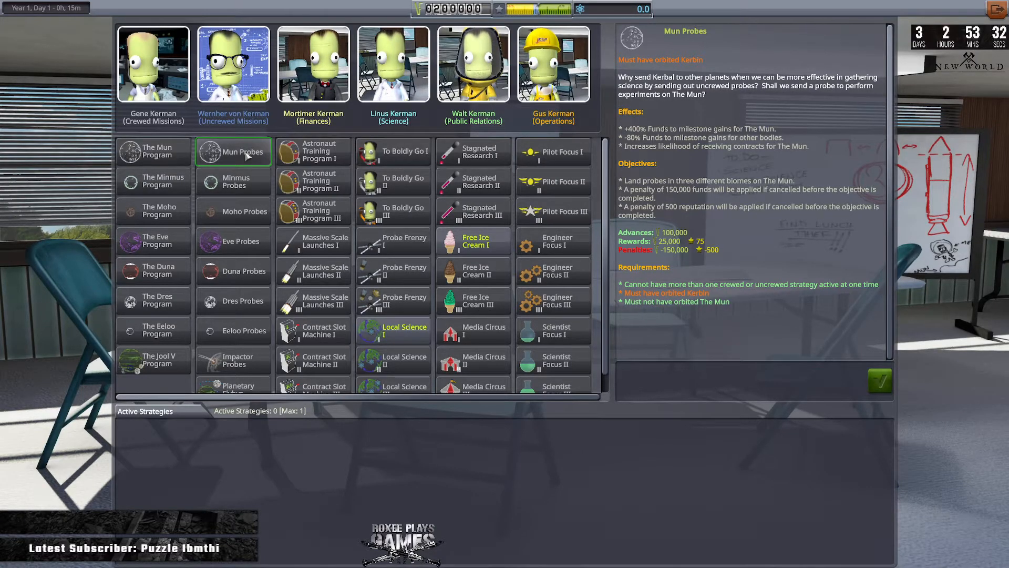
click(152, 151)
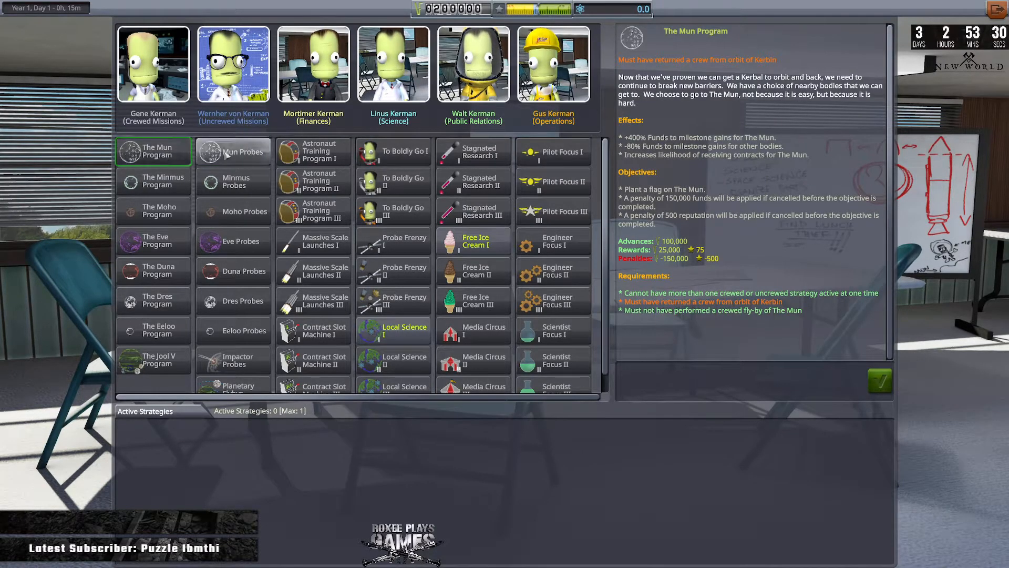
click(233, 152)
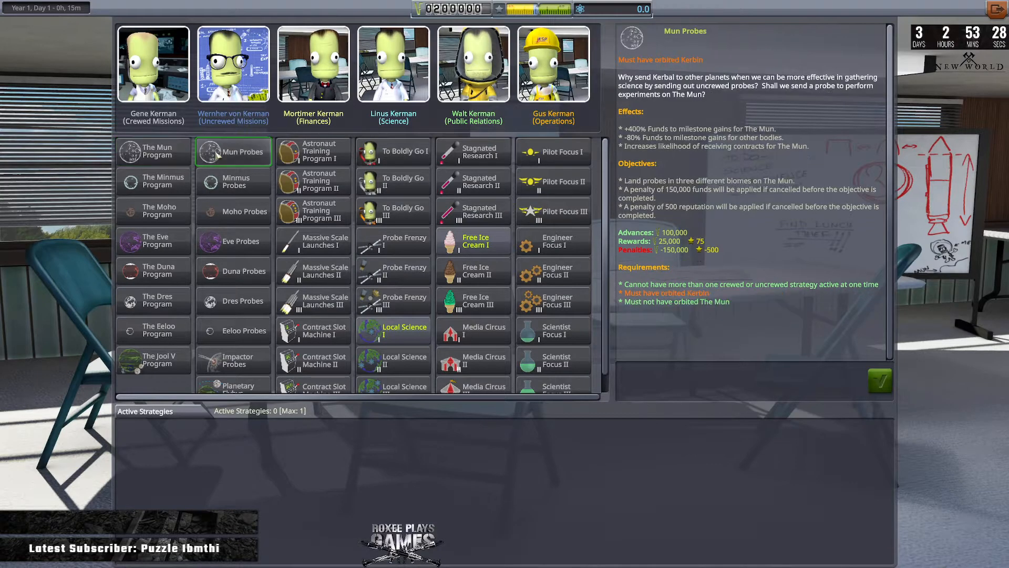
click(153, 151)
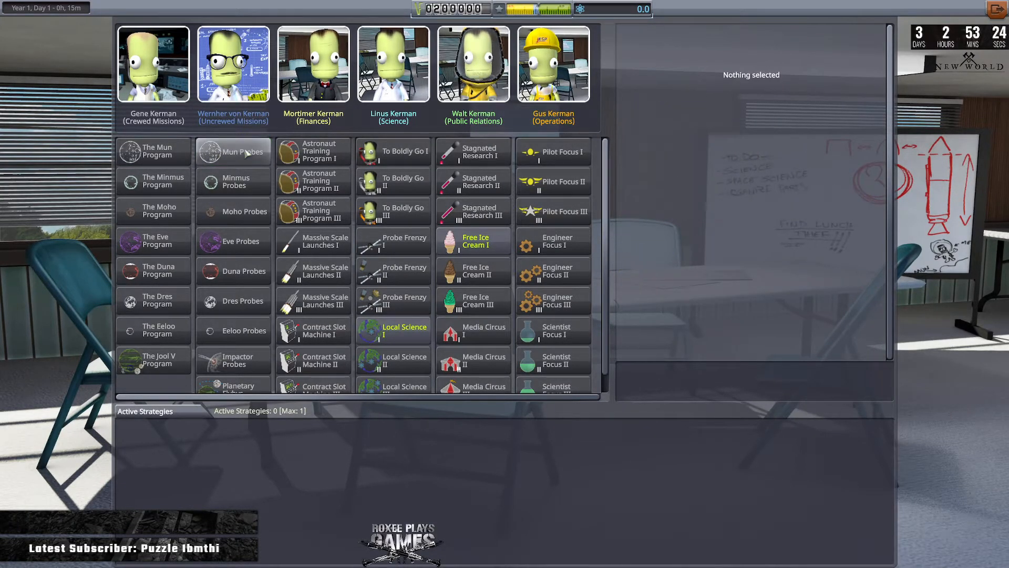
click(233, 152)
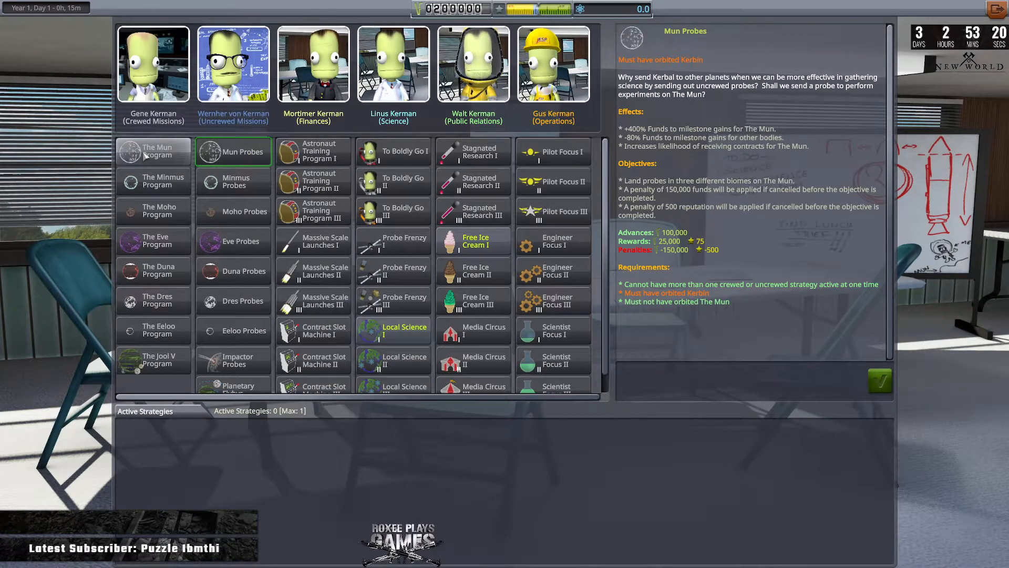
mouse_move(153, 63)
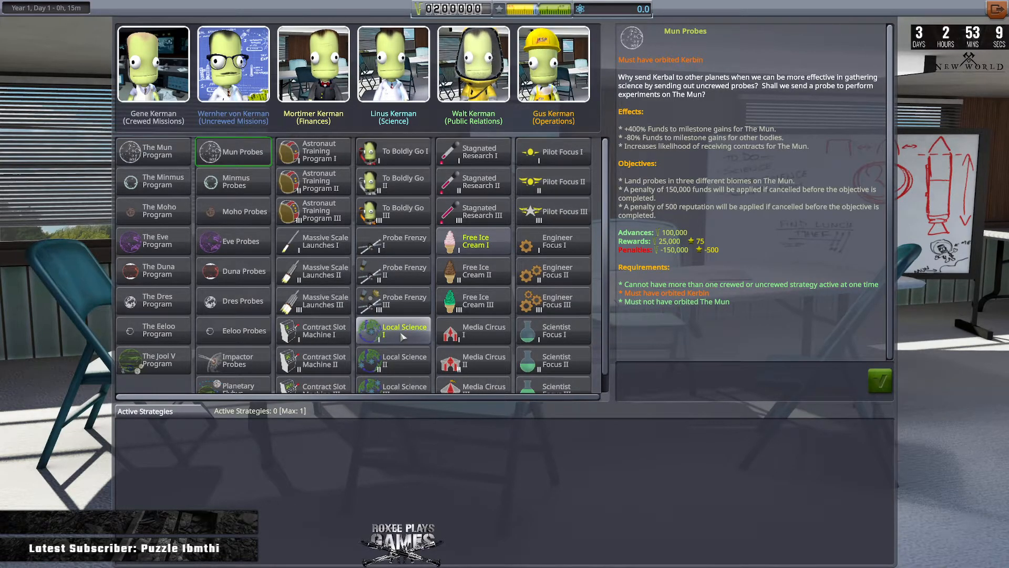
Select the Local Science I strategy tile to read its 5,000-fund details
click(393, 330)
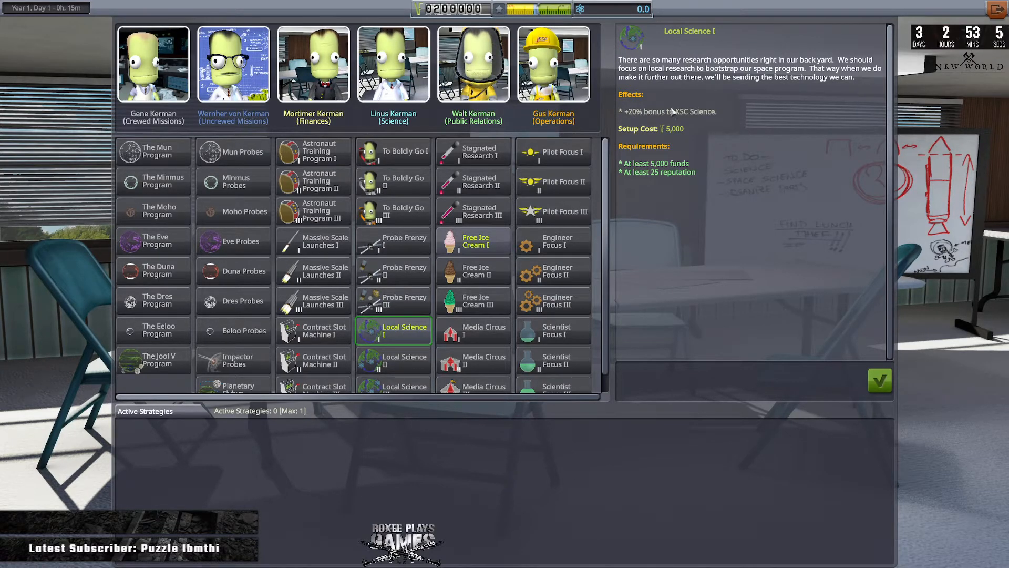
mouse_move(786, 120)
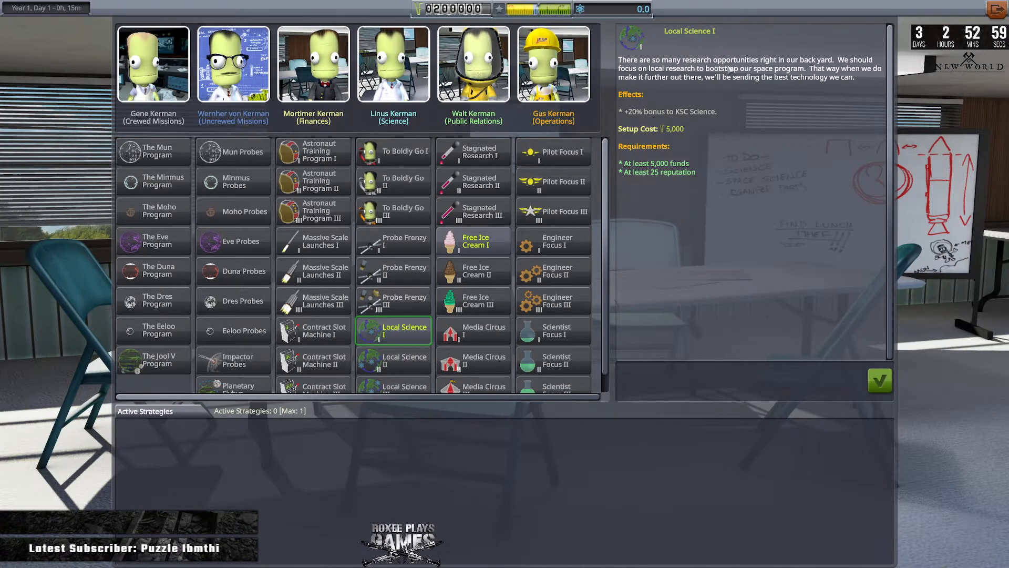
mouse_move(823, 97)
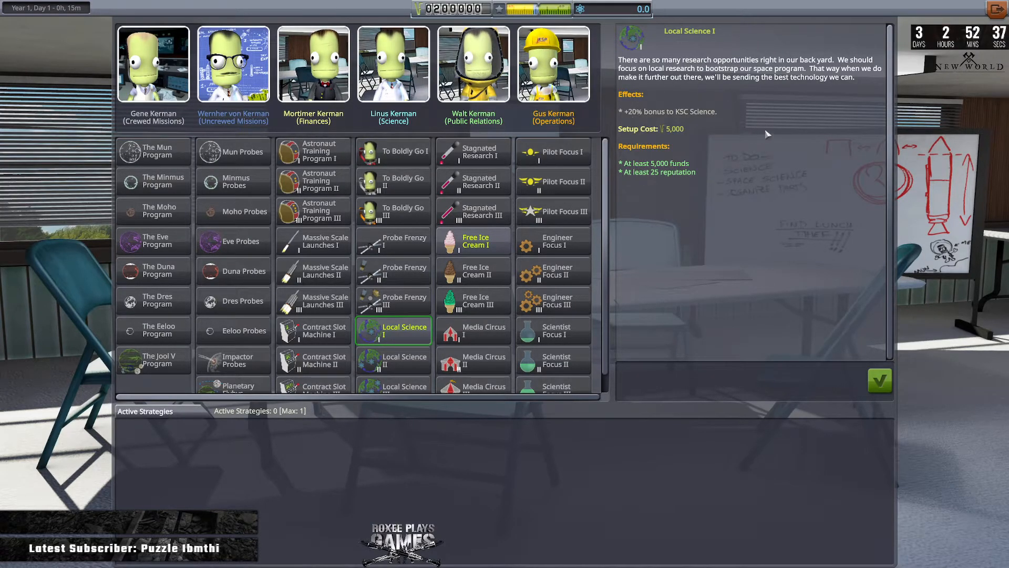
mouse_move(634, 97)
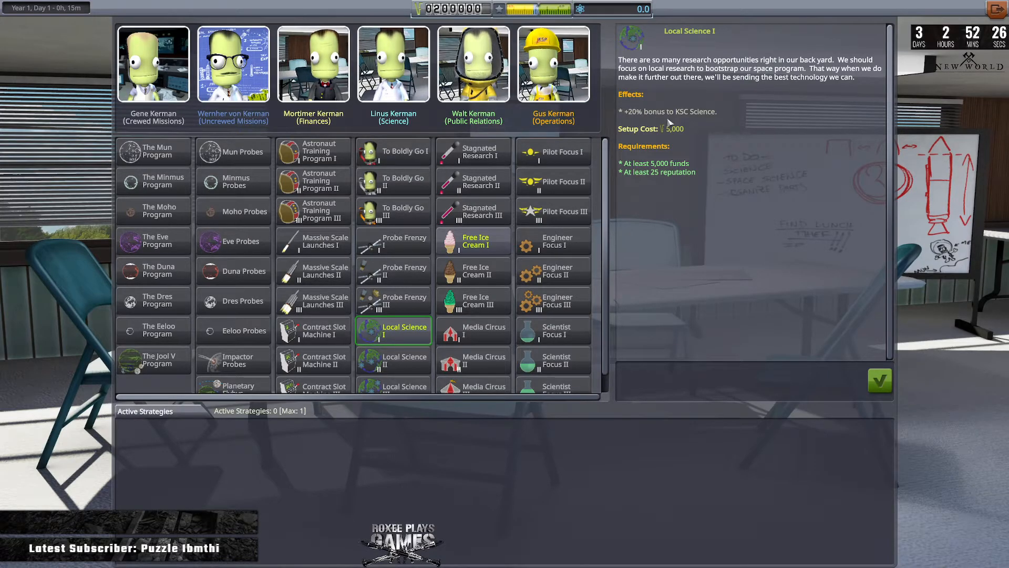
mouse_move(669, 122)
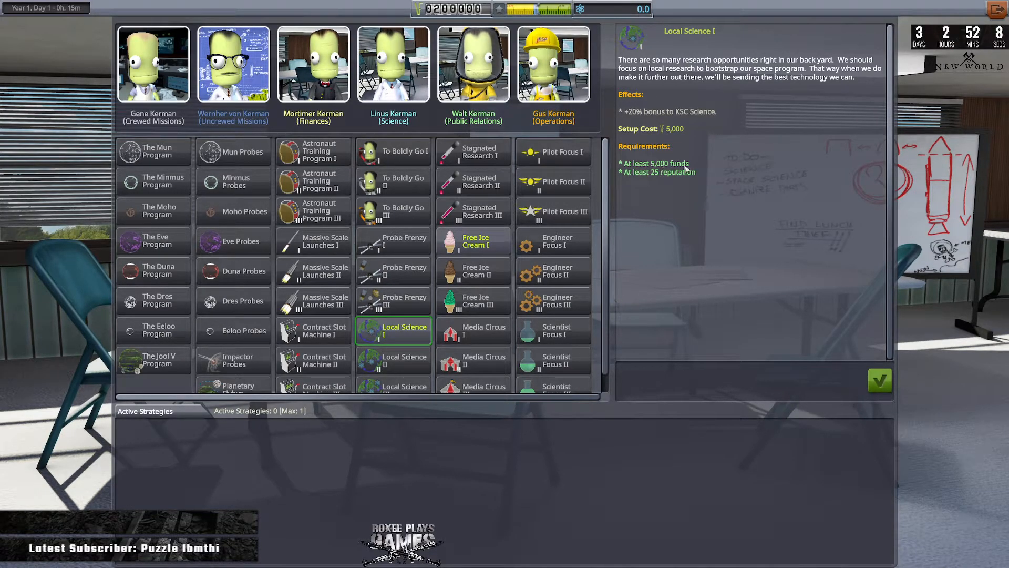
mouse_move(676, 181)
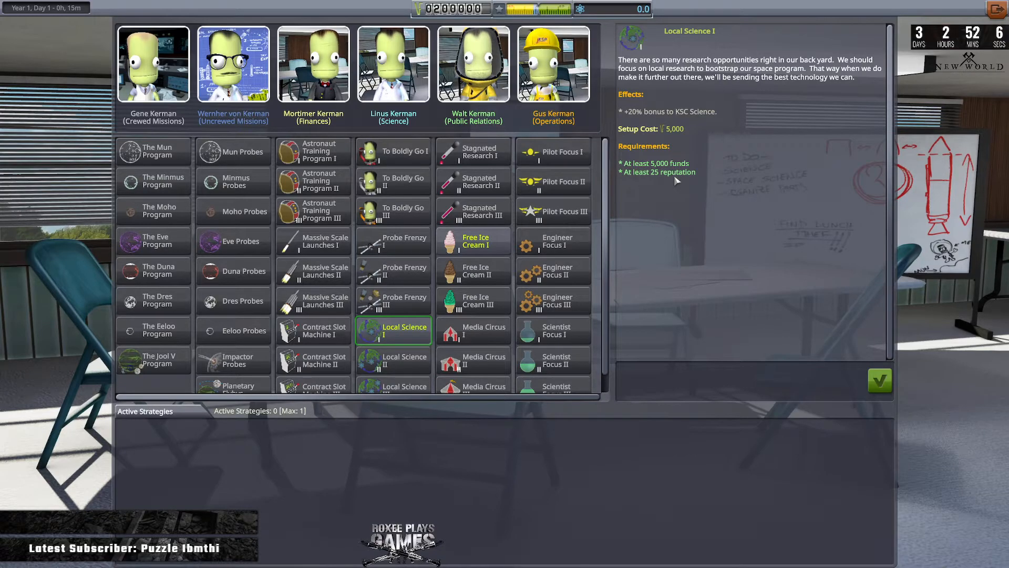
mouse_move(627, 177)
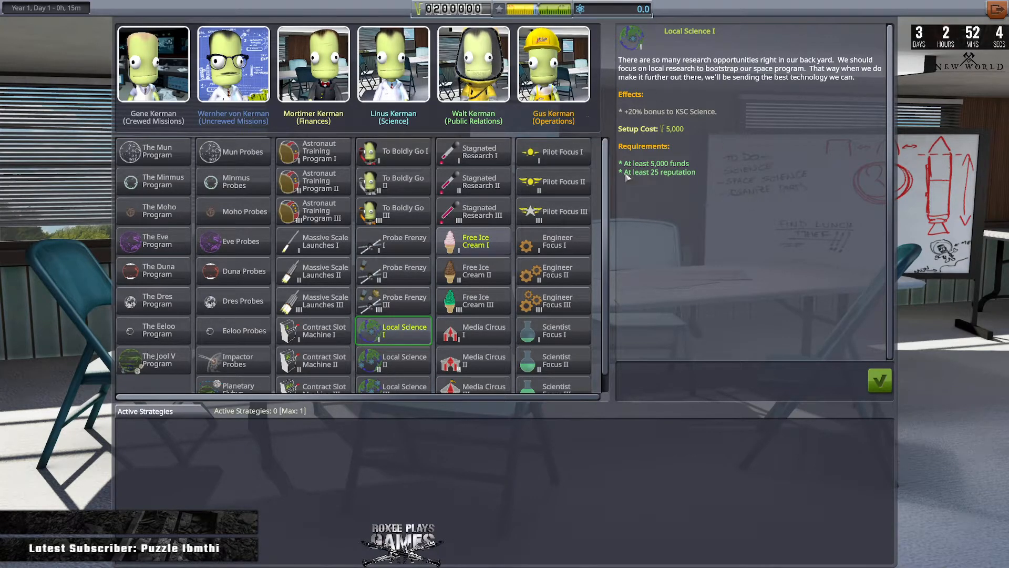
mouse_move(729, 185)
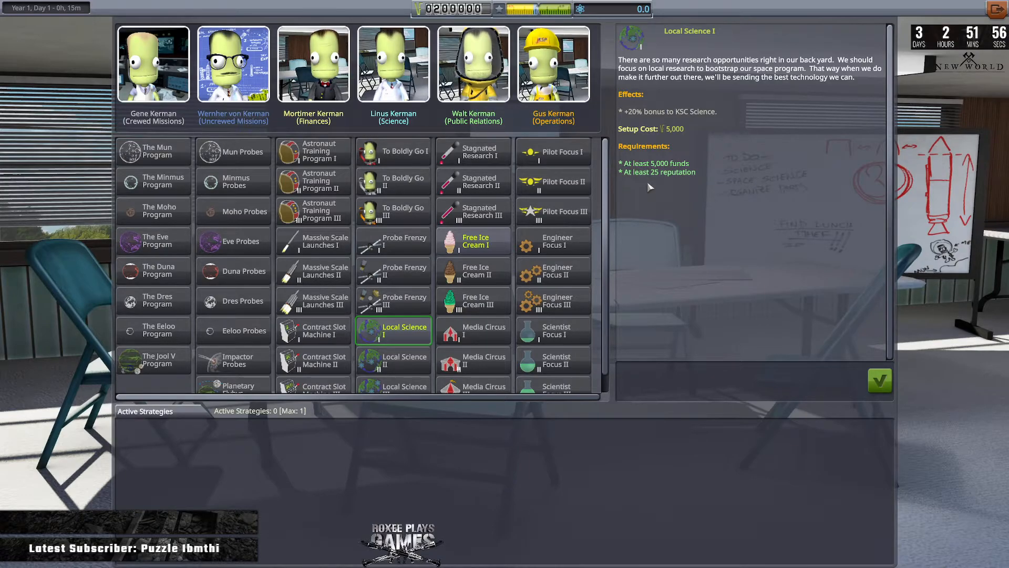
mouse_move(473, 63)
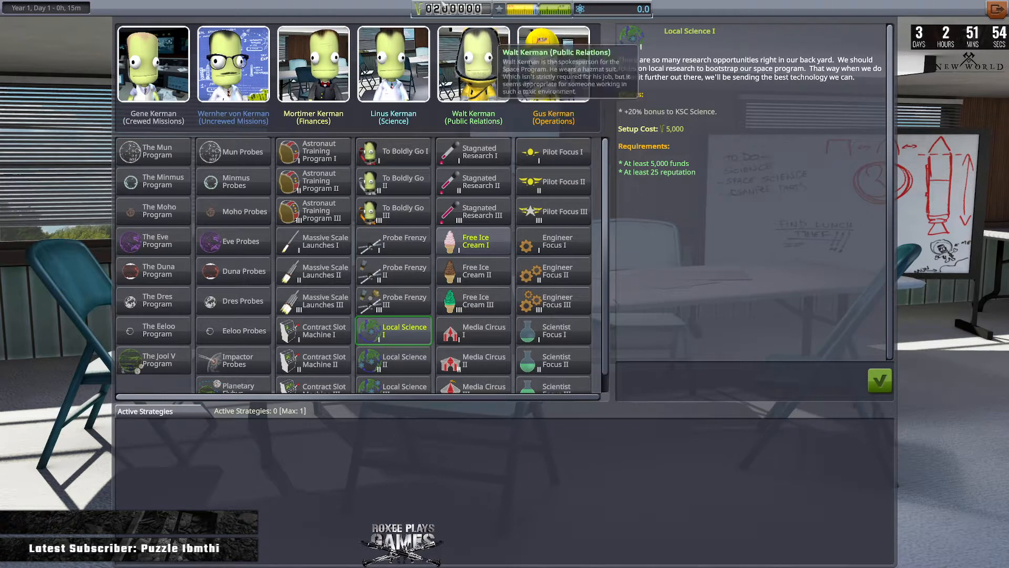
mouse_move(865, 320)
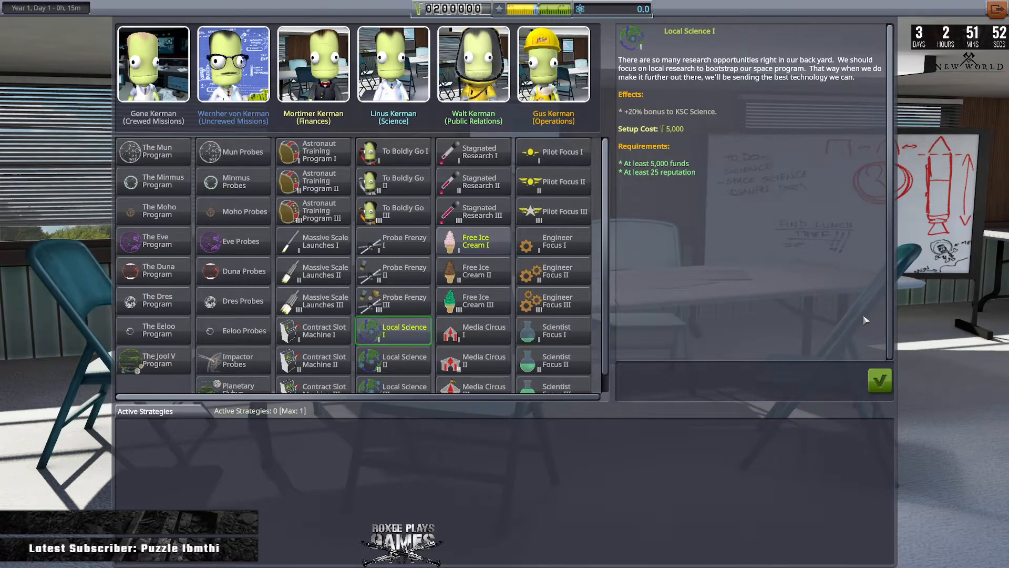
Activate and confirm Local Science I, then read To Boldly Go I and Mun Probes
click(880, 379)
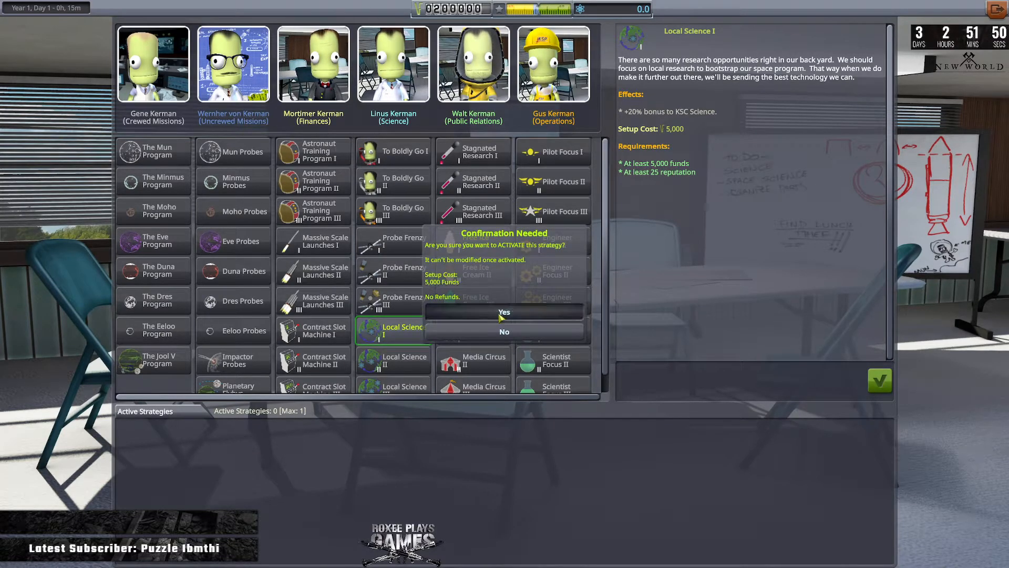
click(504, 312)
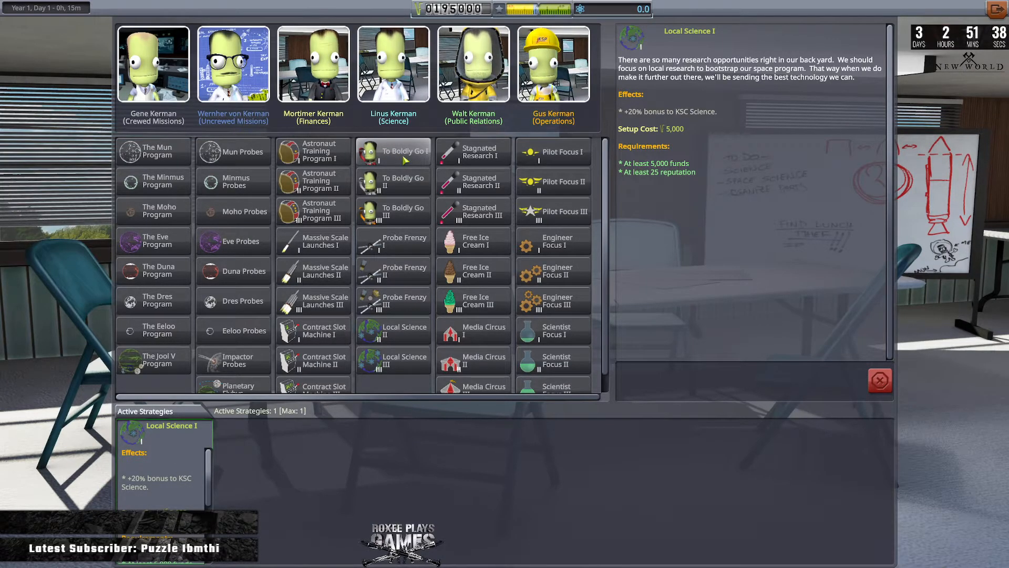
click(393, 151)
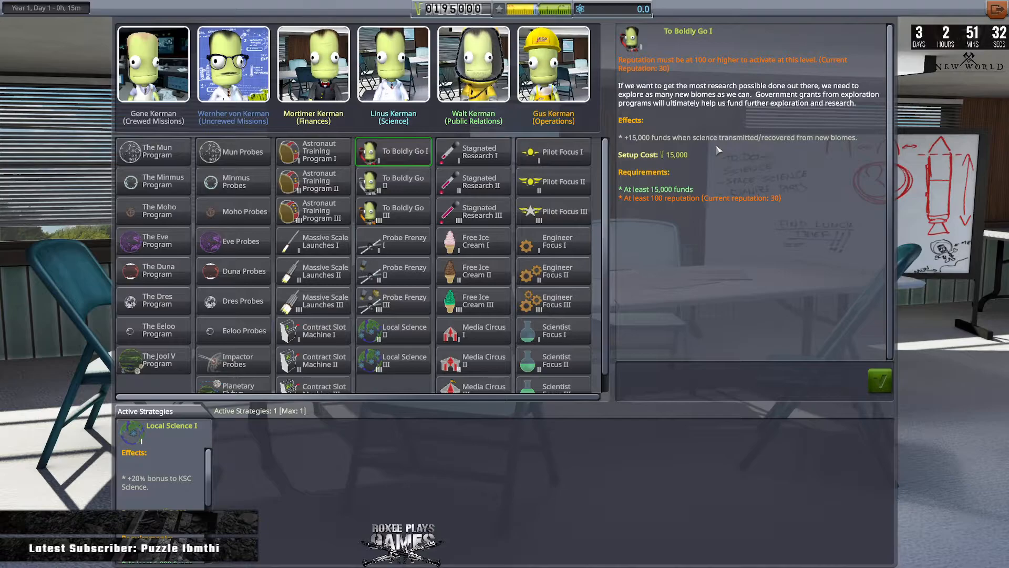
mouse_move(815, 123)
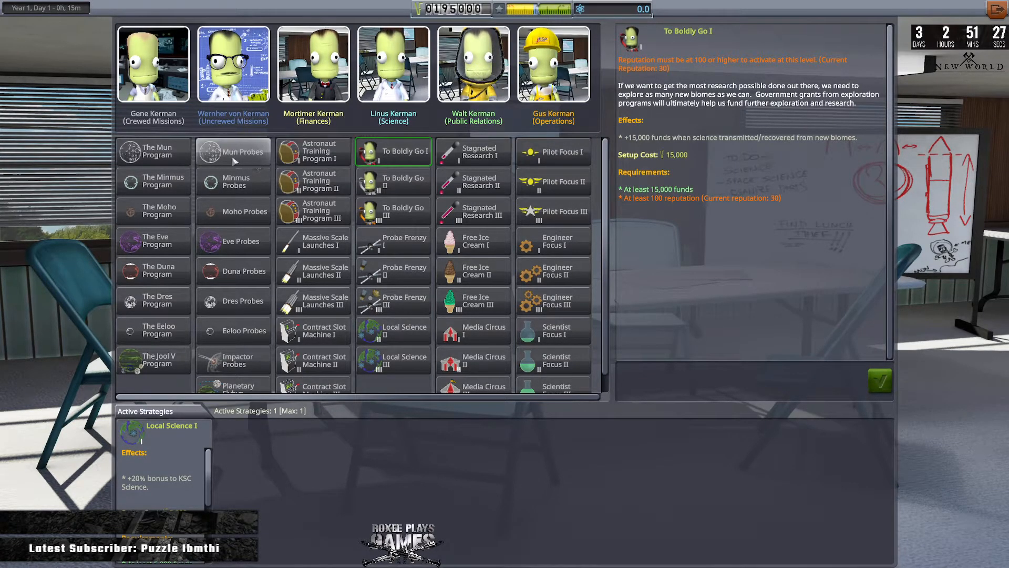
click(233, 152)
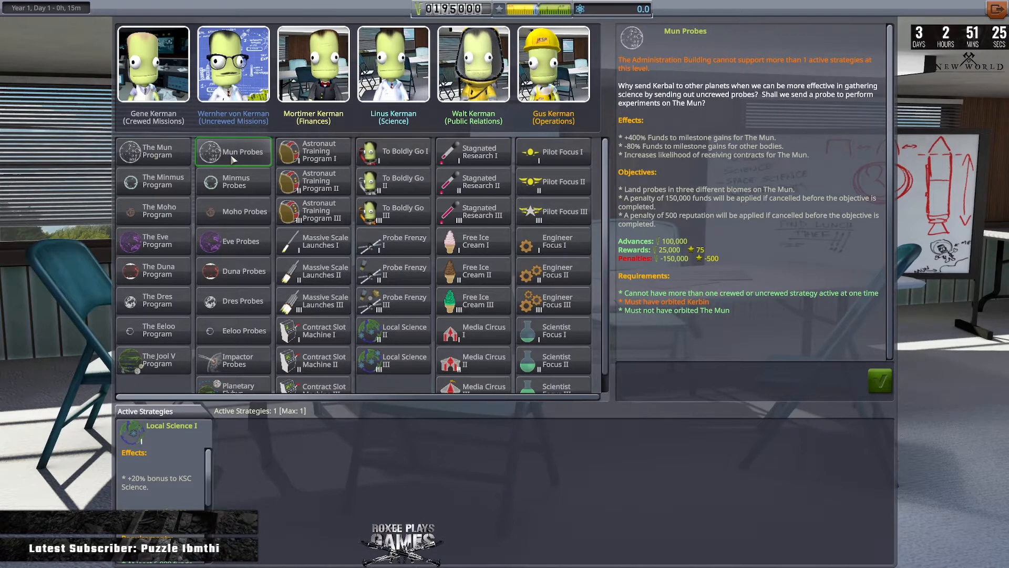
mouse_move(717, 325)
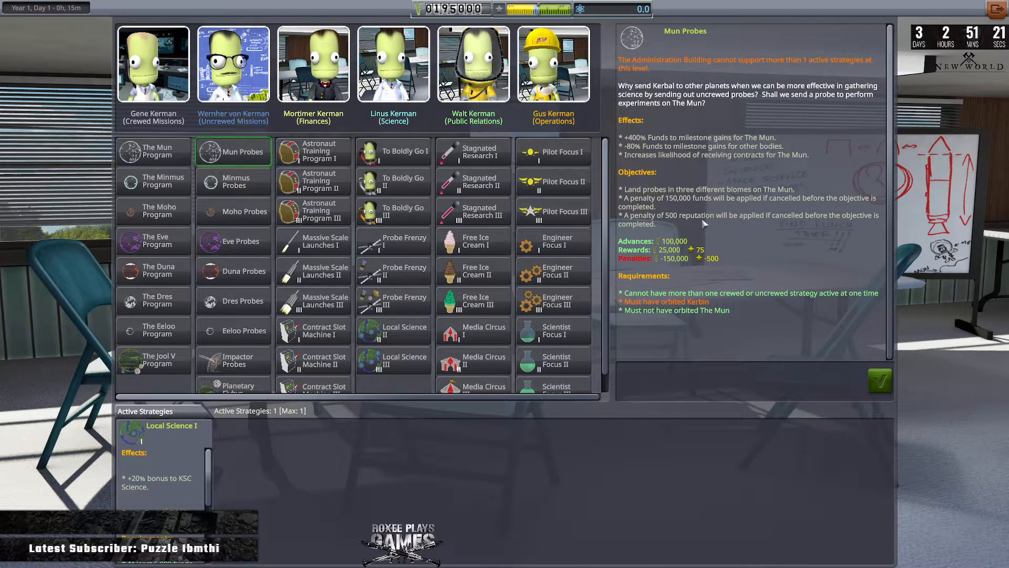
click(393, 151)
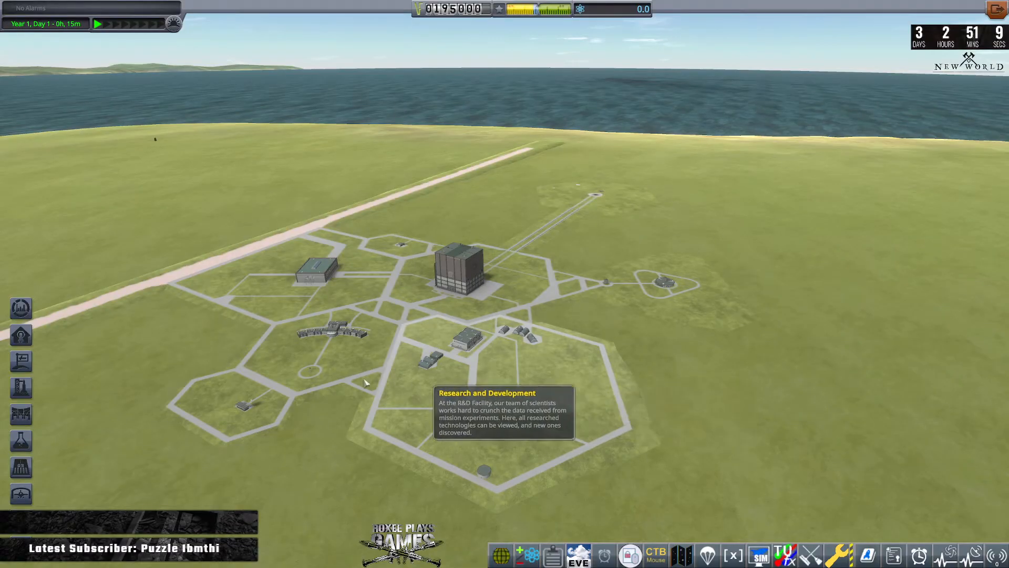
mouse_move(402, 247)
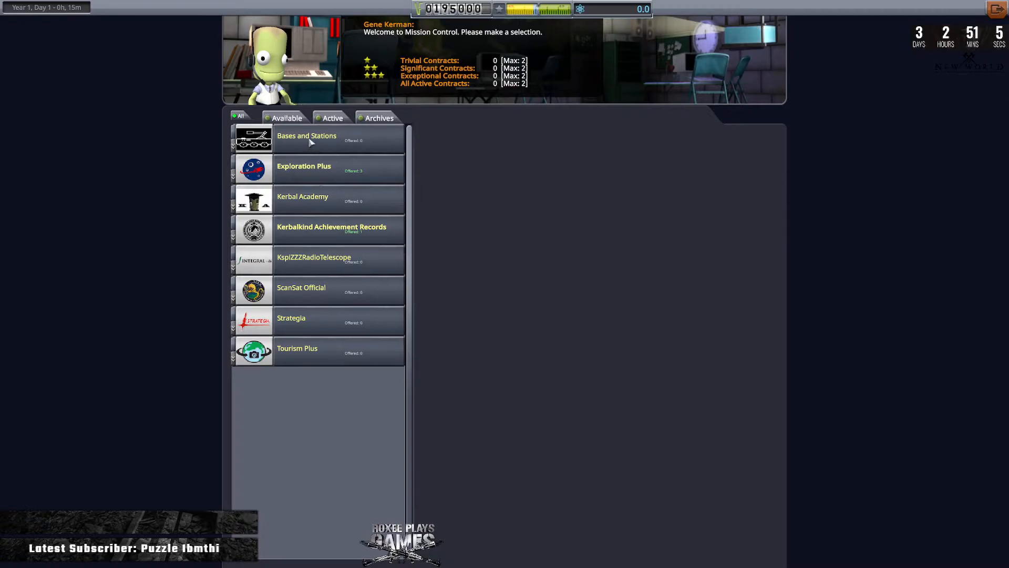
mouse_move(290, 381)
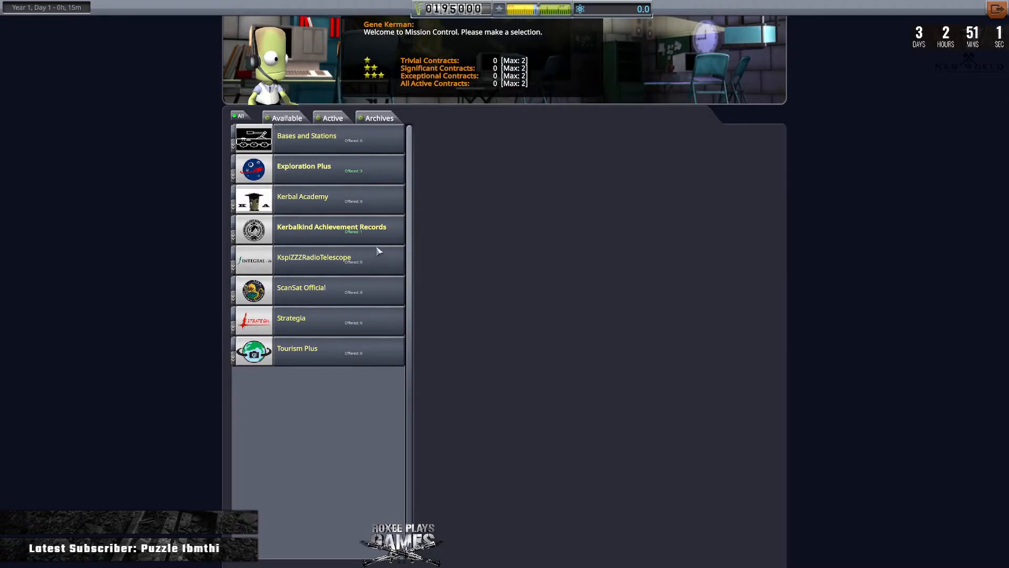
Expand the Kerbalkind Achievement Records contract offers in Mission Control
click(332, 229)
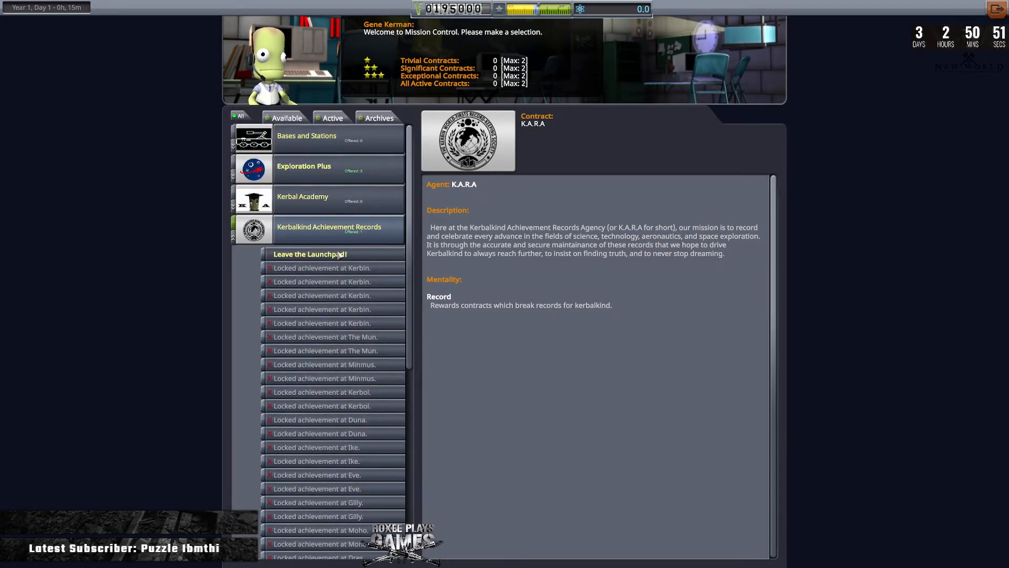
Accept Leave the Launchpad!, then view Exploration Plus's Do Some Science! offer
click(310, 253)
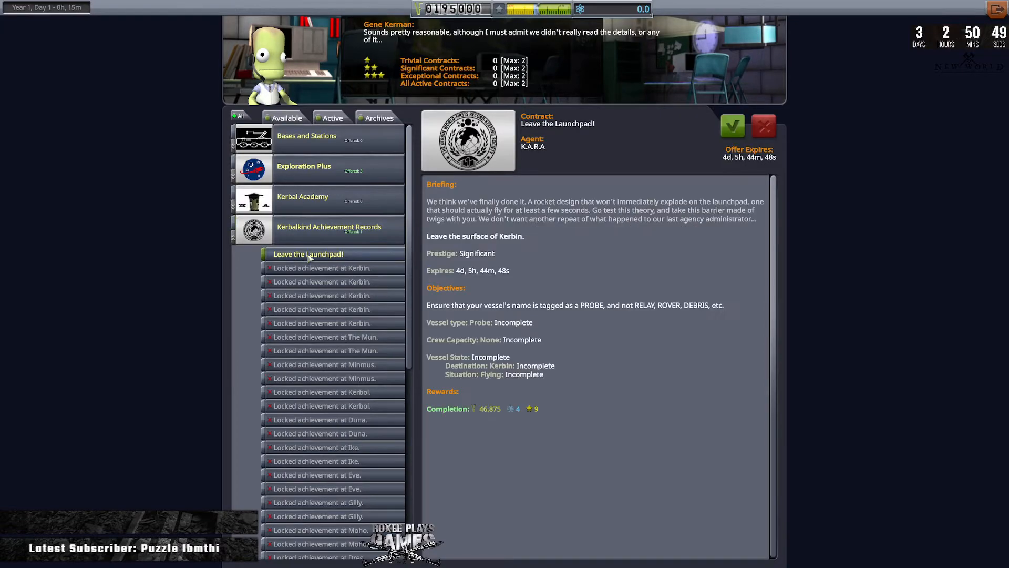
mouse_move(487, 340)
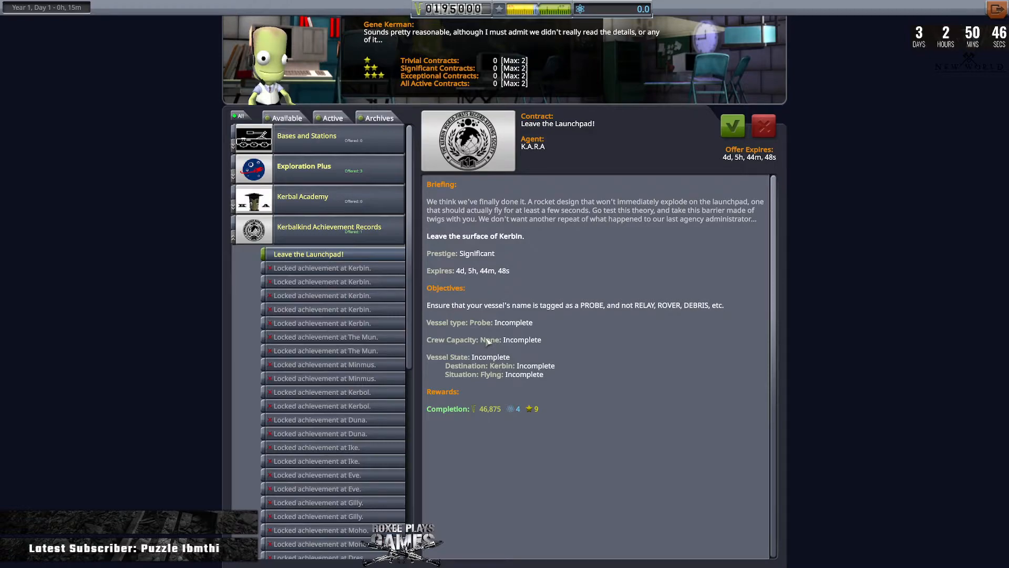
mouse_move(541, 417)
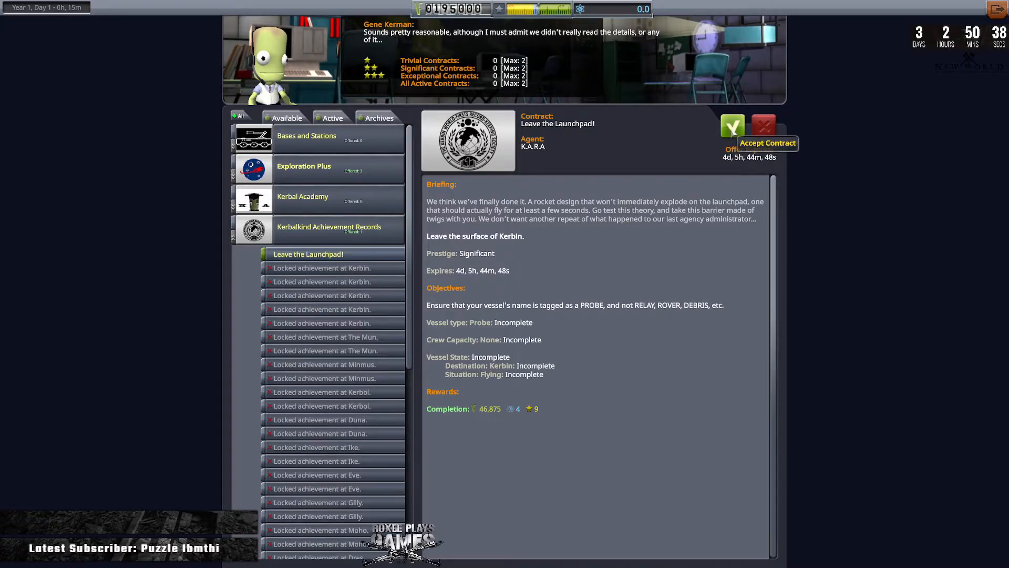
click(732, 126)
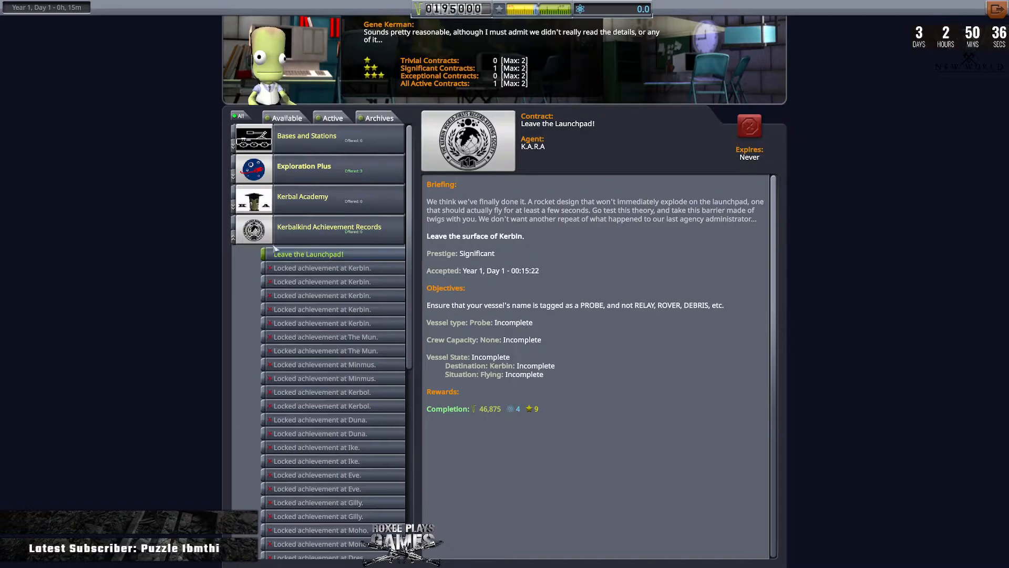
click(328, 227)
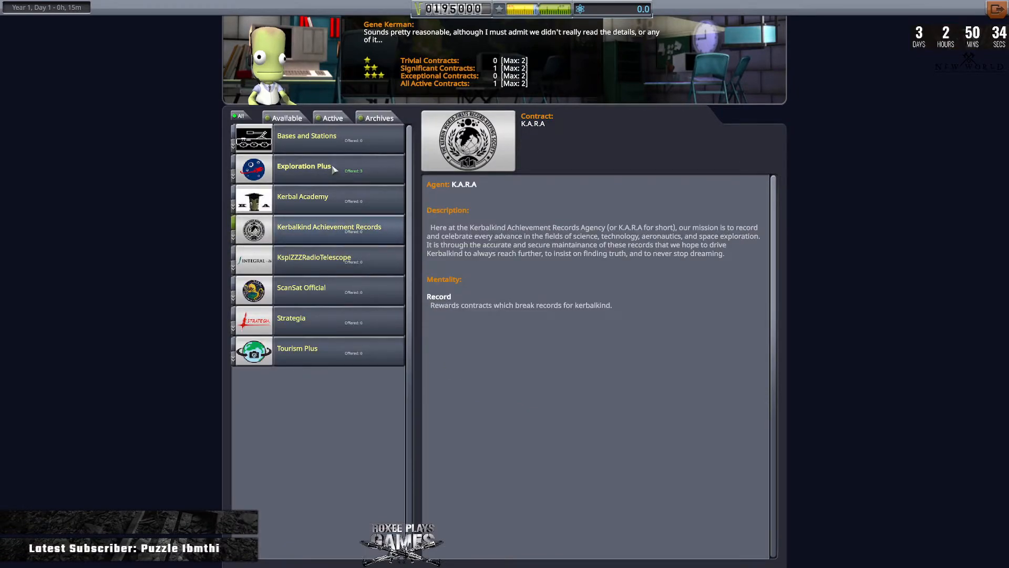
click(302, 166)
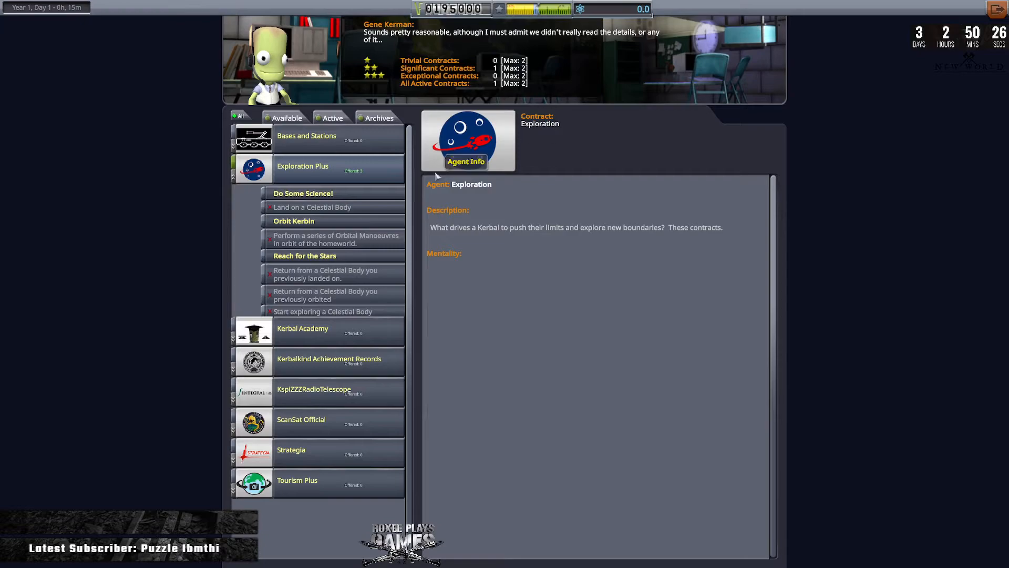
click(303, 192)
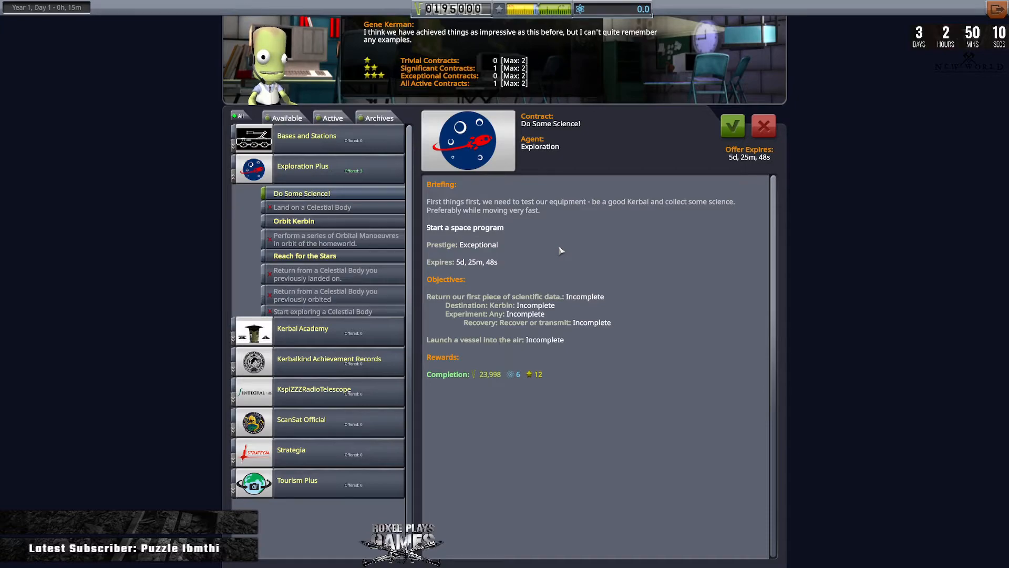
mouse_move(636, 233)
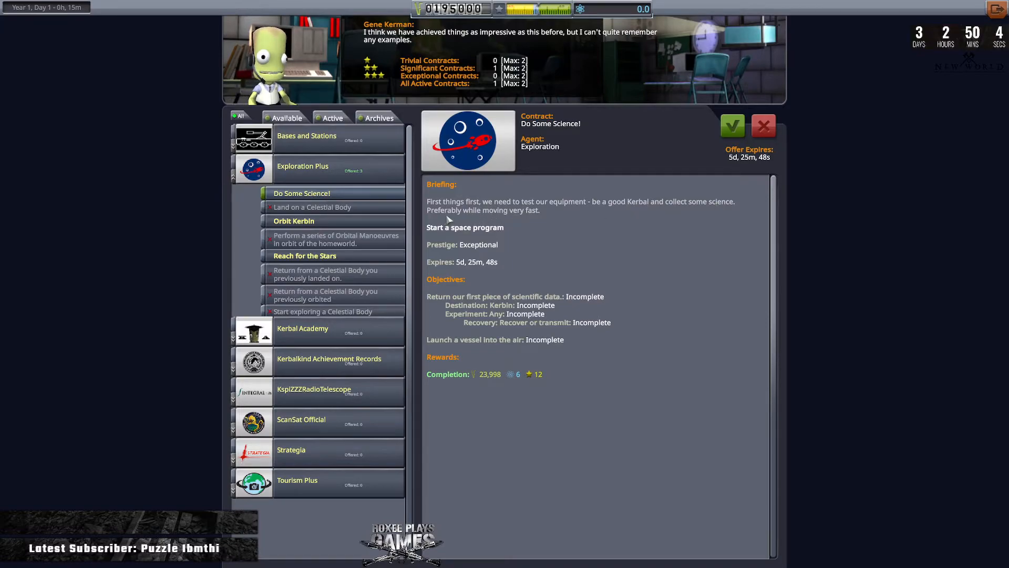
mouse_move(505, 219)
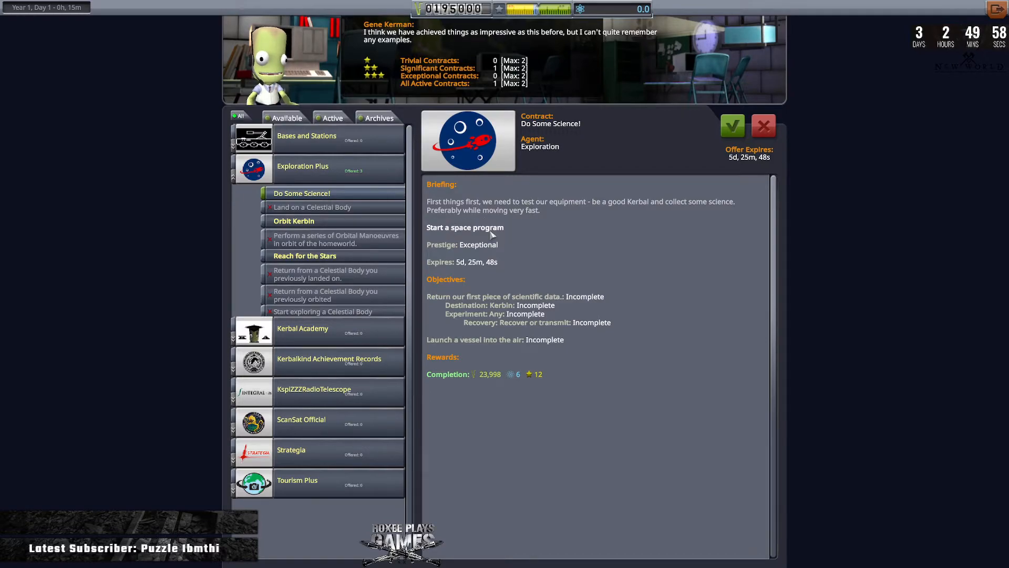
mouse_move(449, 299)
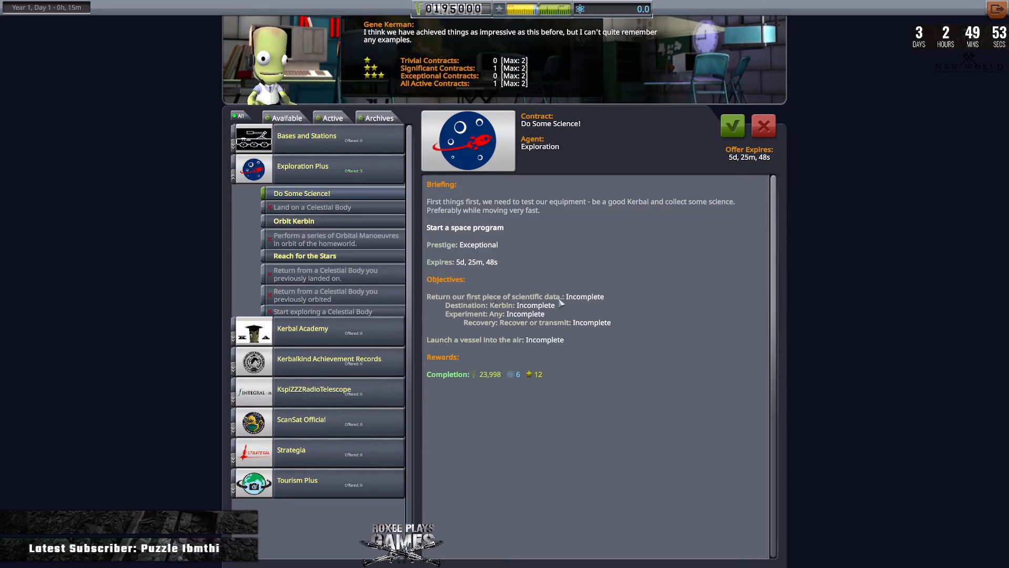
mouse_move(509, 309)
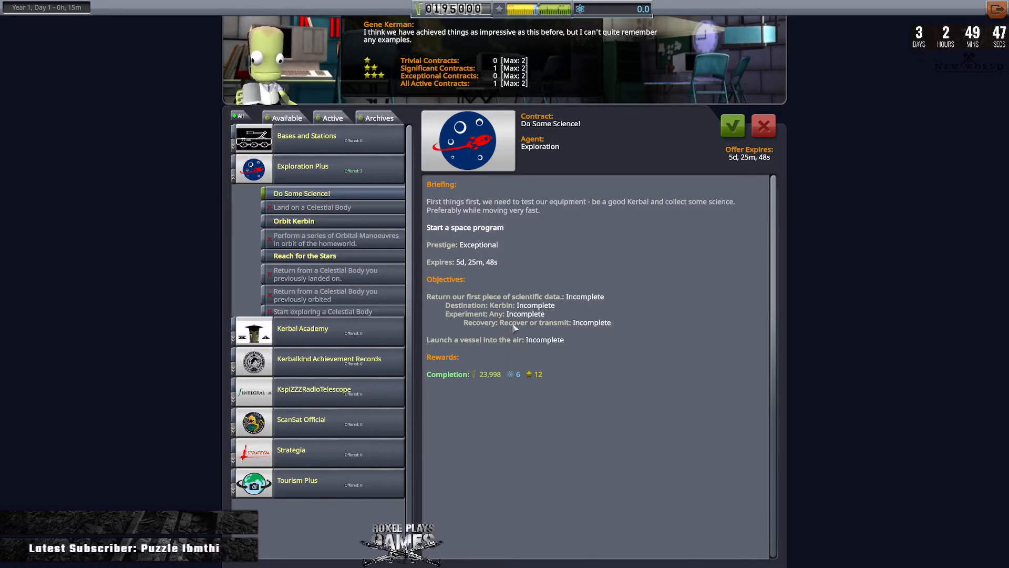
mouse_move(465, 349)
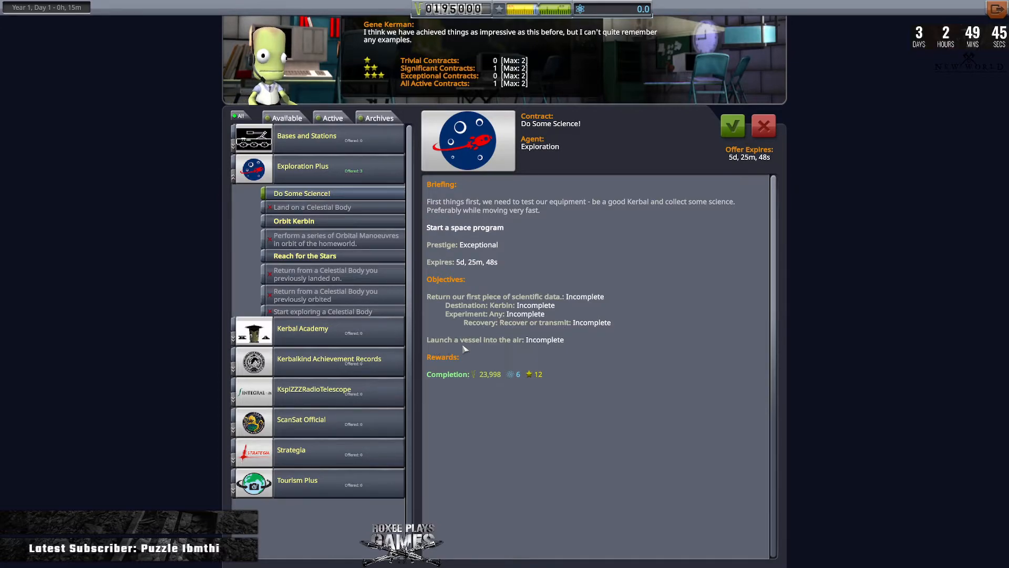
mouse_move(560, 347)
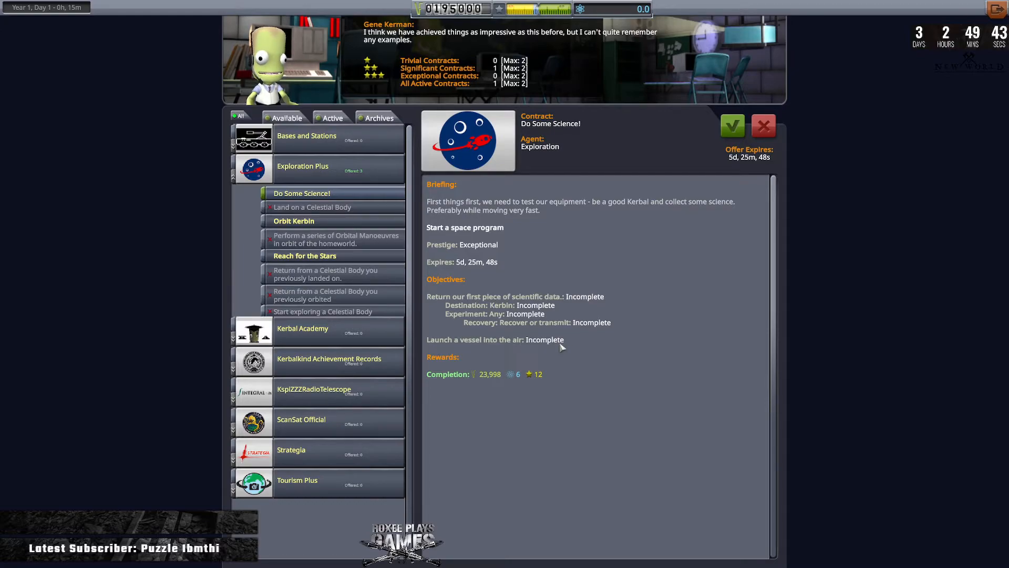
mouse_move(621, 341)
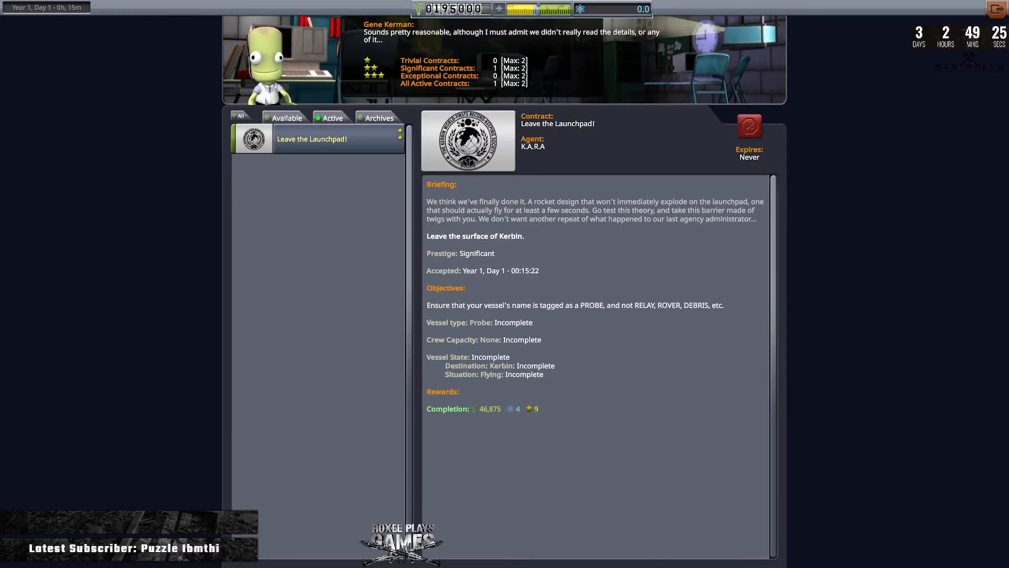
Select and accept Do Some Science!, then review it among active contracts
click(286, 118)
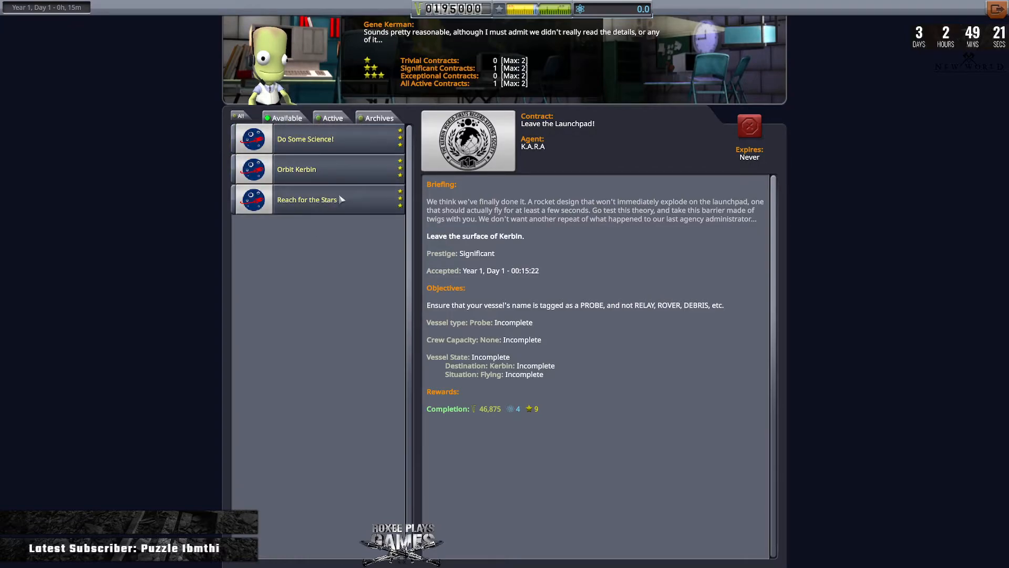
click(305, 138)
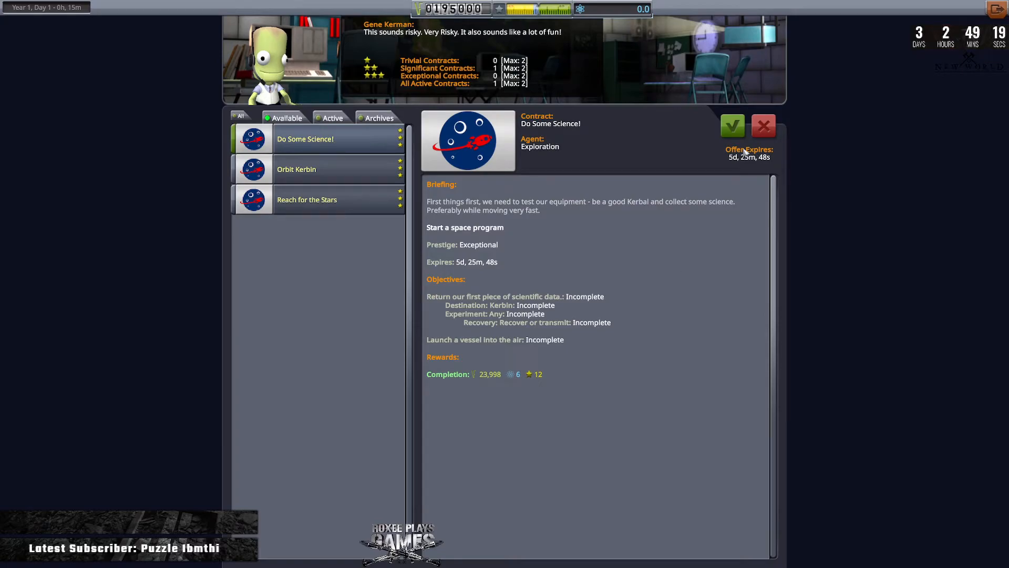
click(733, 126)
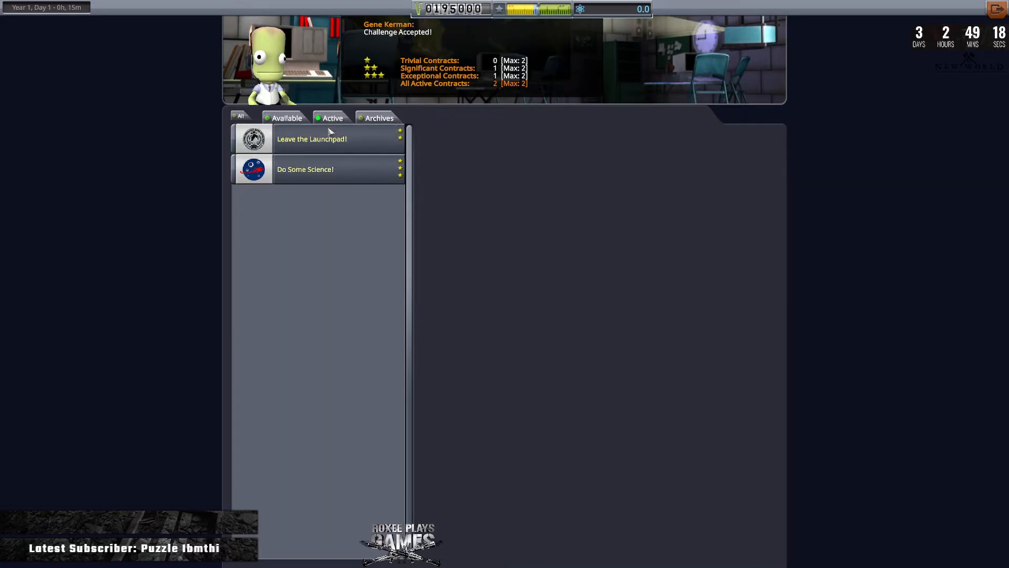
click(306, 169)
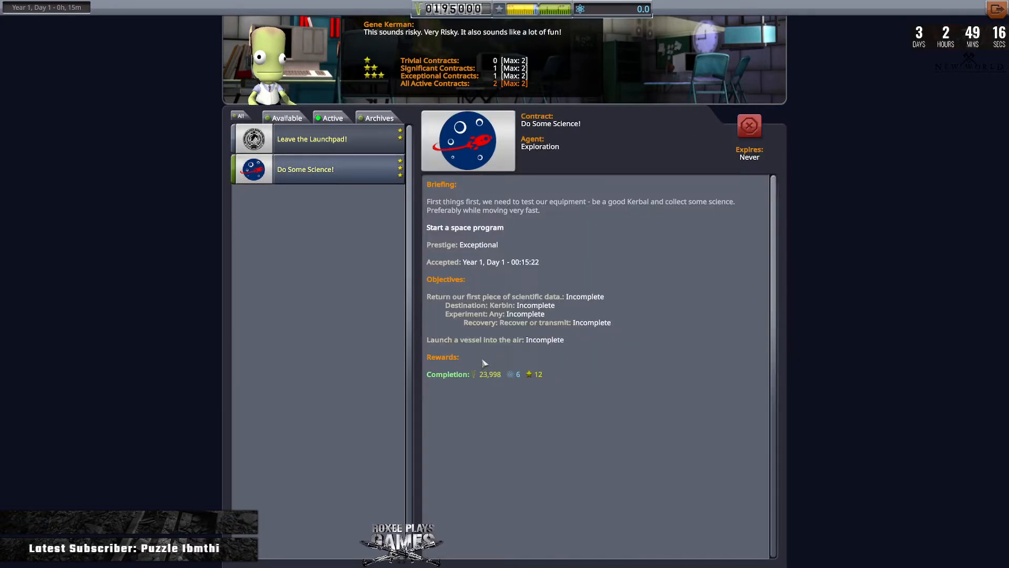
mouse_move(496, 347)
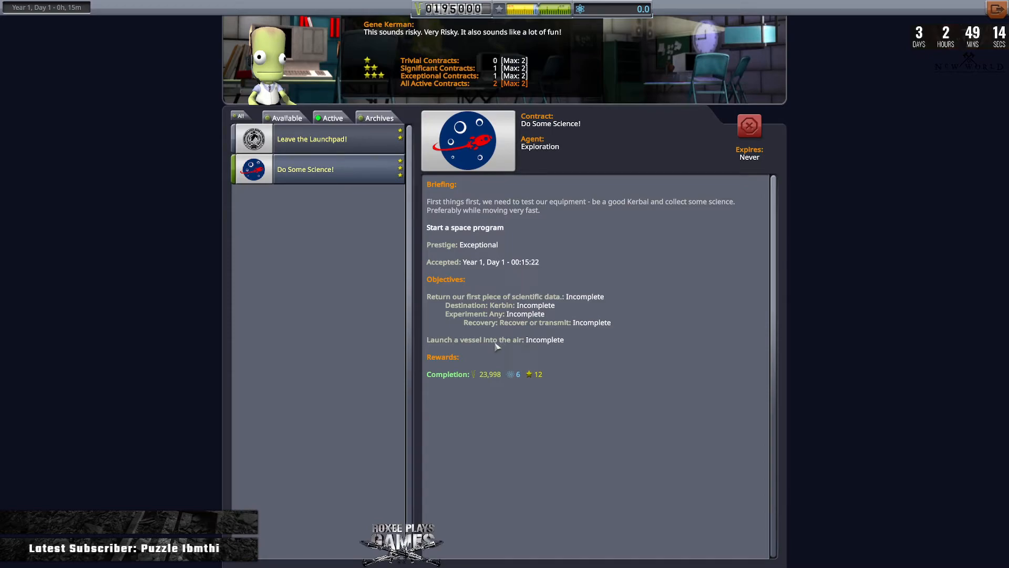
mouse_move(475, 486)
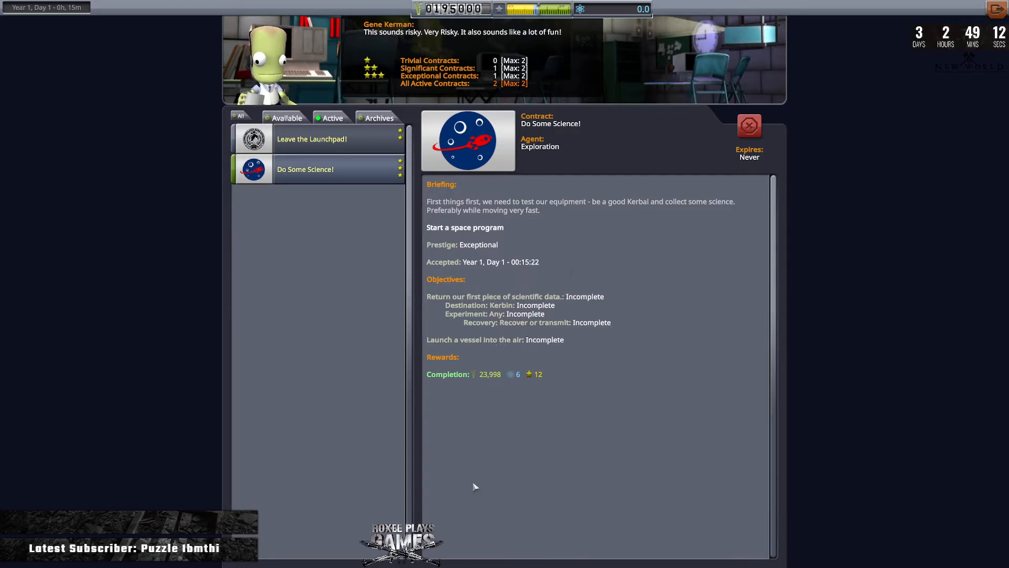
mouse_move(533, 258)
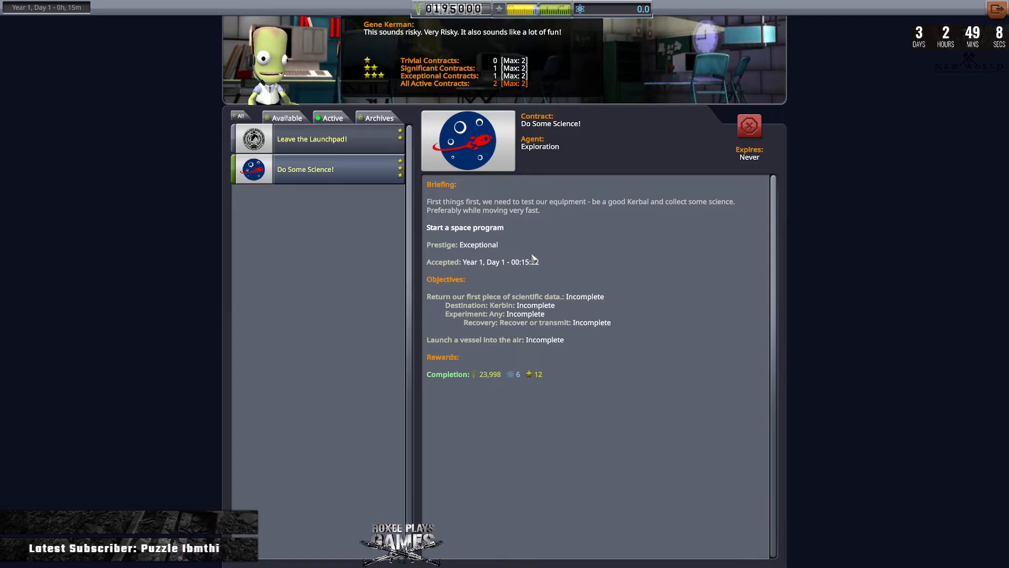
mouse_move(518, 329)
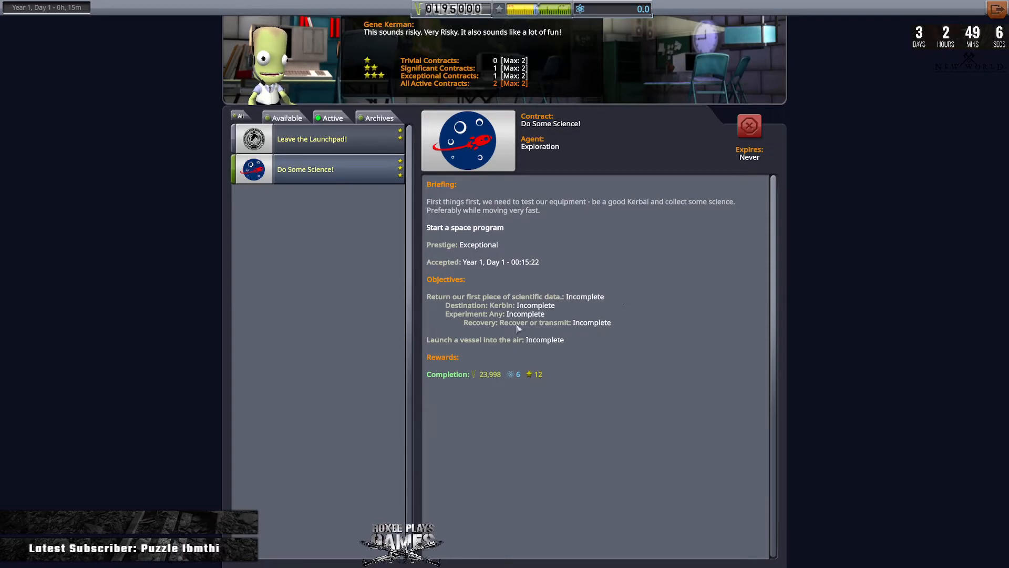
mouse_move(550, 274)
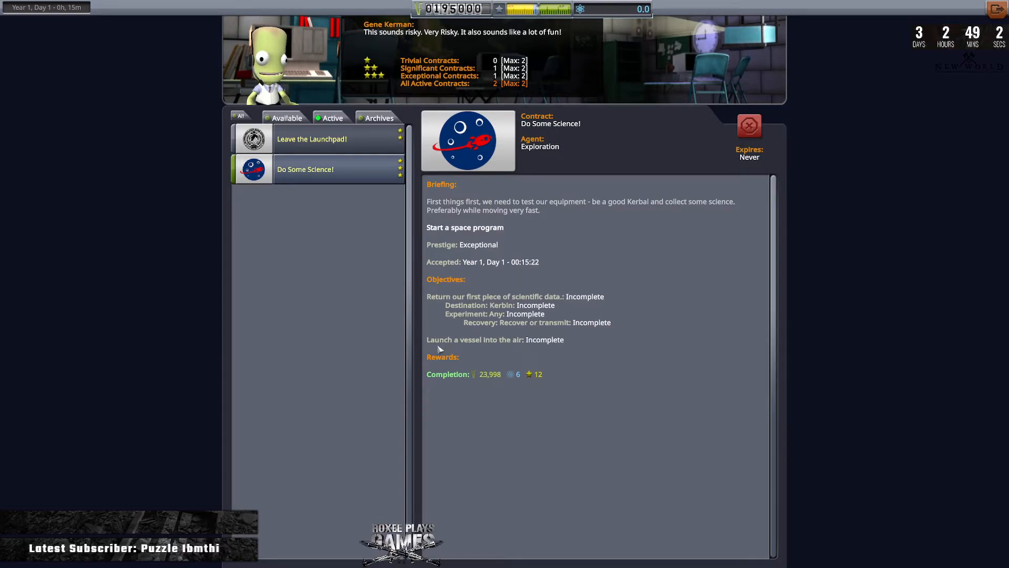
mouse_move(641, 353)
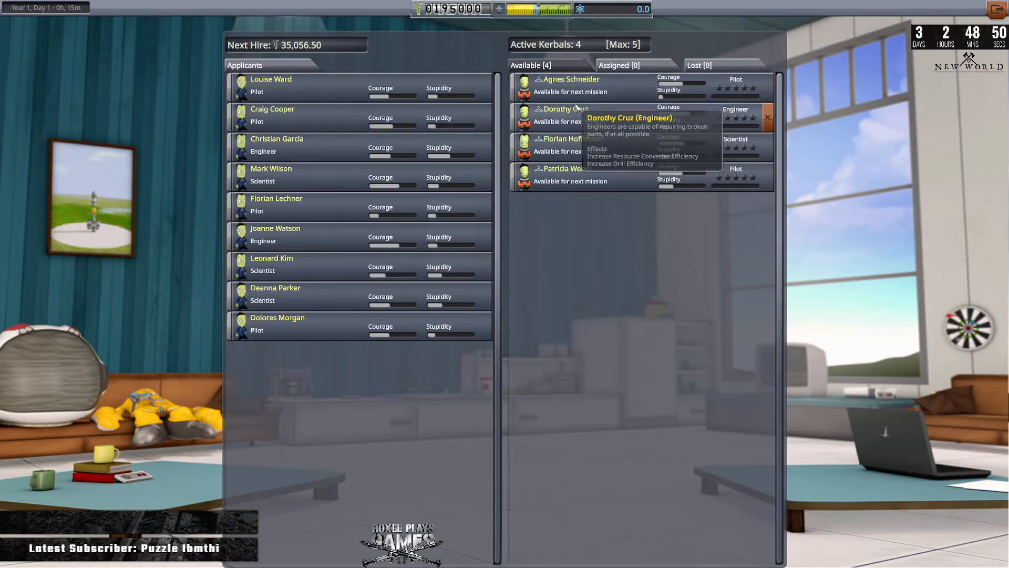
mouse_move(570, 303)
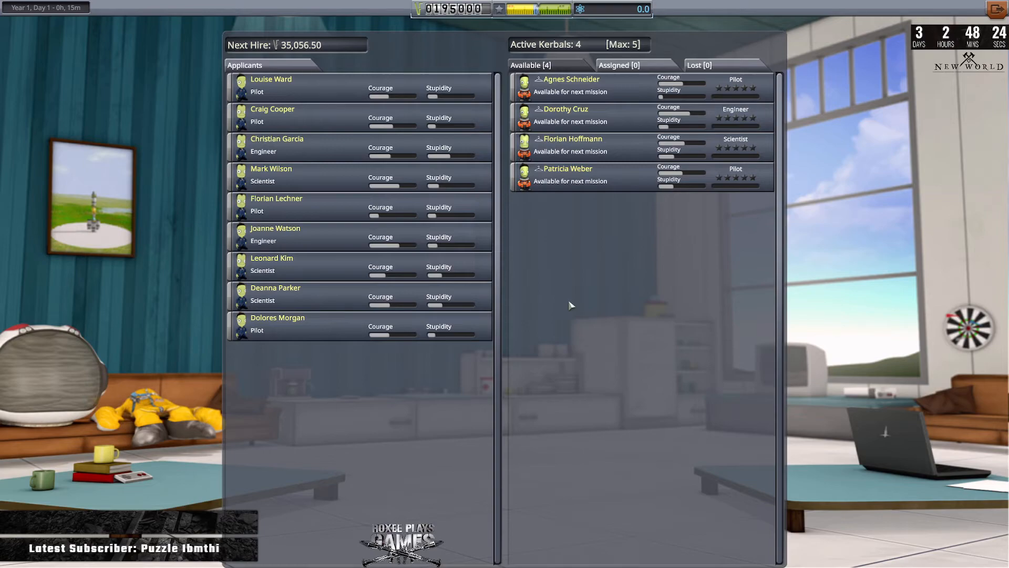
mouse_move(713, 207)
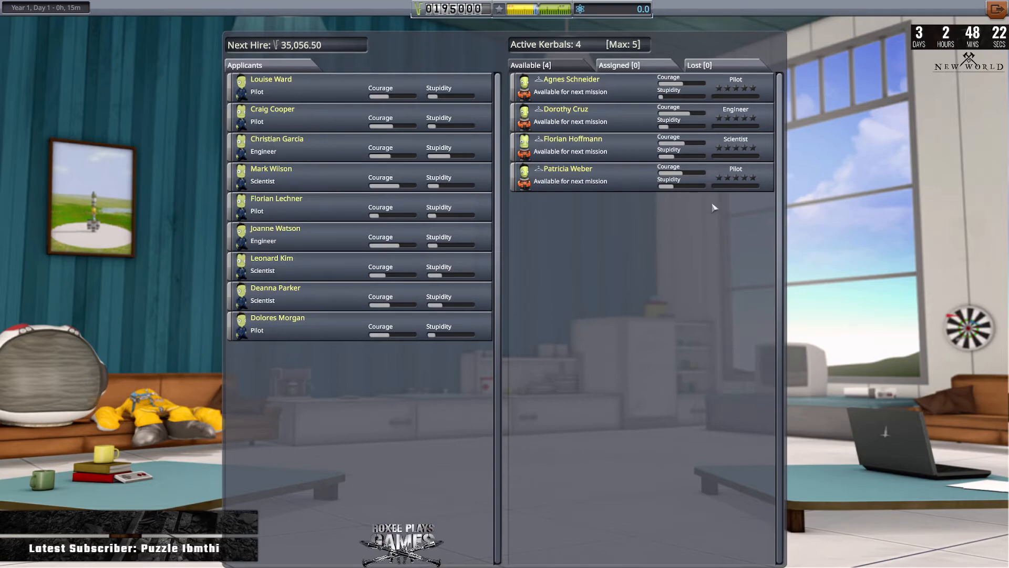
mouse_move(548, 244)
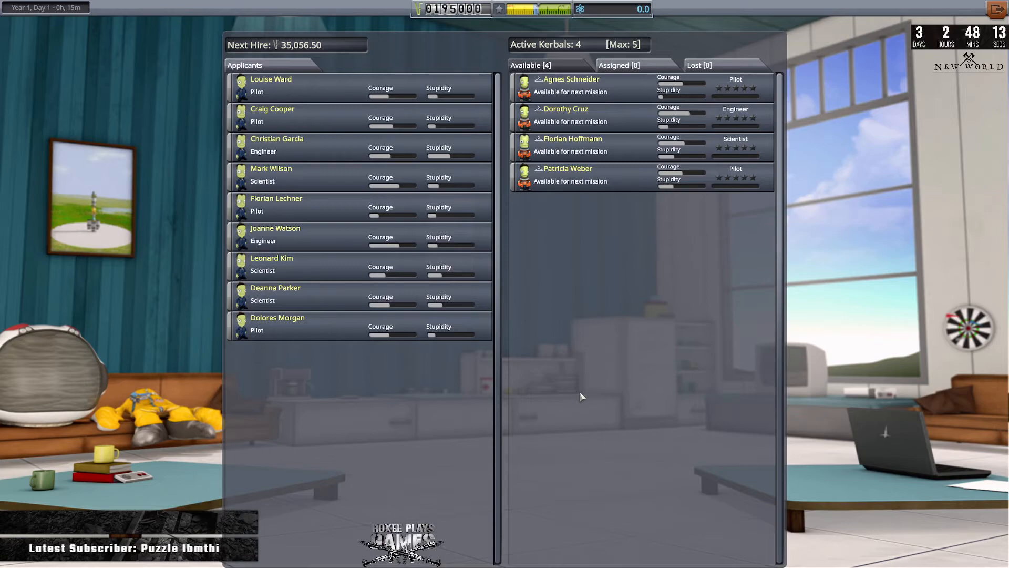
mouse_move(585, 236)
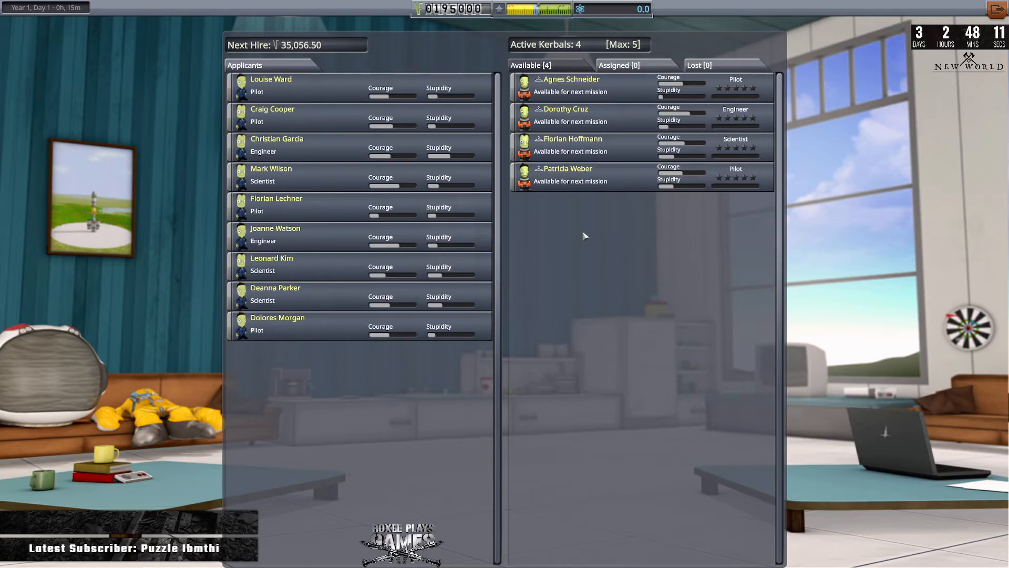
mouse_move(571, 231)
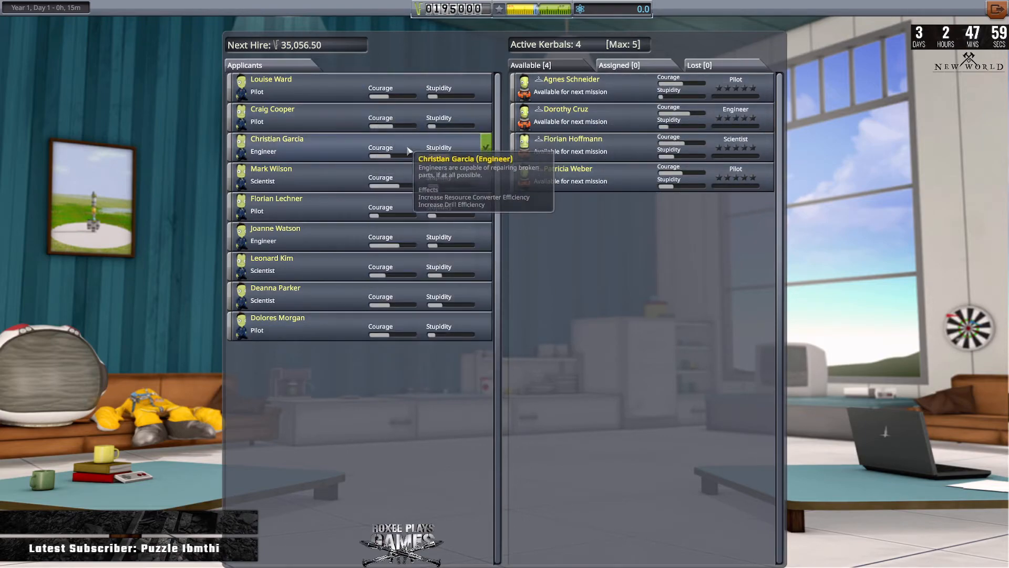
mouse_move(716, 261)
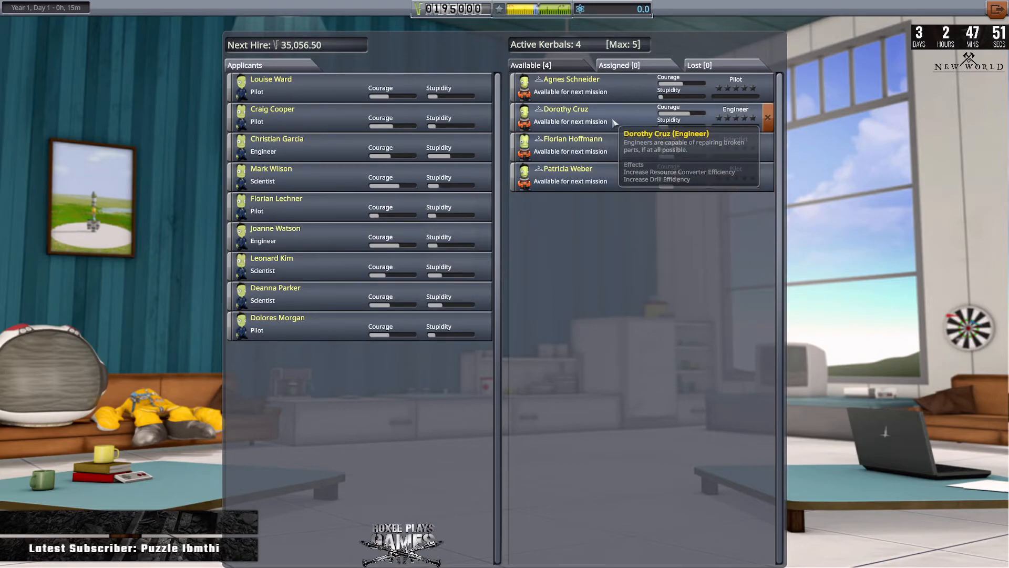
mouse_move(576, 149)
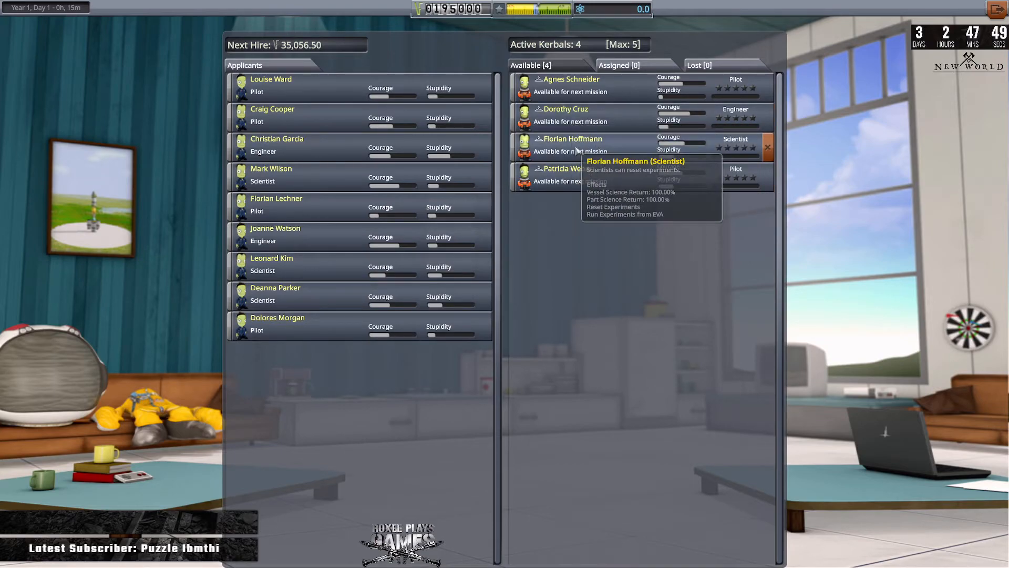
mouse_move(610, 262)
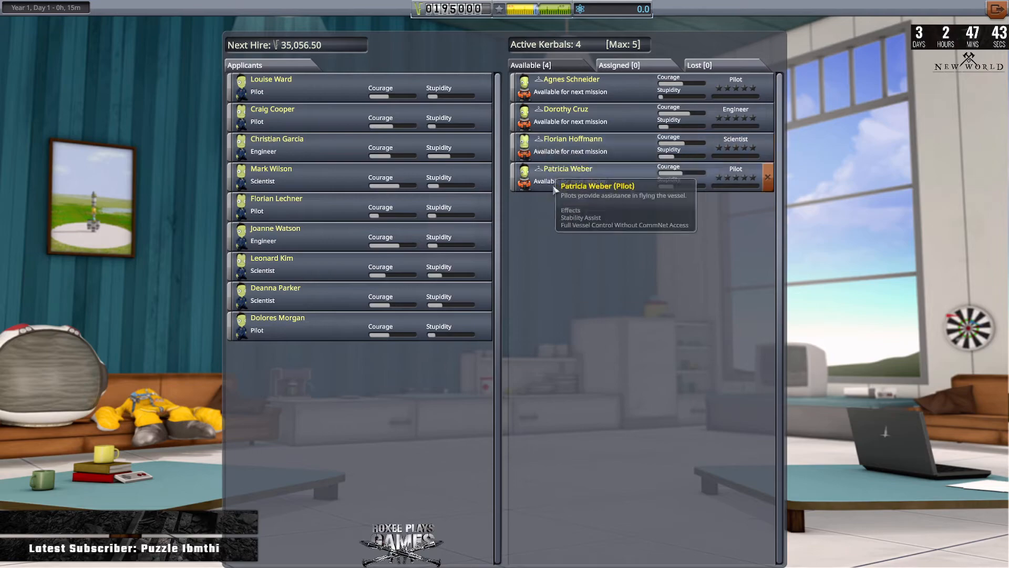
mouse_move(598, 221)
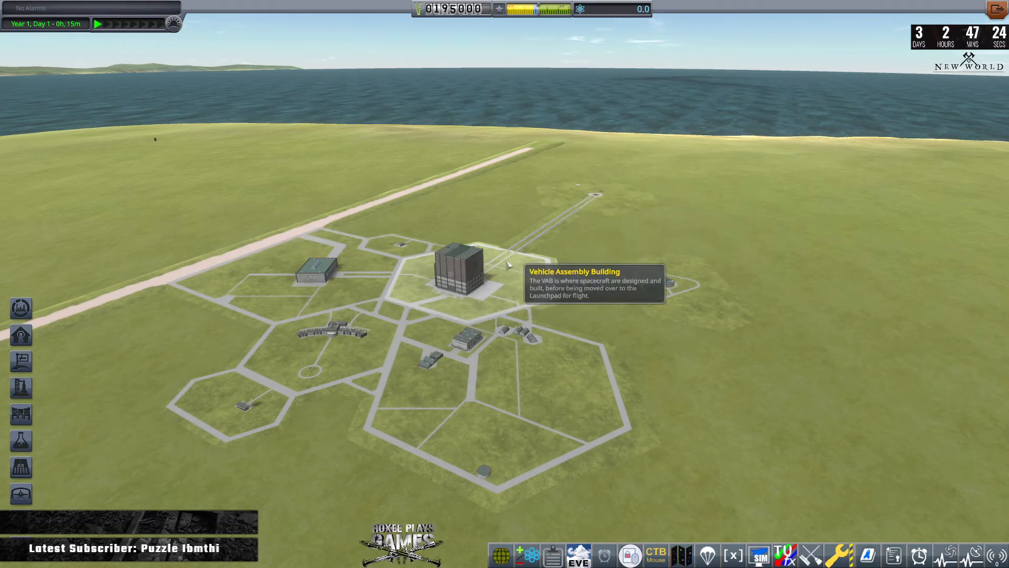
mouse_move(578, 270)
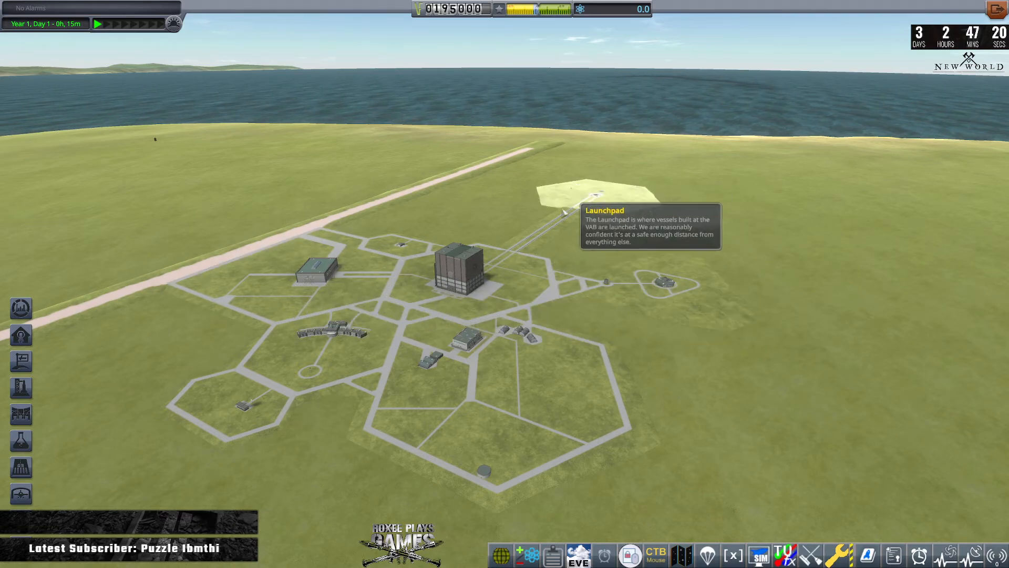
mouse_move(756, 343)
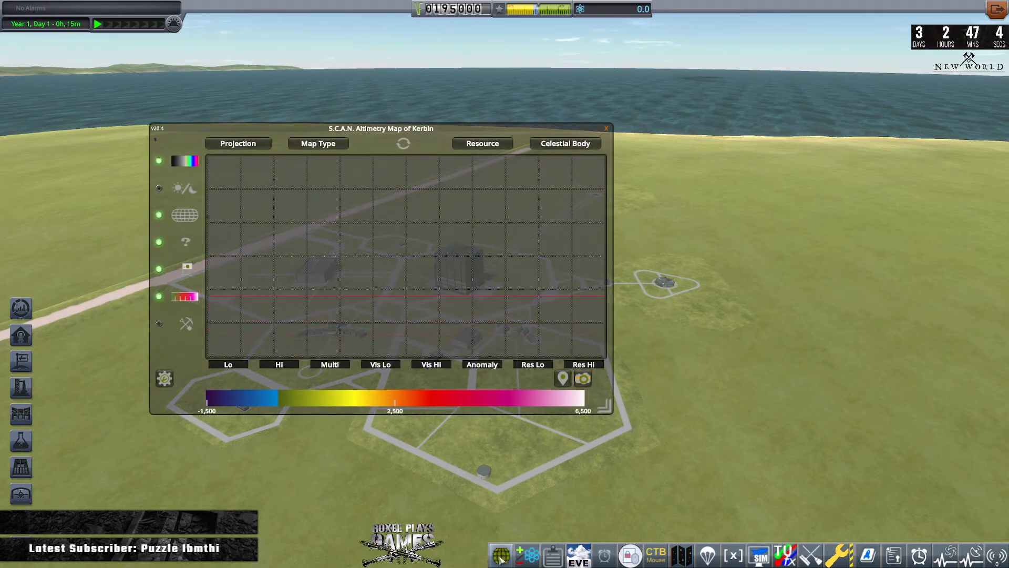
mouse_move(675, 297)
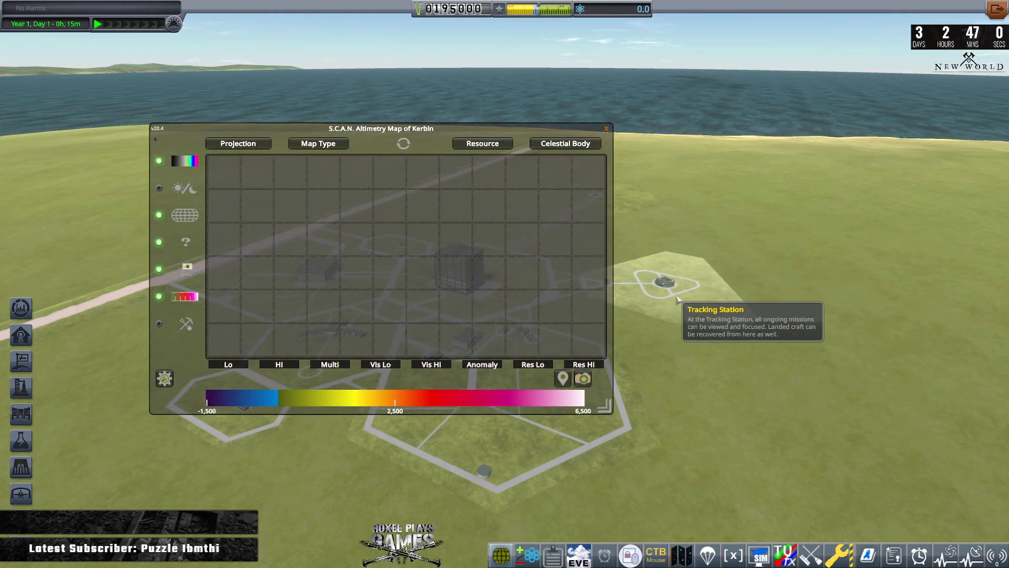
mouse_move(592, 217)
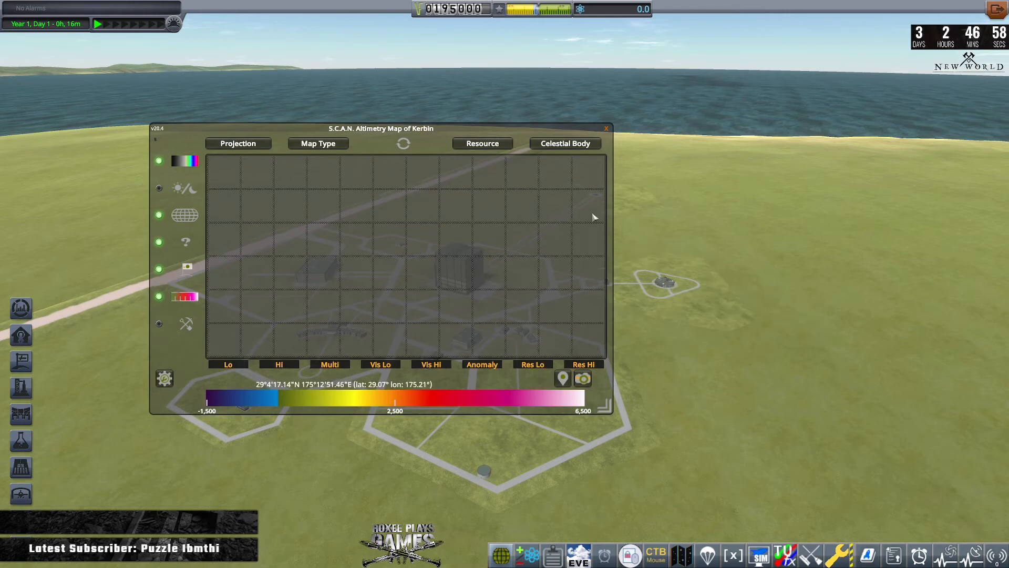
mouse_move(641, 350)
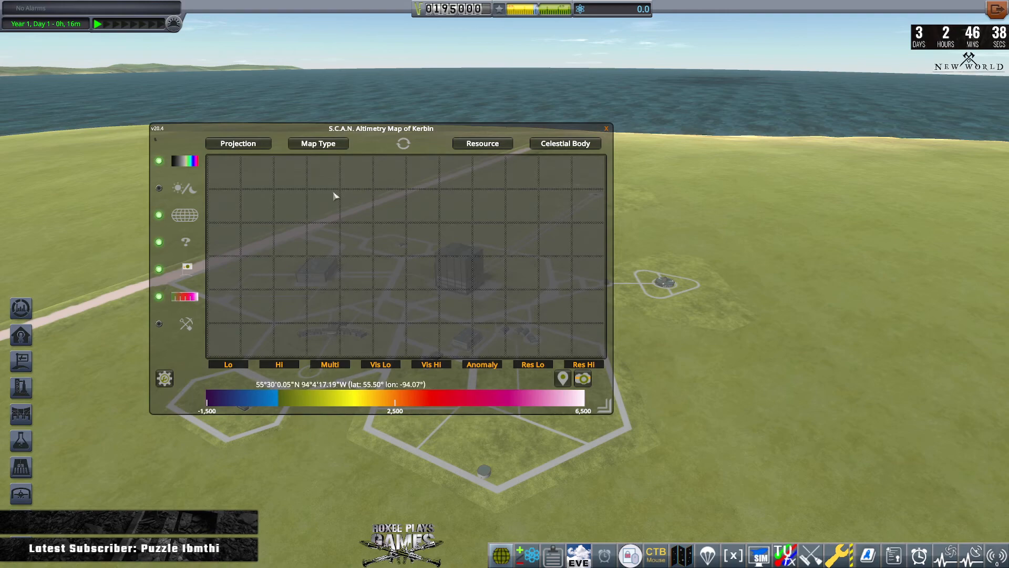
mouse_move(438, 221)
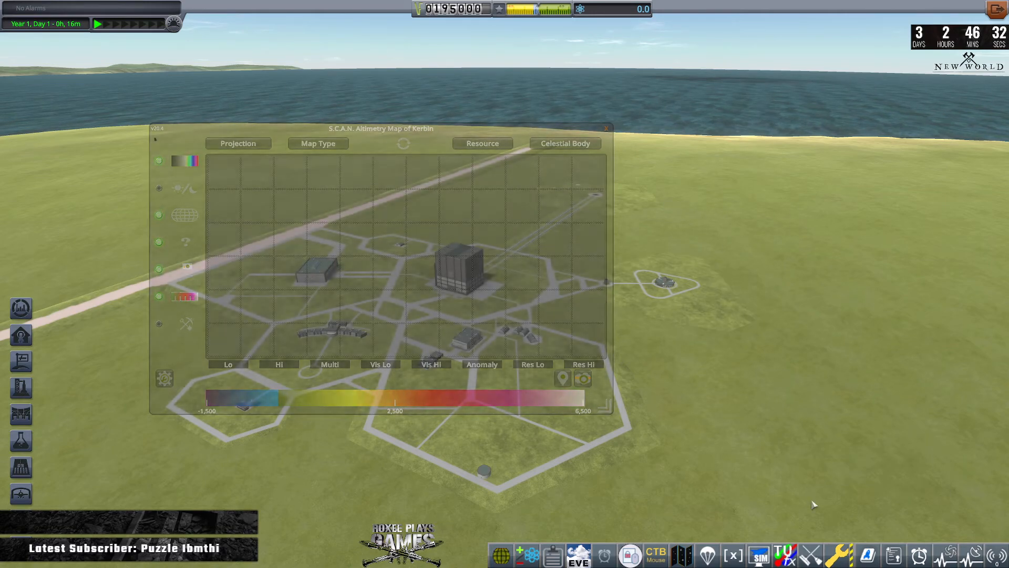
Close the SCANsat altimetry map of Kerbin, returning to the Space Center overview
click(605, 129)
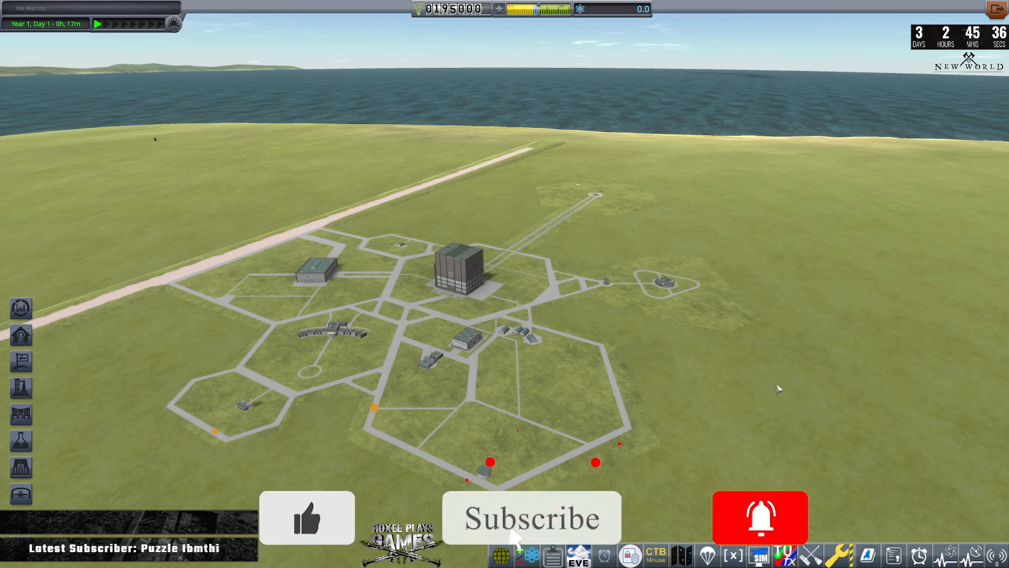
click(760, 517)
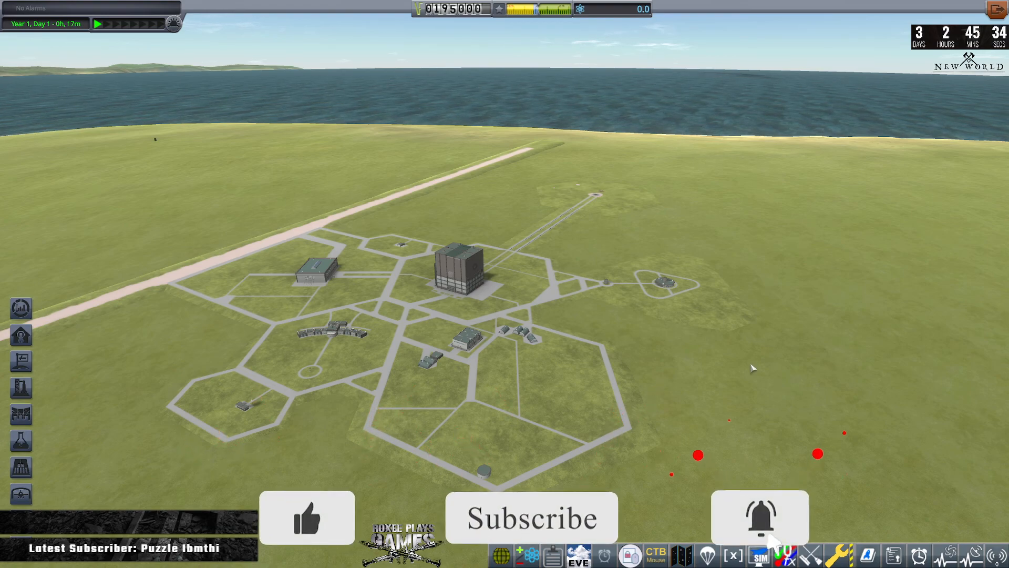